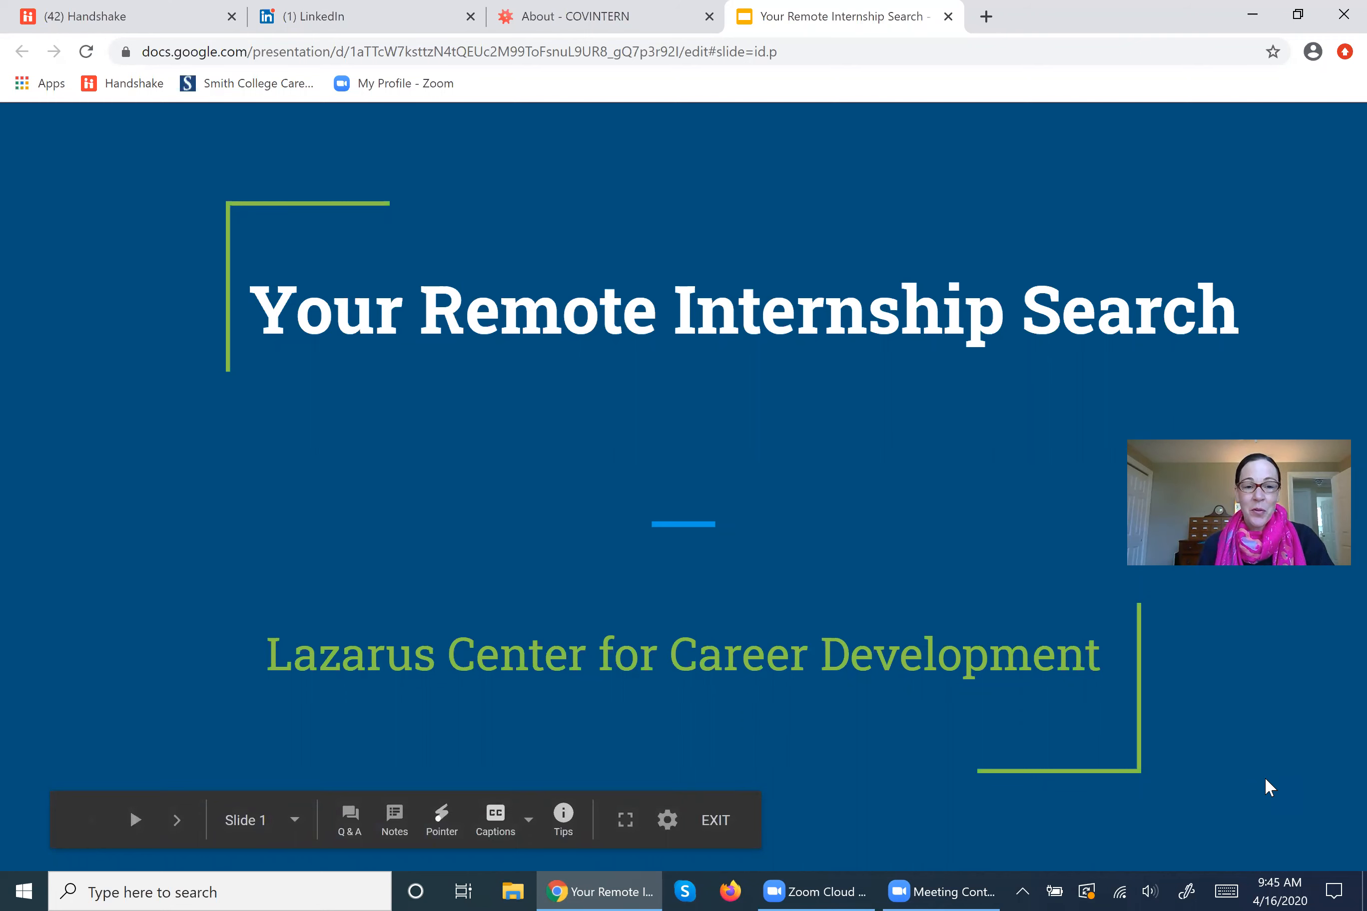
mouse_move(1270, 787)
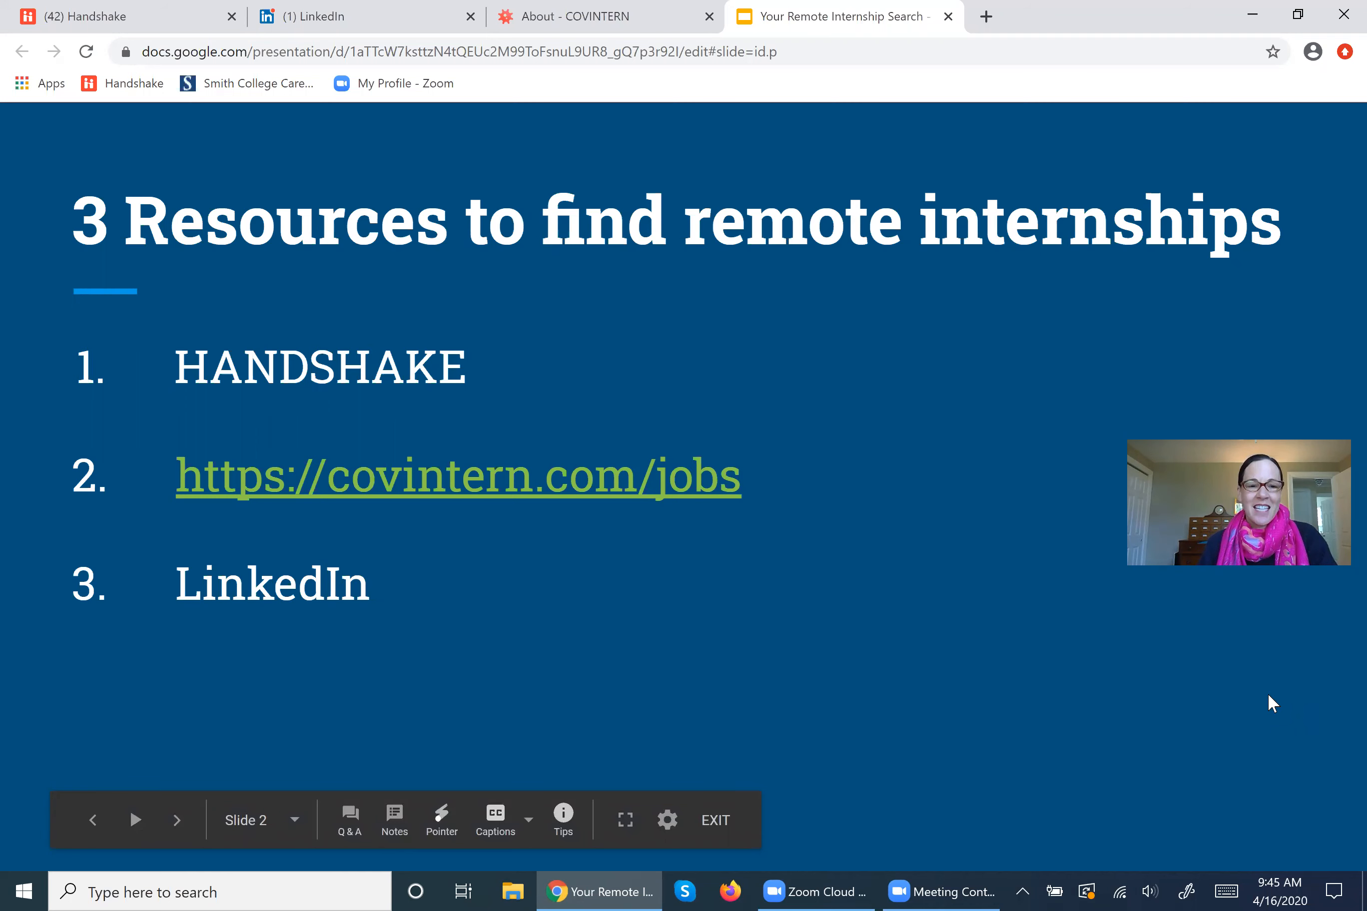
mouse_move(1209, 689)
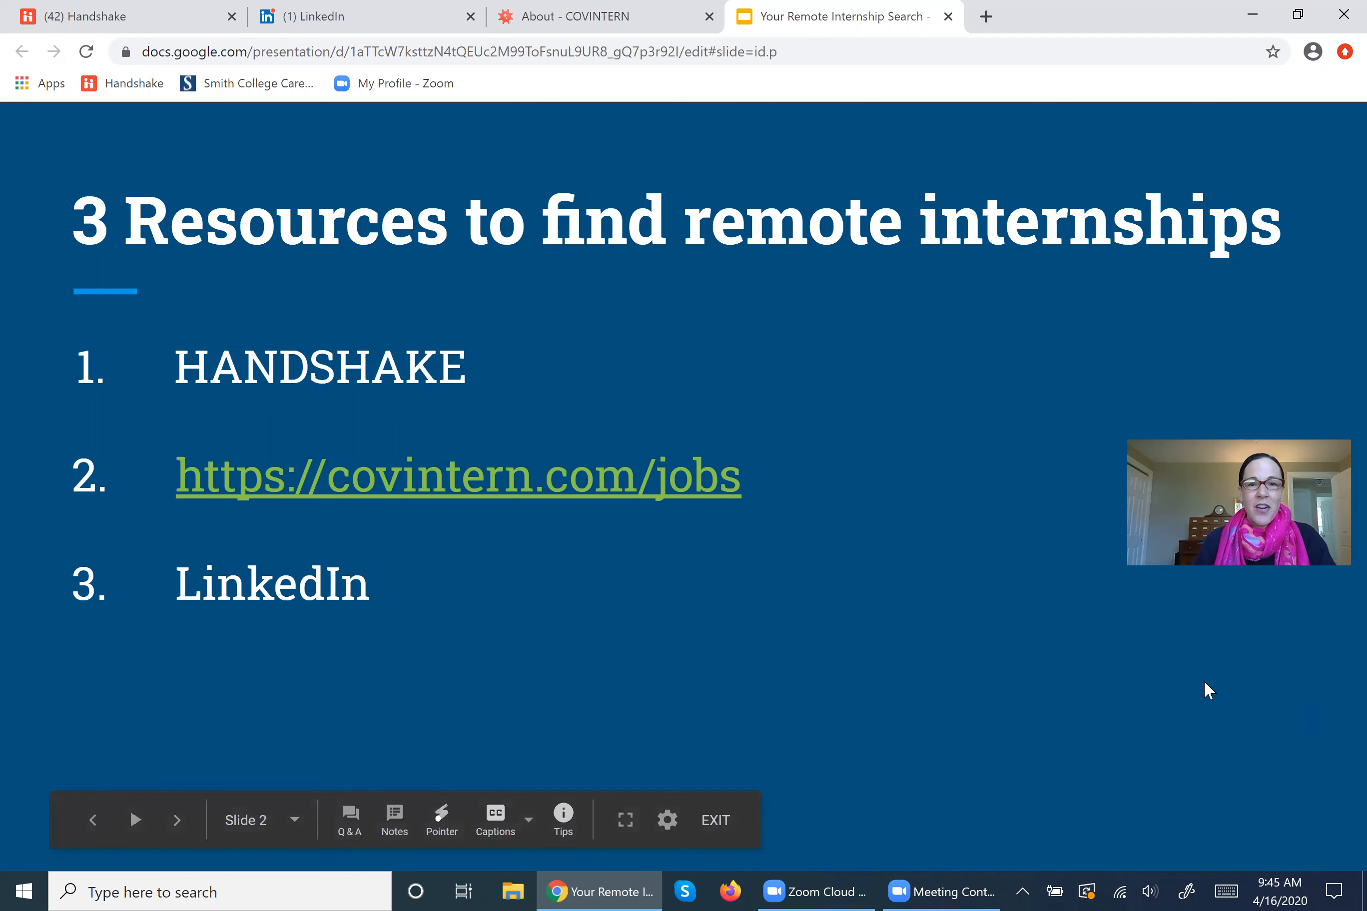
Go to Handshake's Jobs page, listing about 8,905 postings.
left_click(122, 16)
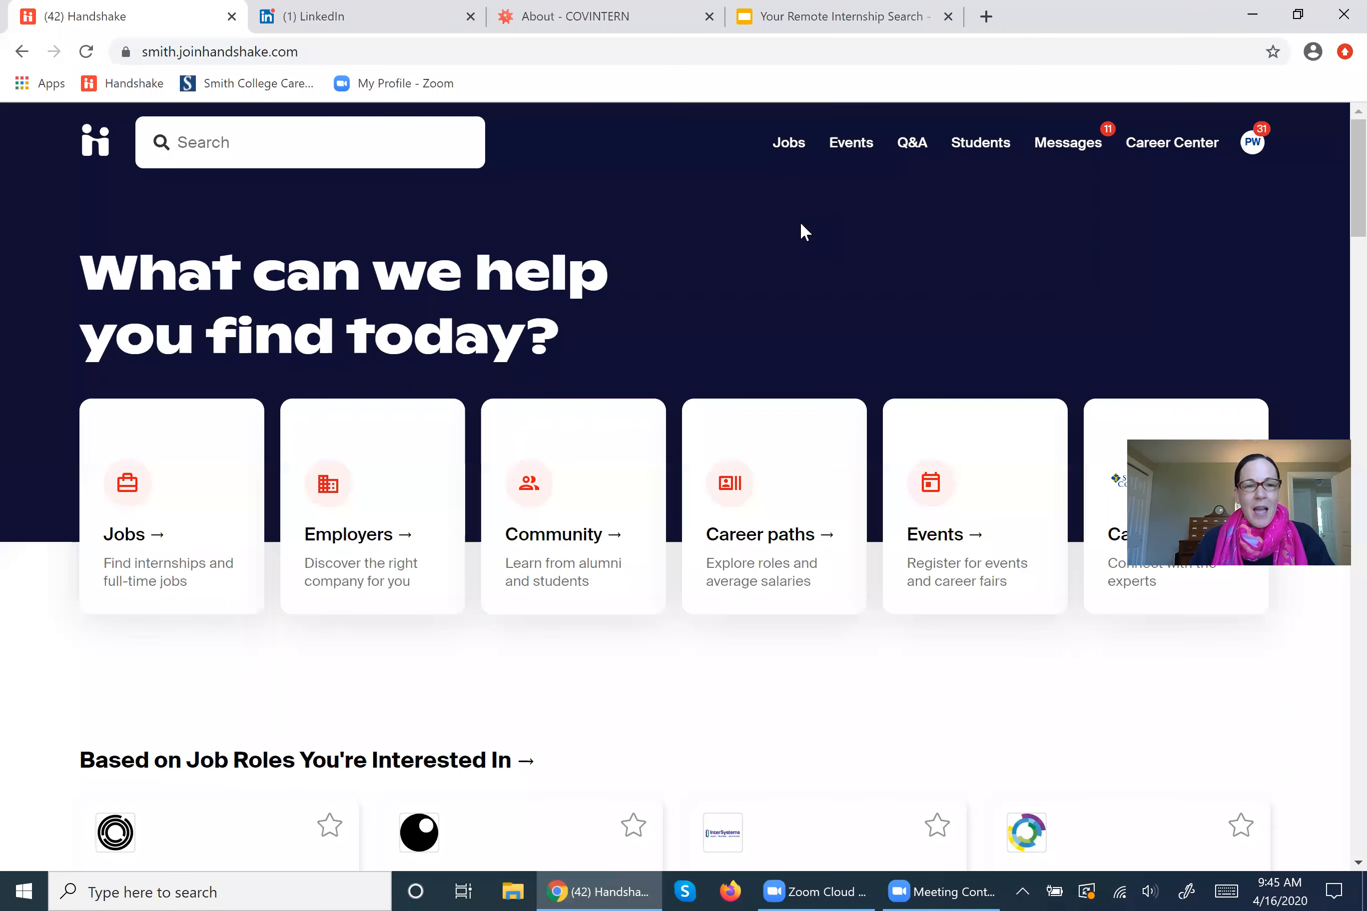
mouse_move(942, 267)
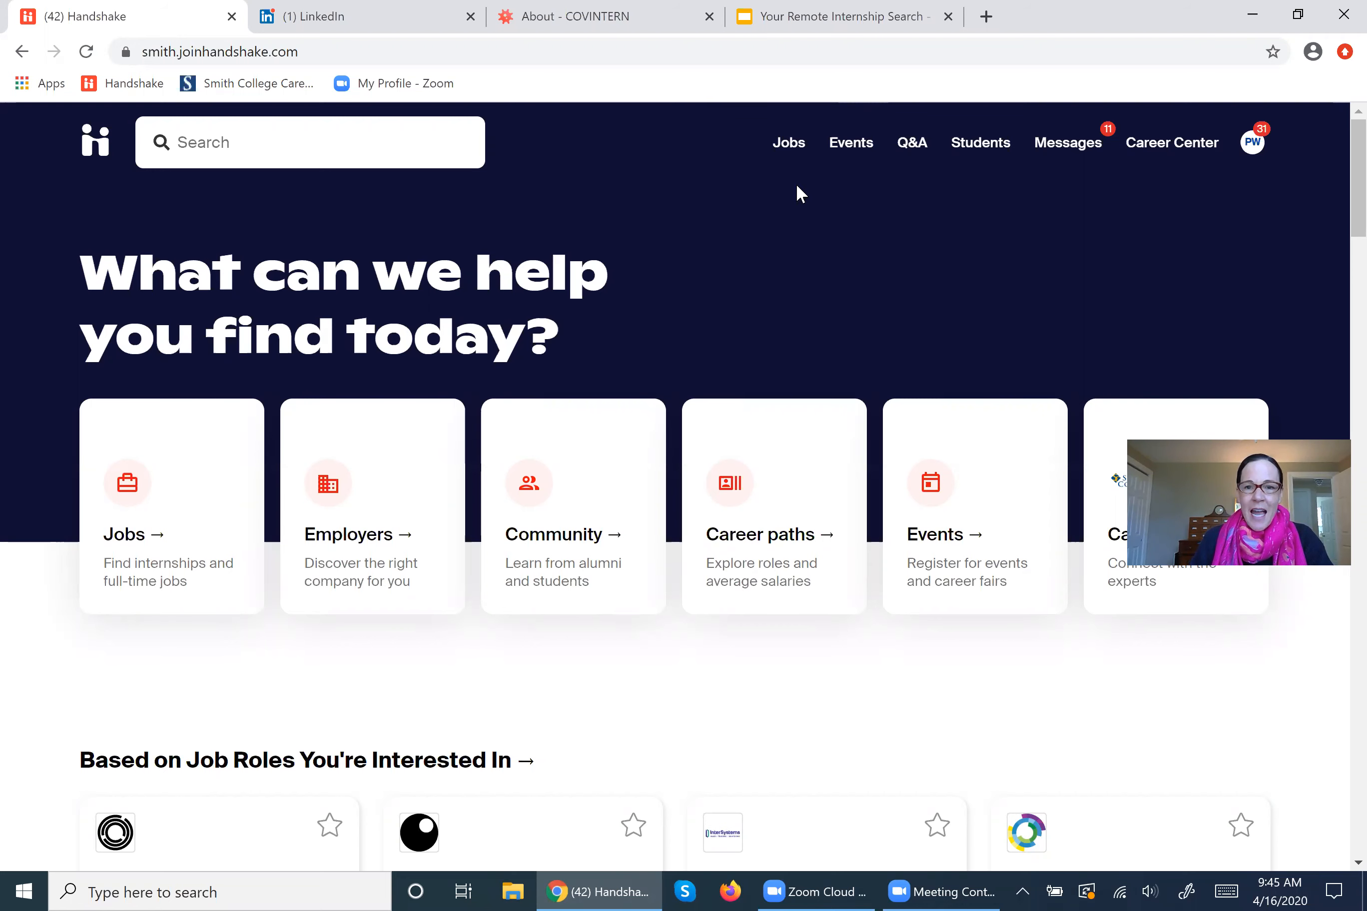
left_click(787, 141)
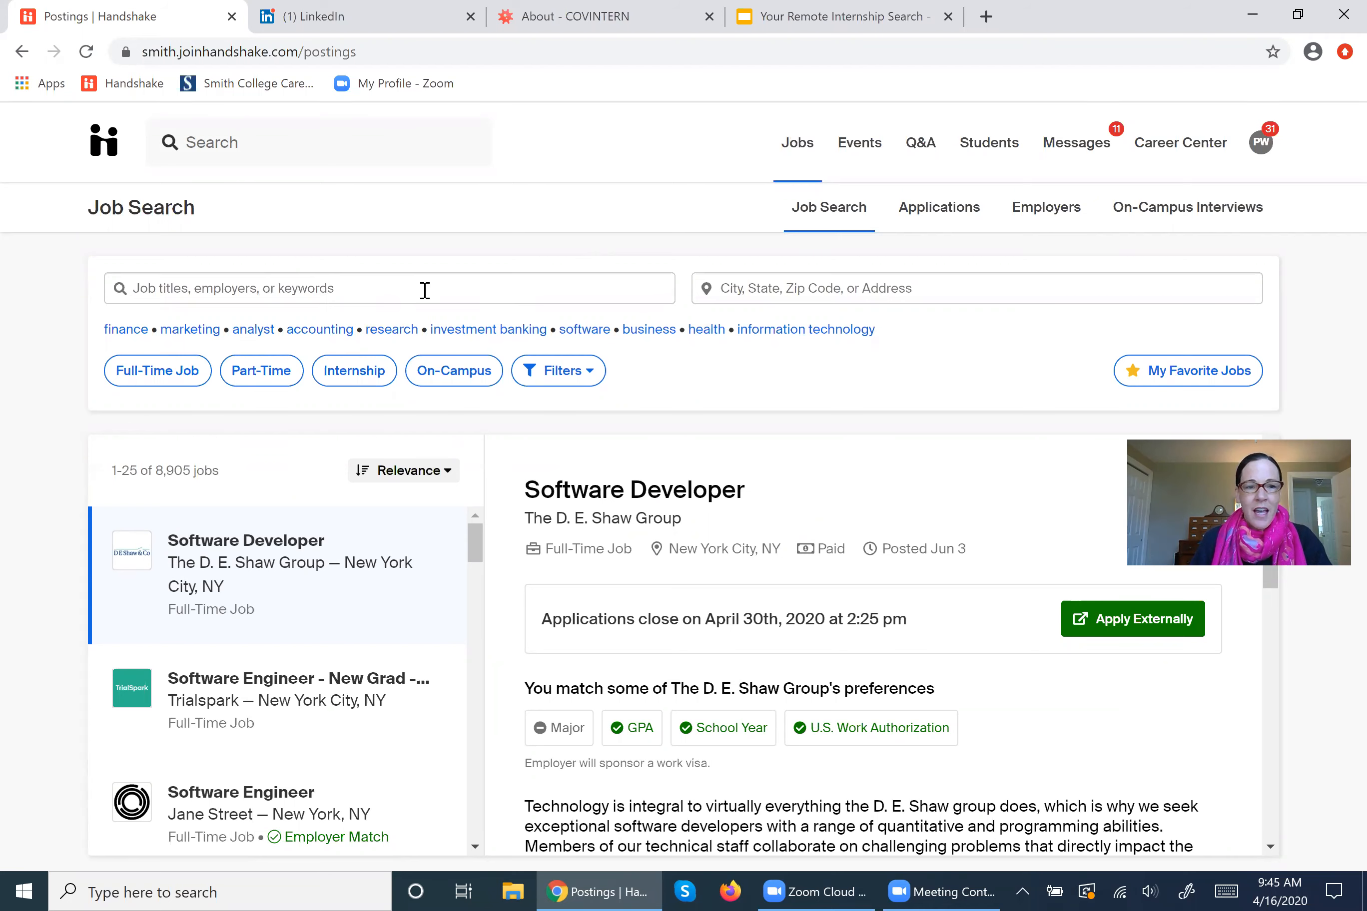
Search Handshake jobs for 'remote' and filter to Internship, giving 398 results.
left_click(388, 287)
type("remote")
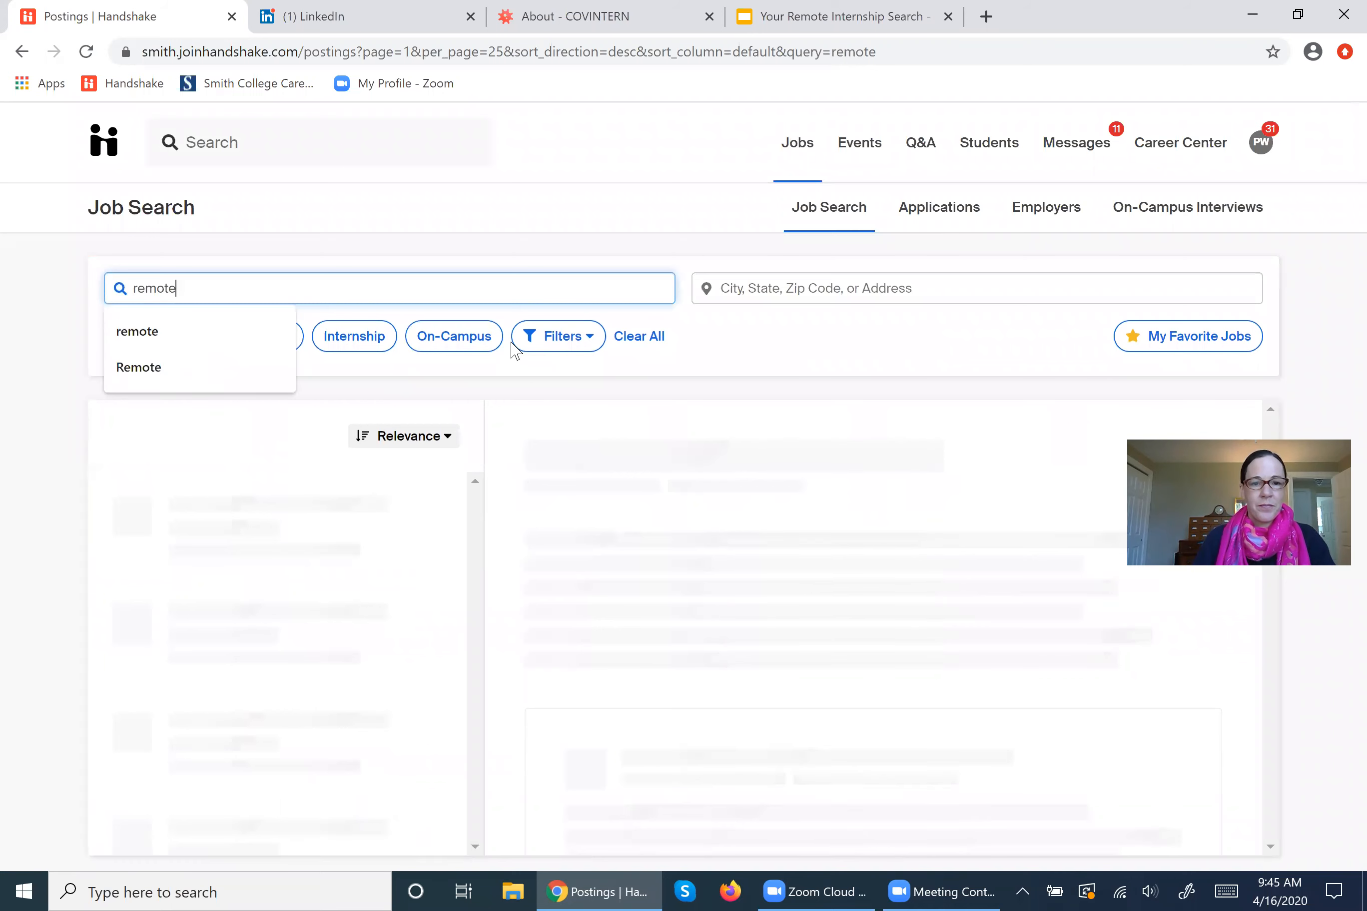
left_click(138, 331)
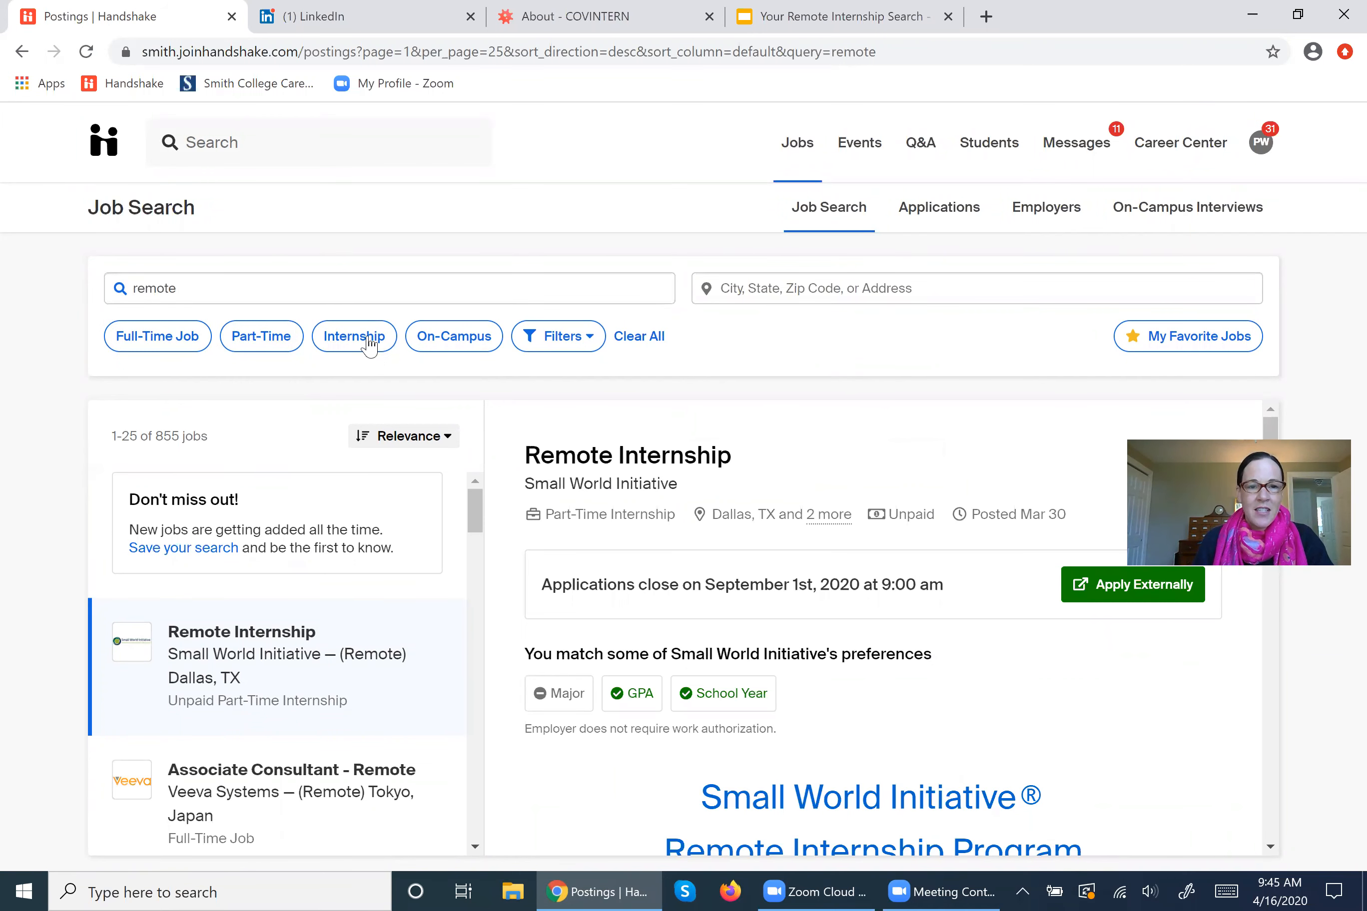
left_click(354, 336)
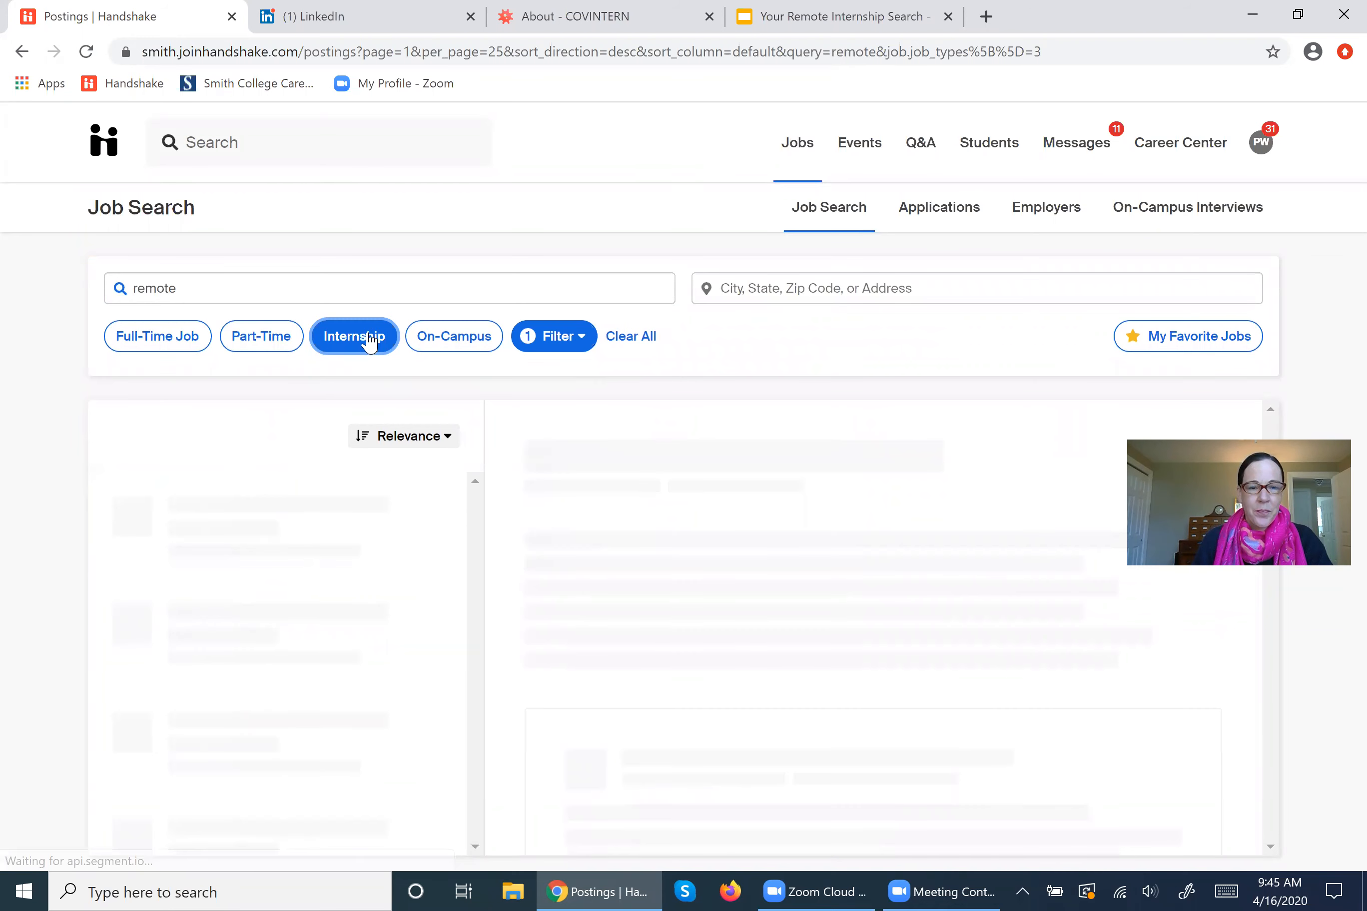
left_click(353, 336)
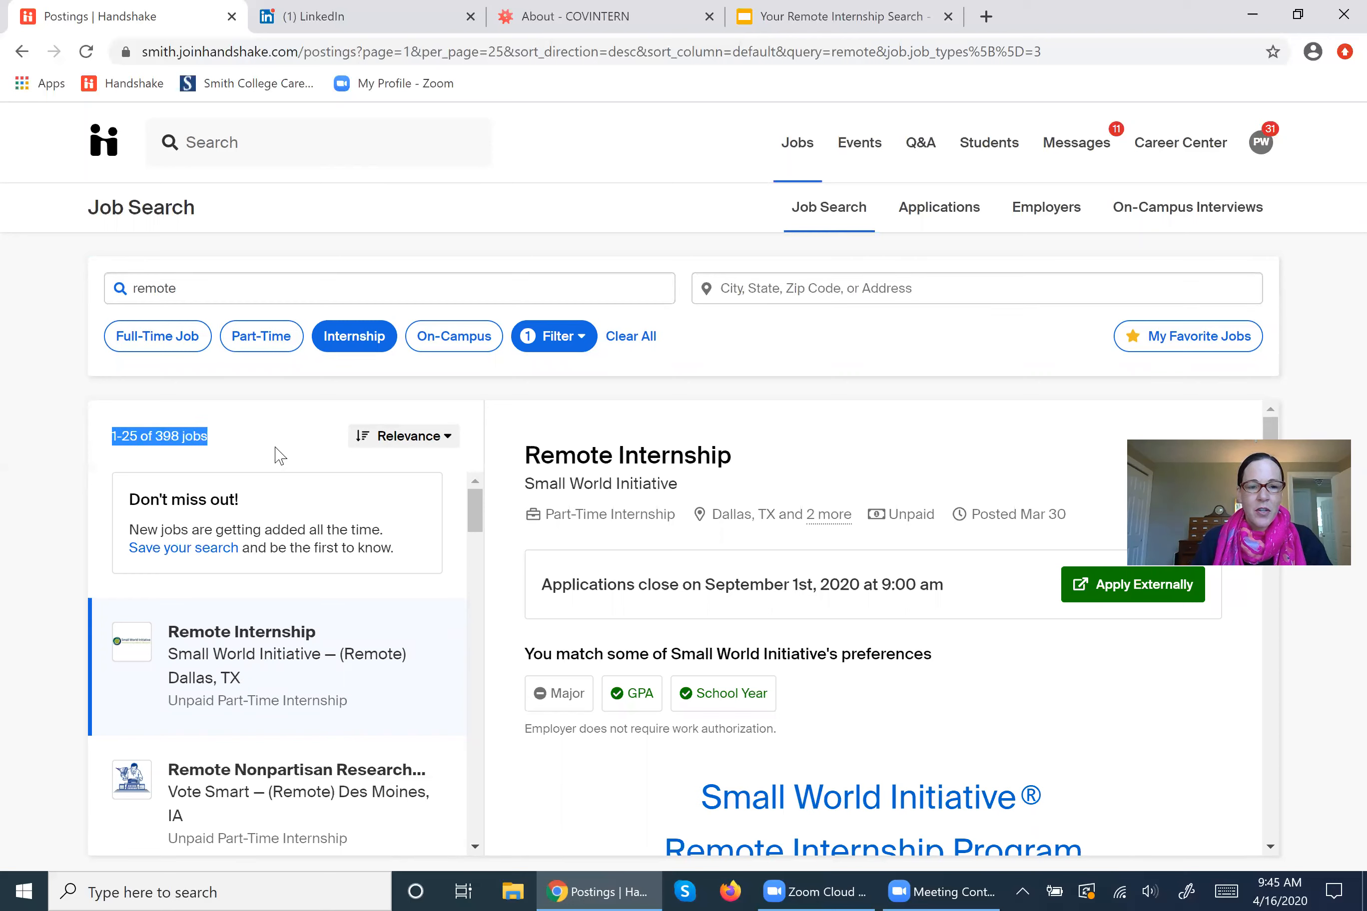
mouse_move(181, 279)
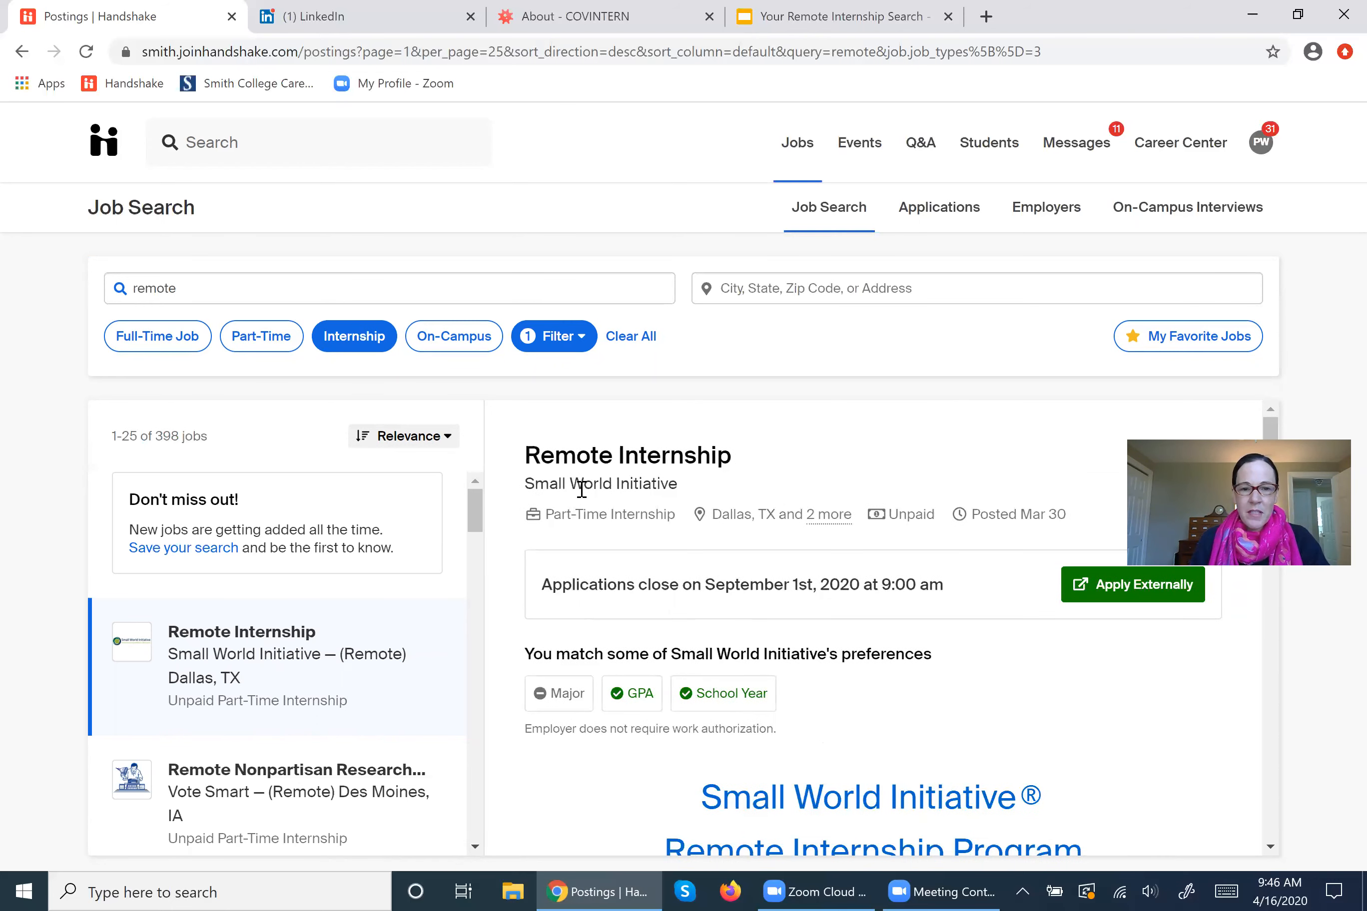
Scroll the Remote Internship description down to Sample Projects, Qualifications and To Apply.
scroll("down", 3)
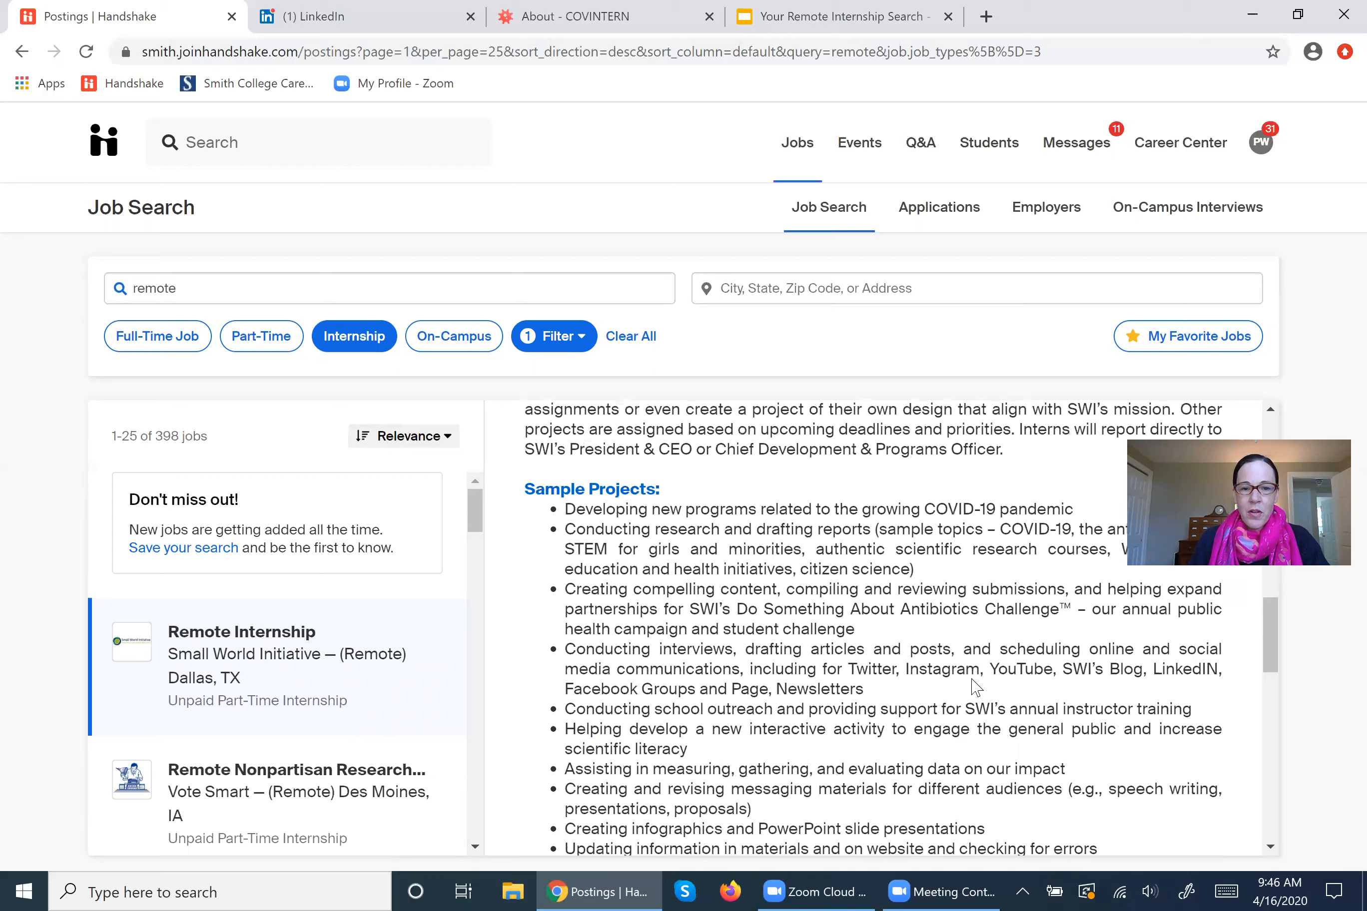
scroll("down", 3)
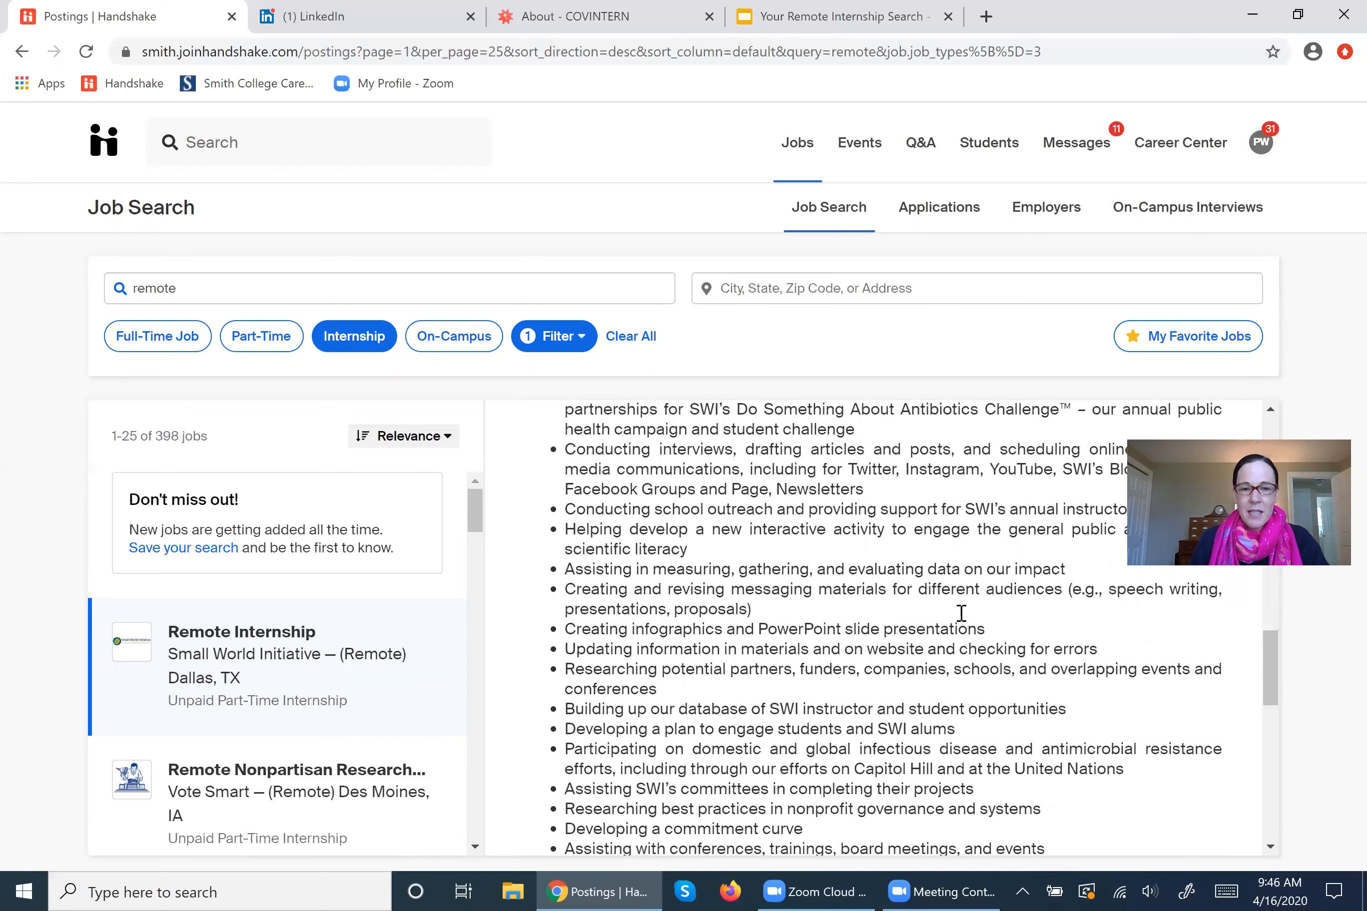
scroll("down", 3)
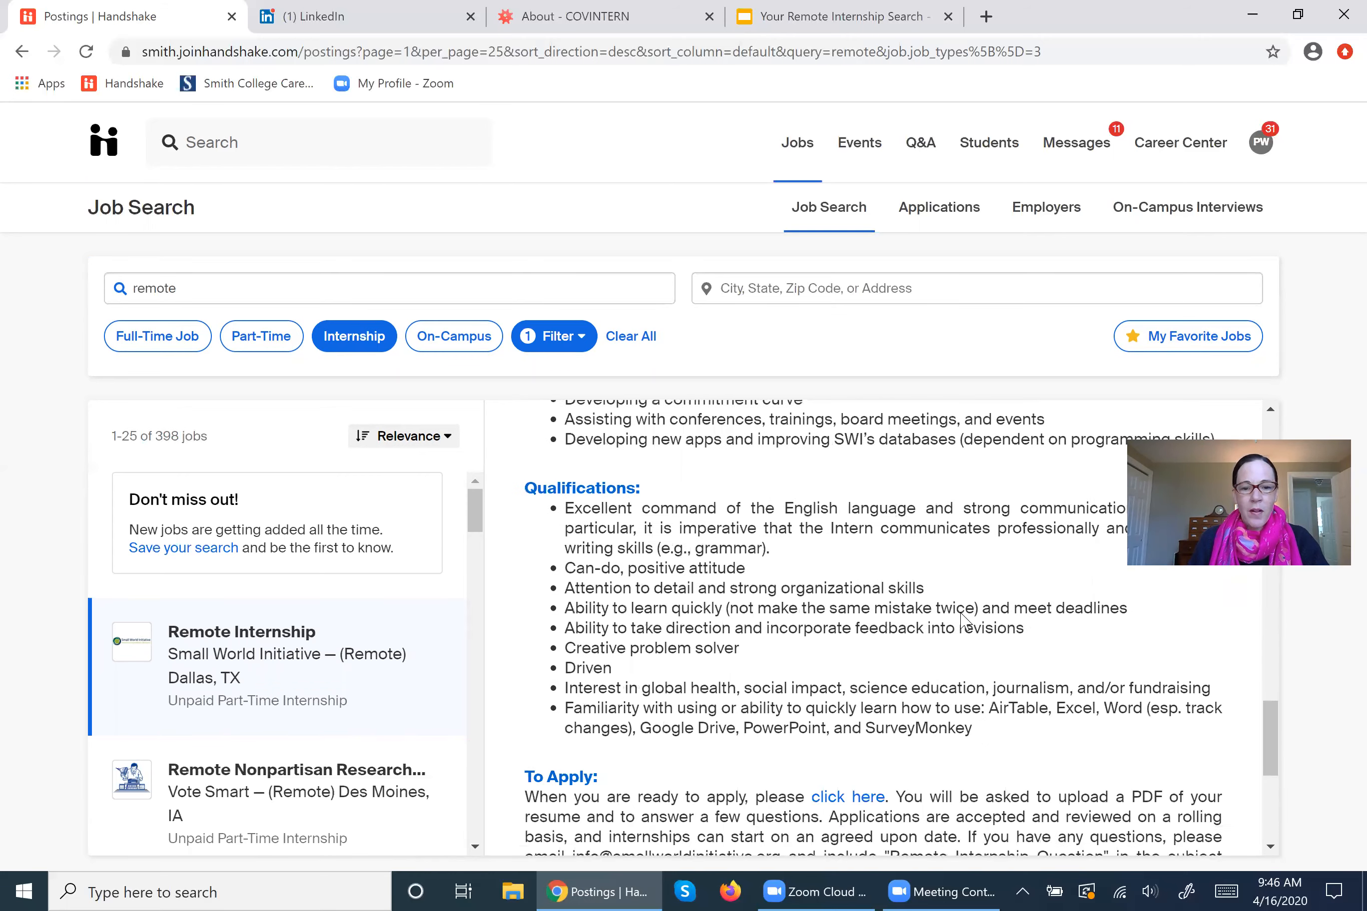
scroll("down", 3)
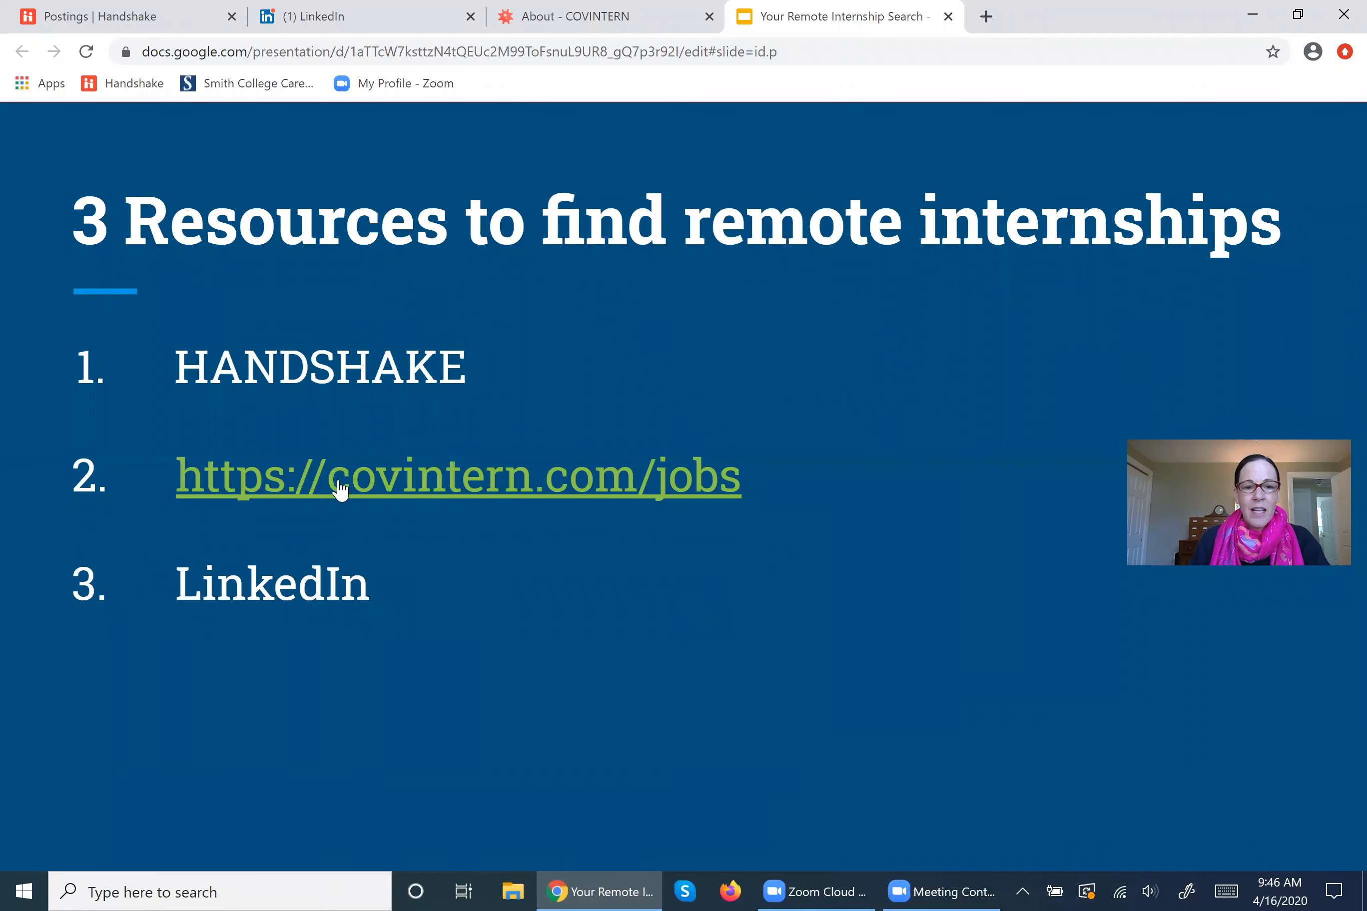
mouse_move(678, 96)
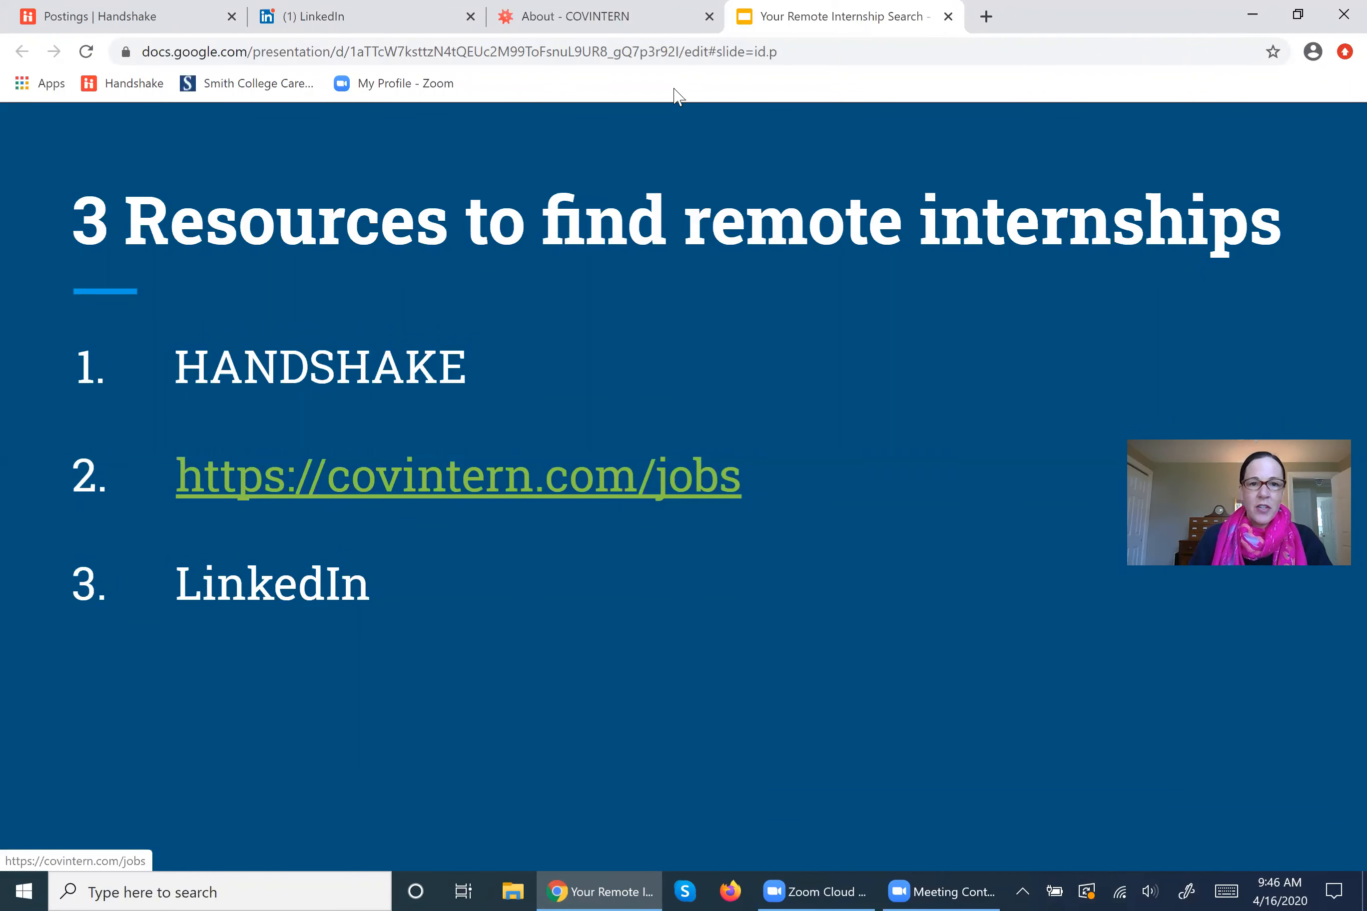
Open the COVINTERN site from the slide's covintern.com/jobs link.
left_click(600, 16)
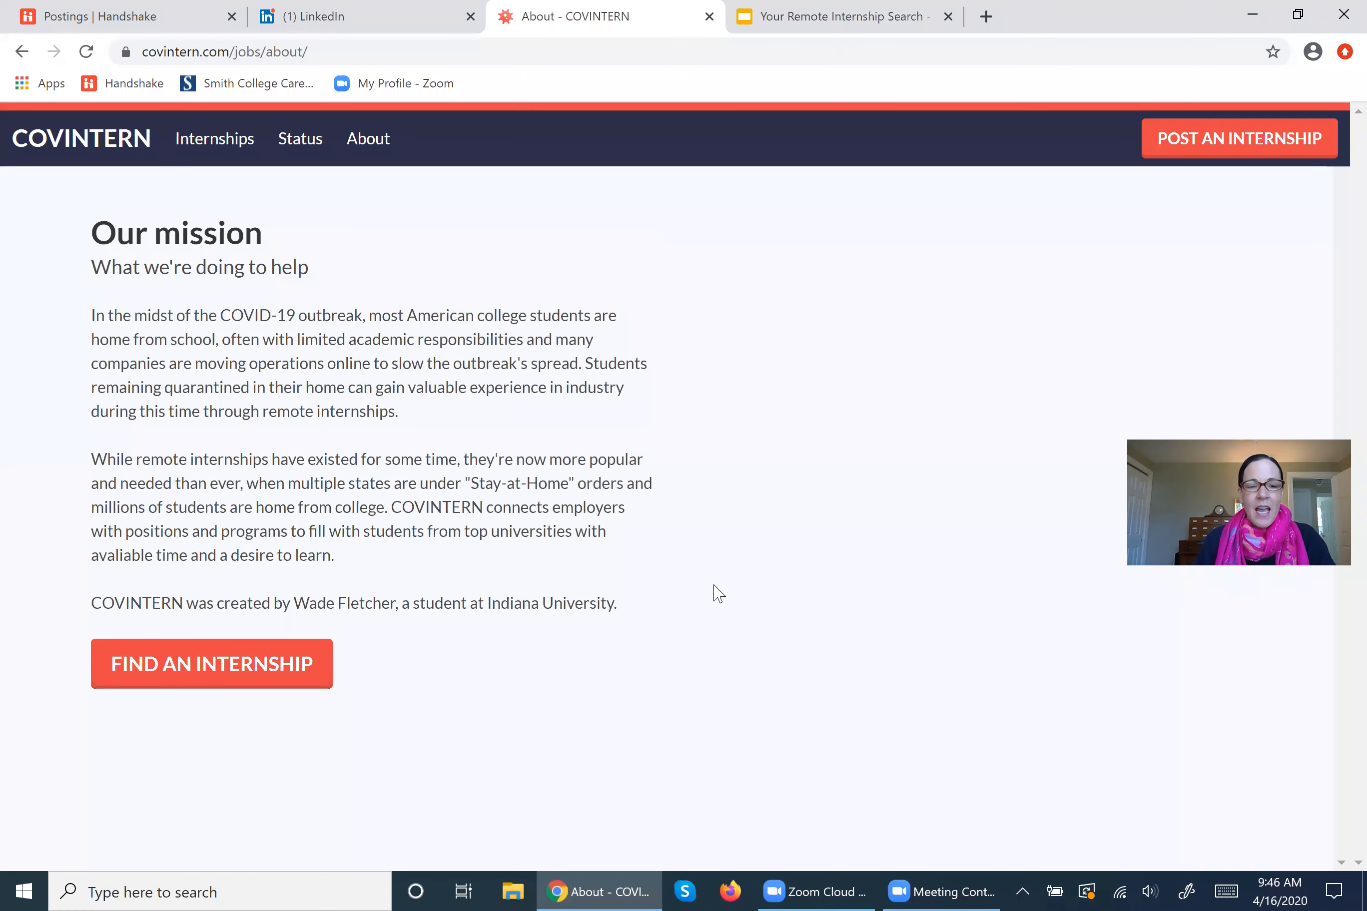
mouse_move(796, 592)
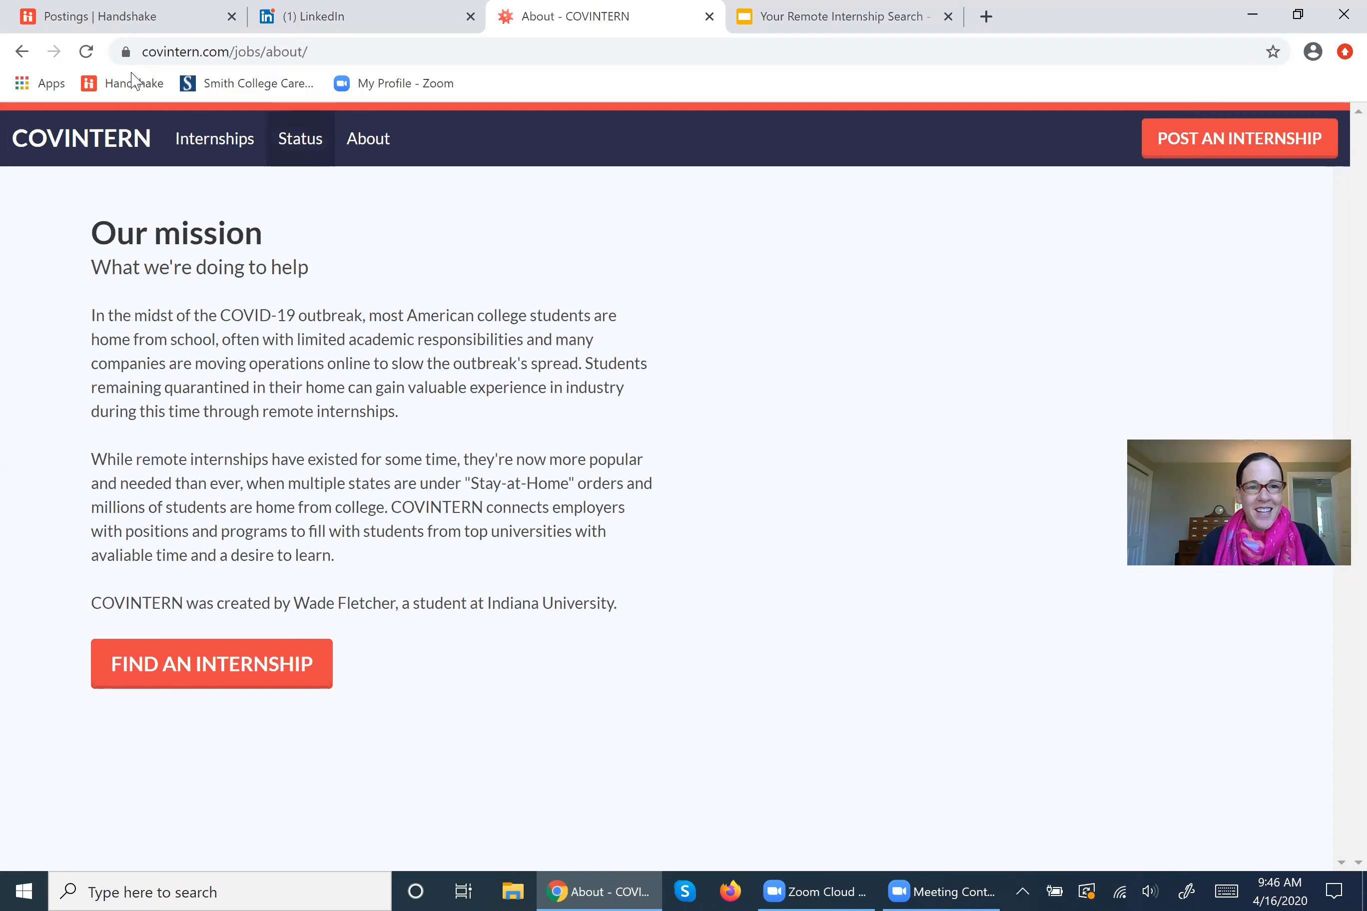
Browse COVINTERN's Internships and narrow to the Marketing category, listing 7 remote internships.
left_click(214, 139)
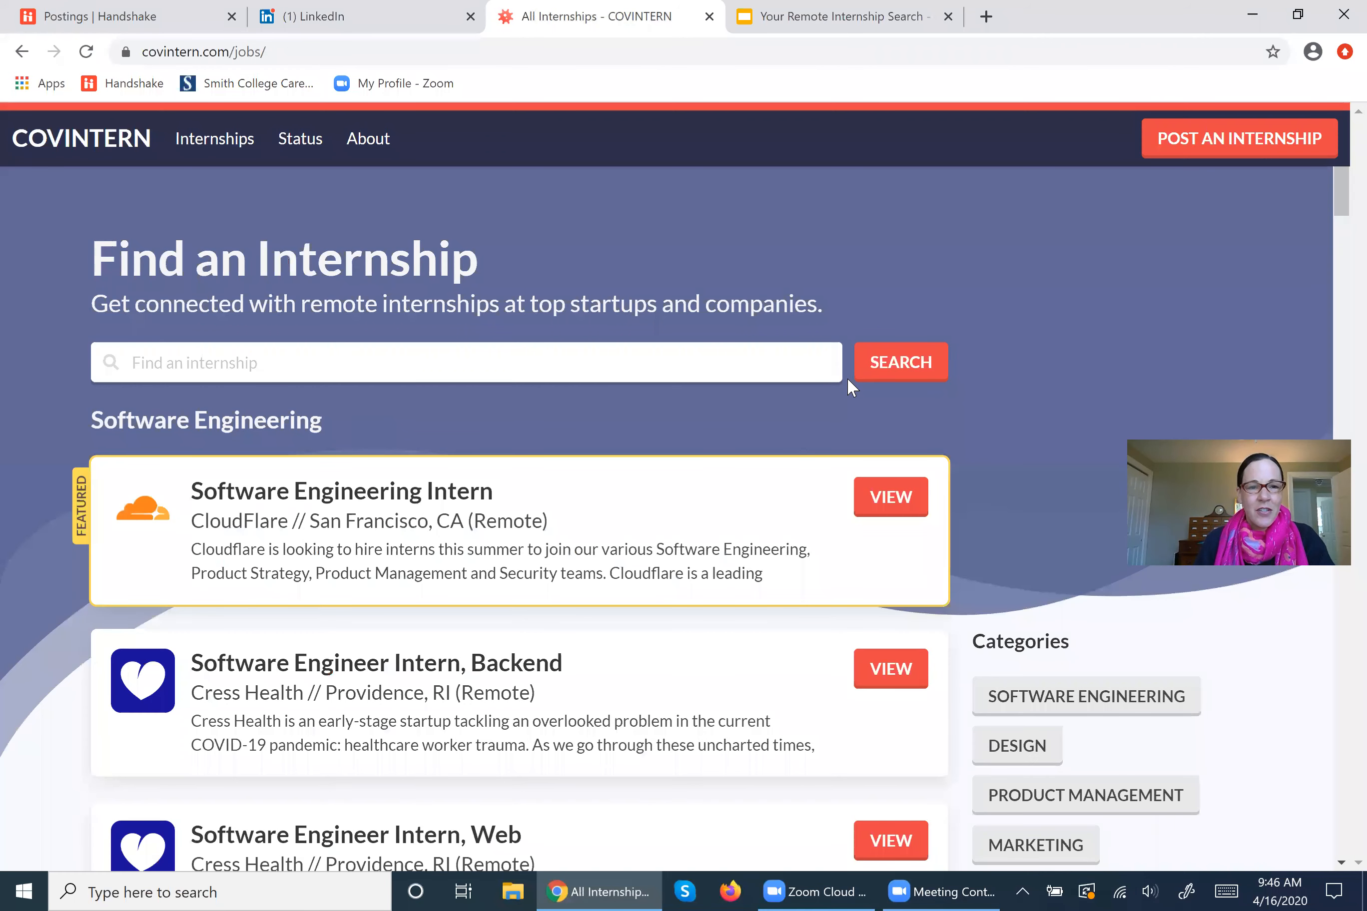
scroll("down", 3)
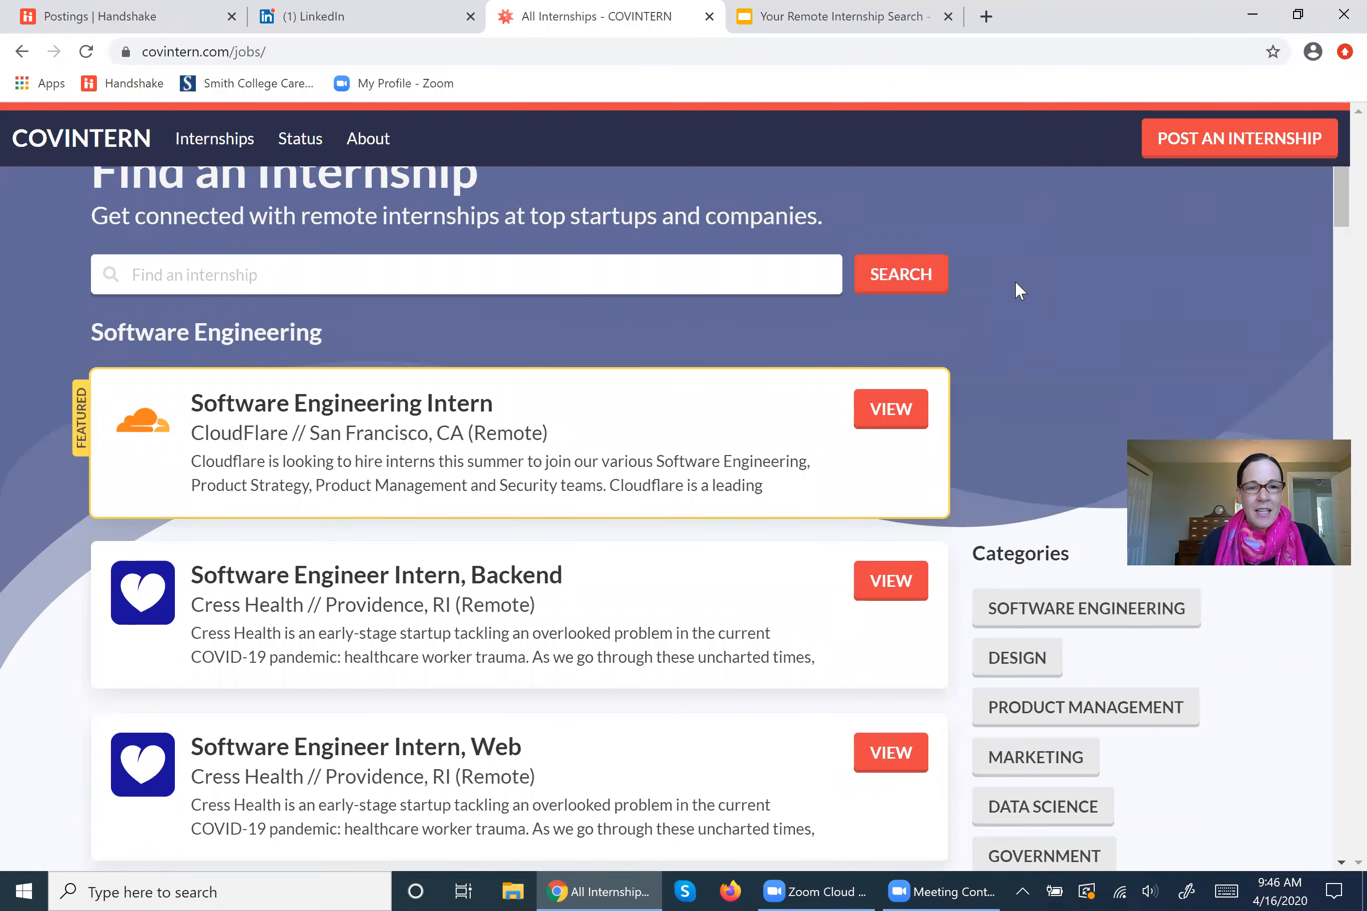
scroll("down", 3)
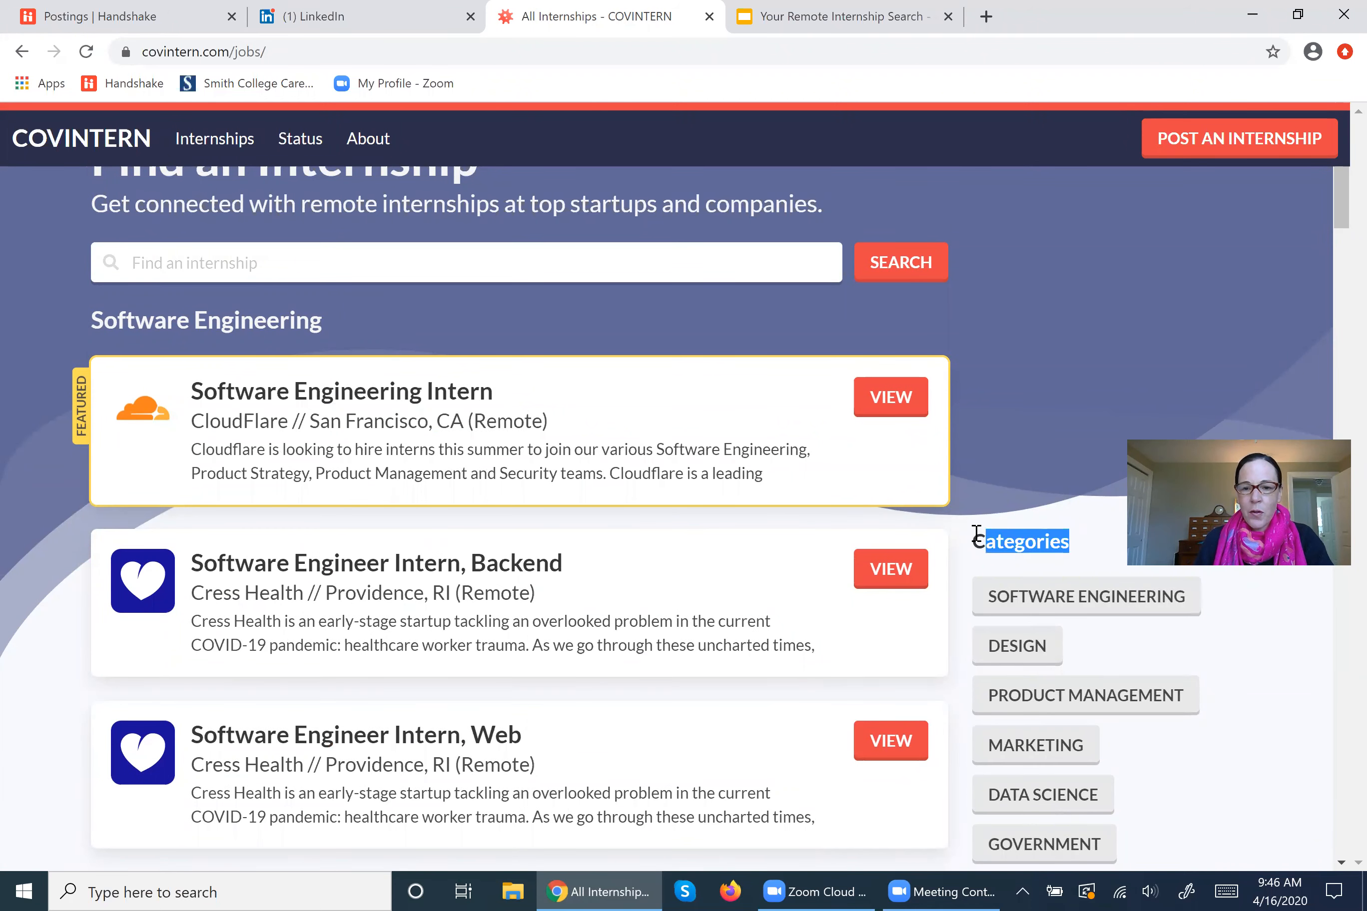
scroll("down", 3)
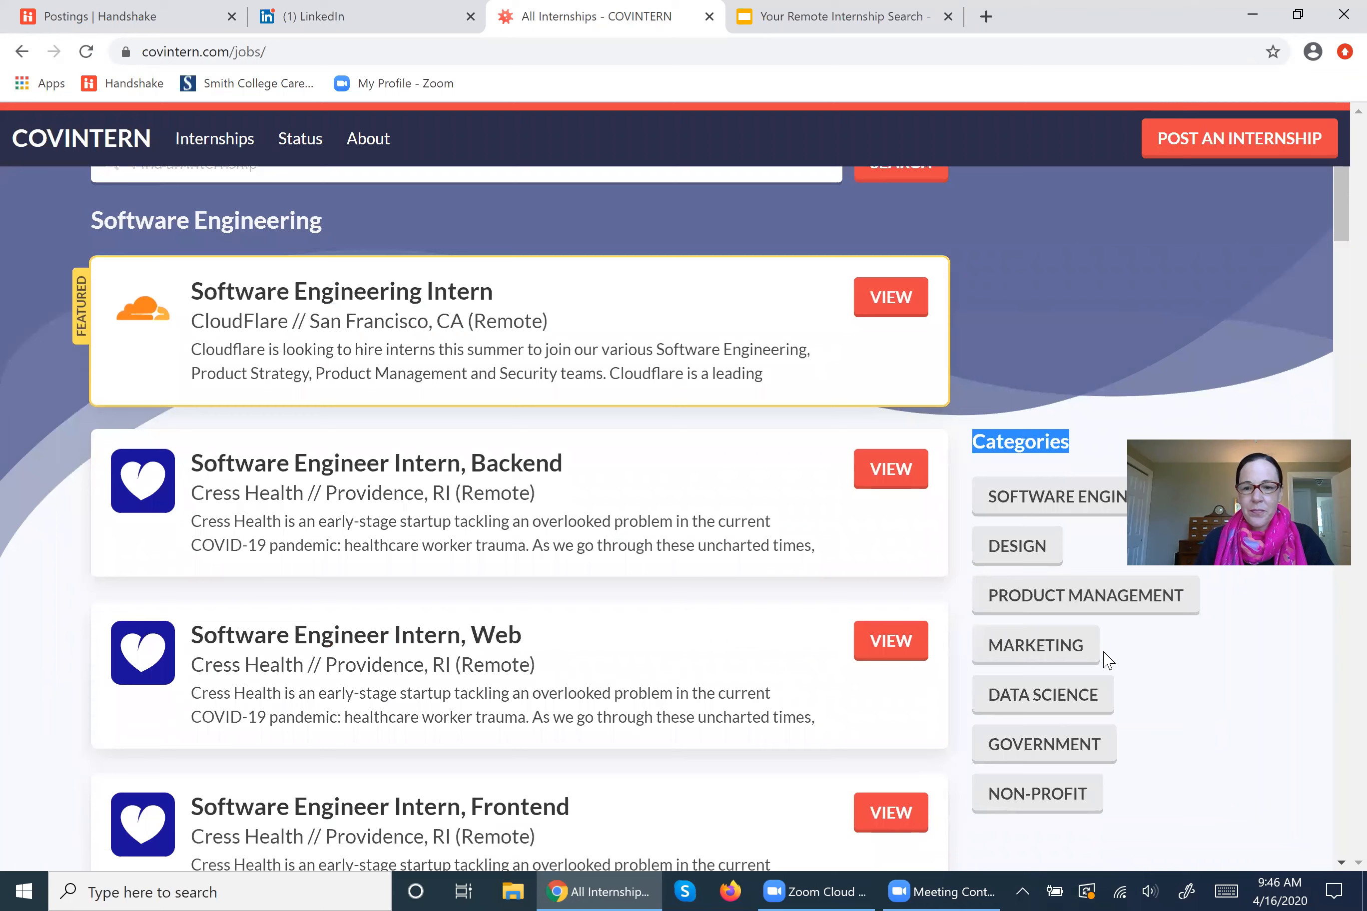
left_click(1036, 645)
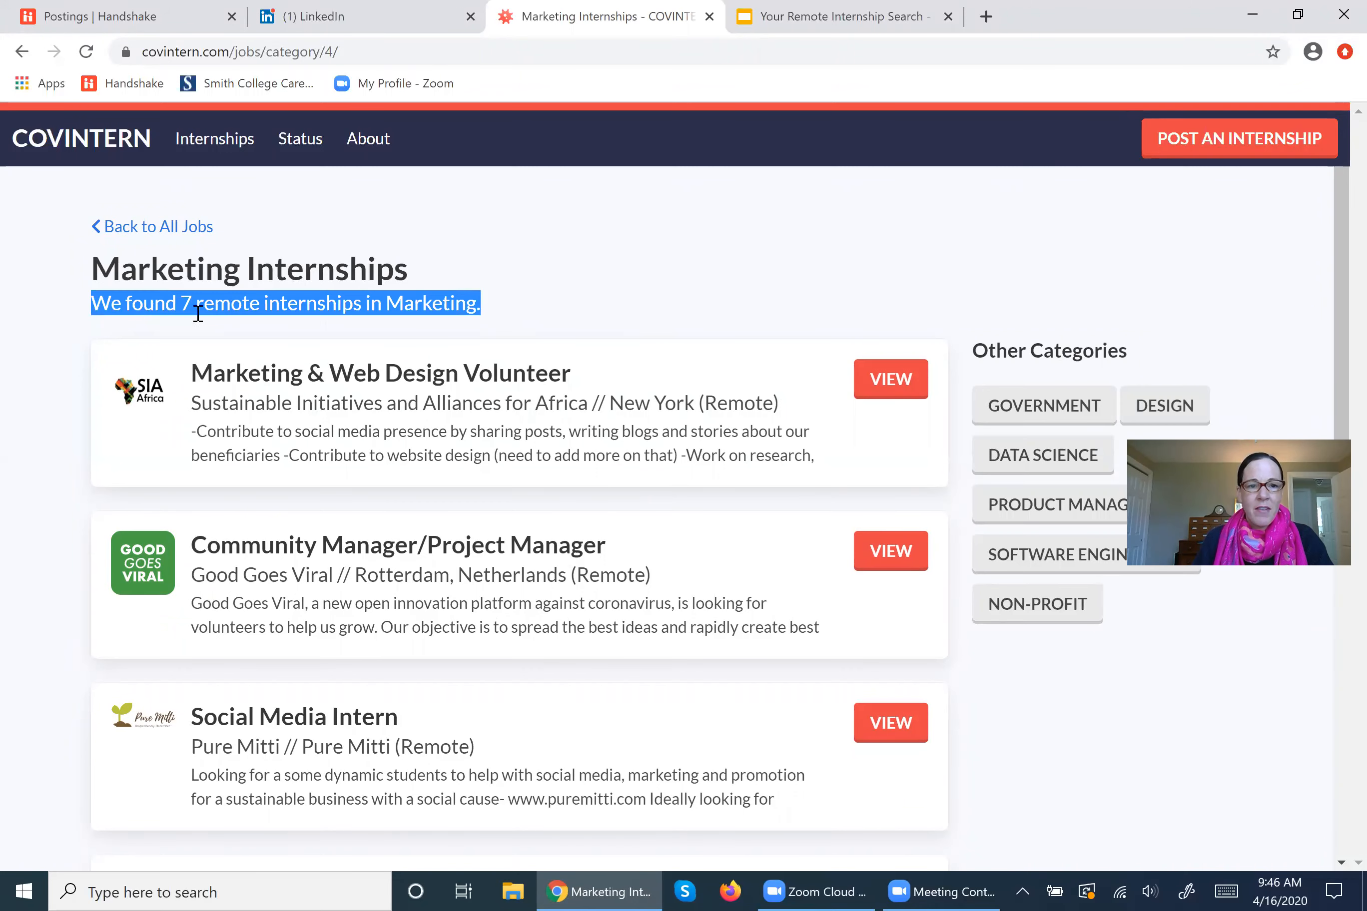
mouse_move(690, 302)
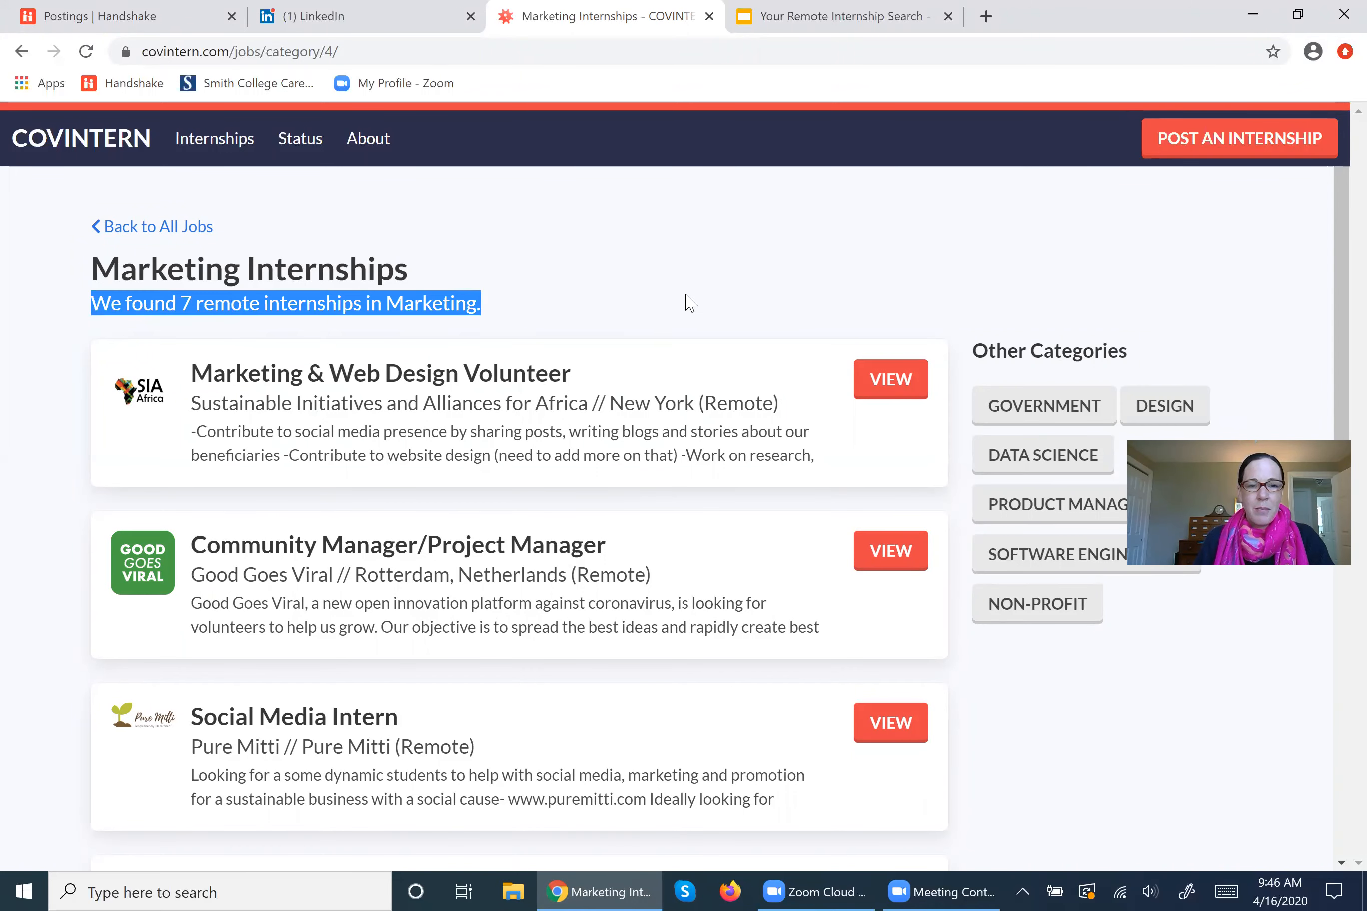
scroll("down", 3)
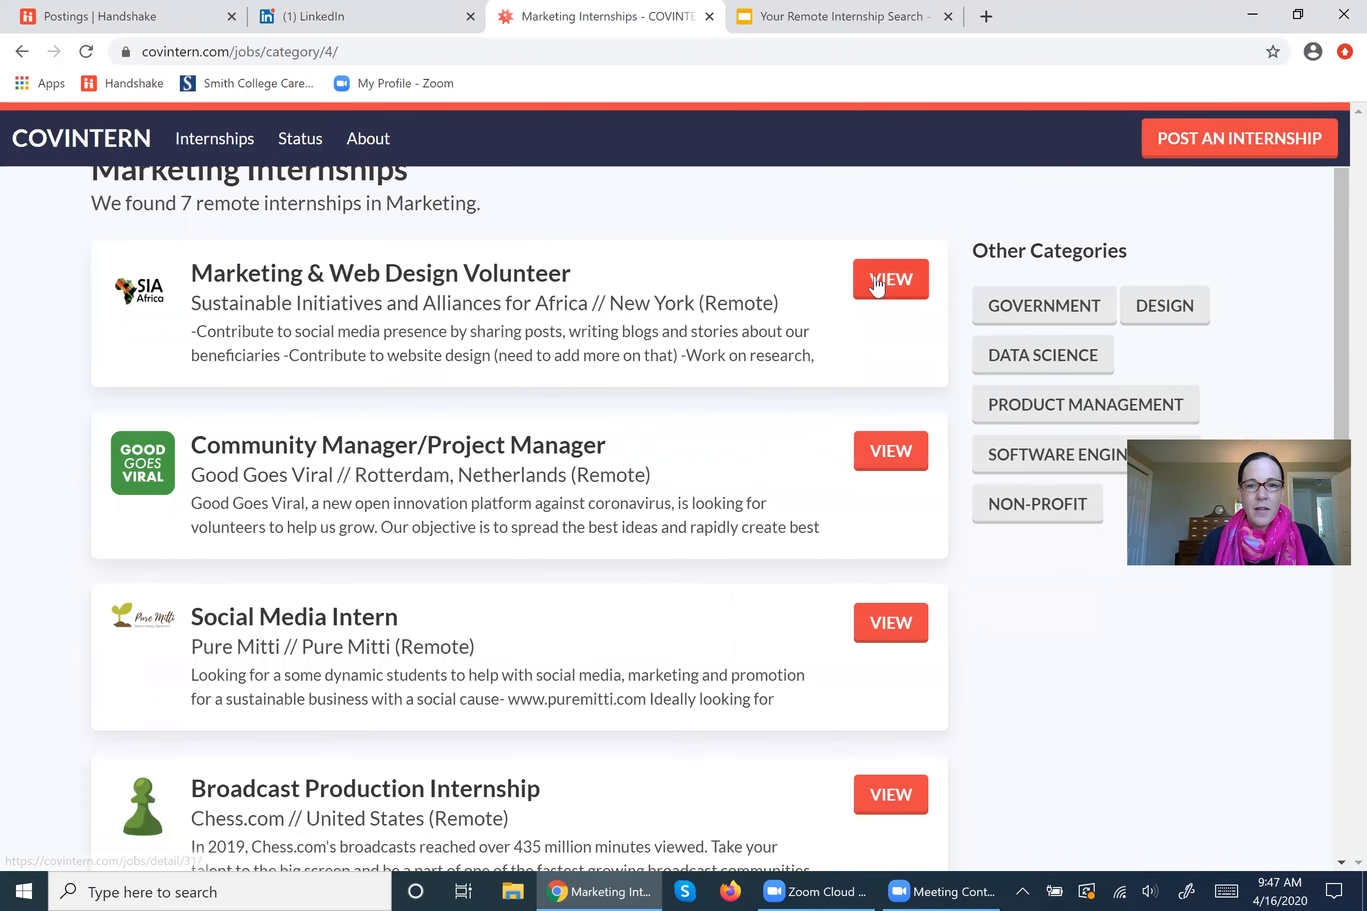
View the Marketing & Web Design Volunteer posting and highlight its sia-africa.org link, then move to LinkedIn.
left_click(891, 279)
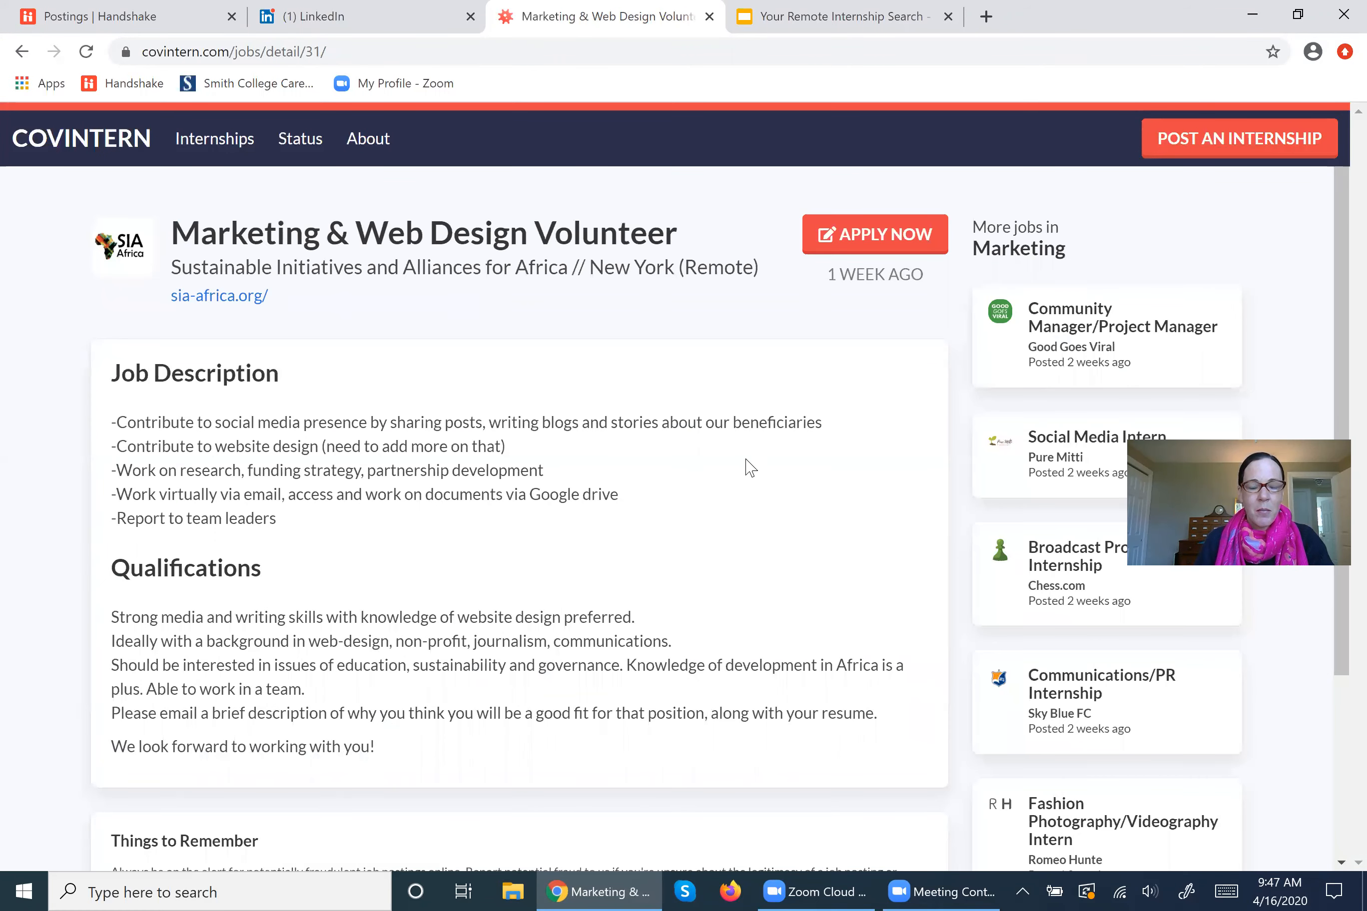
scroll("down", 3)
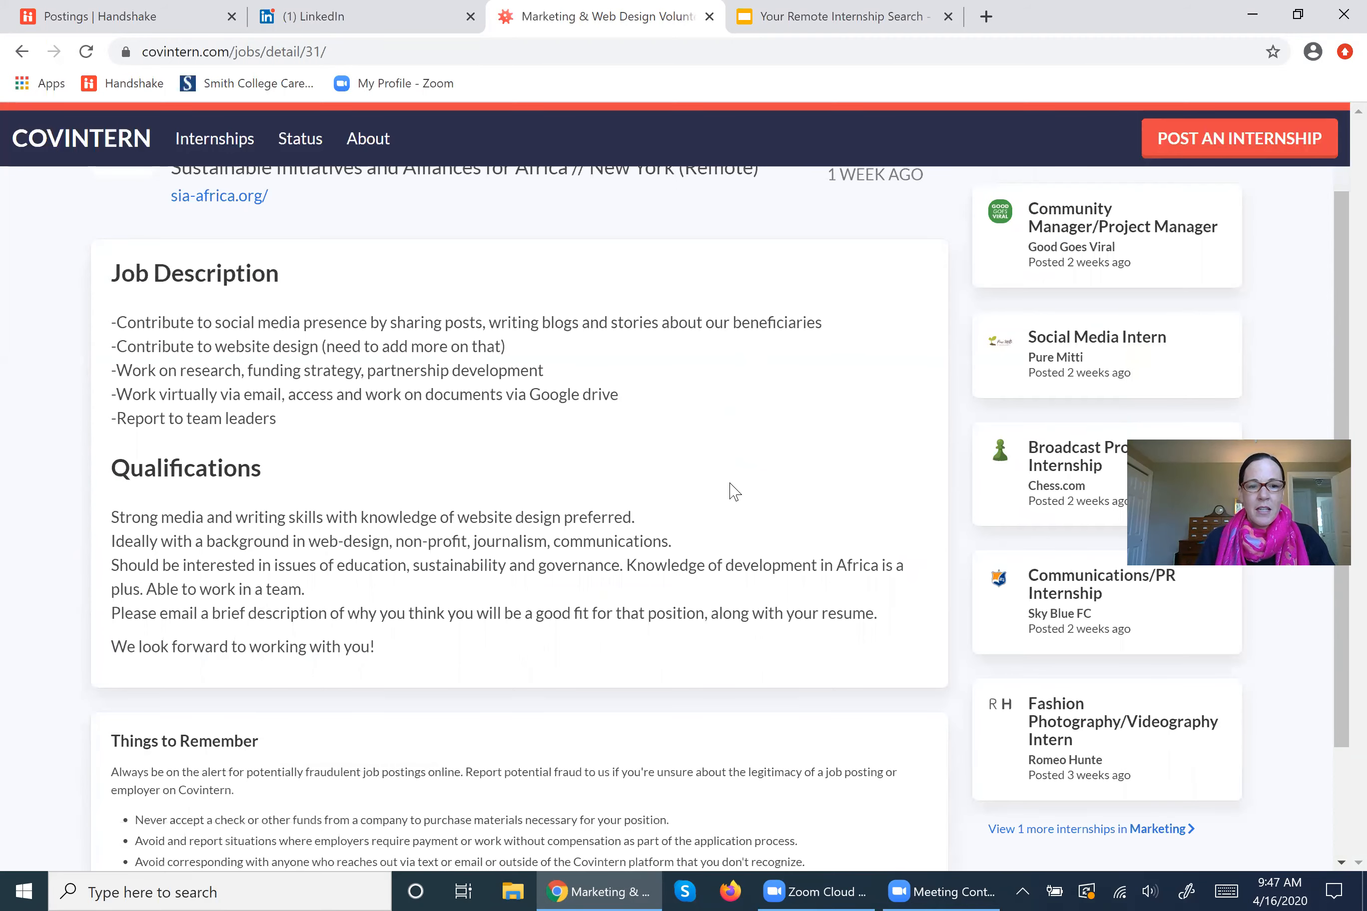
scroll("down", 3)
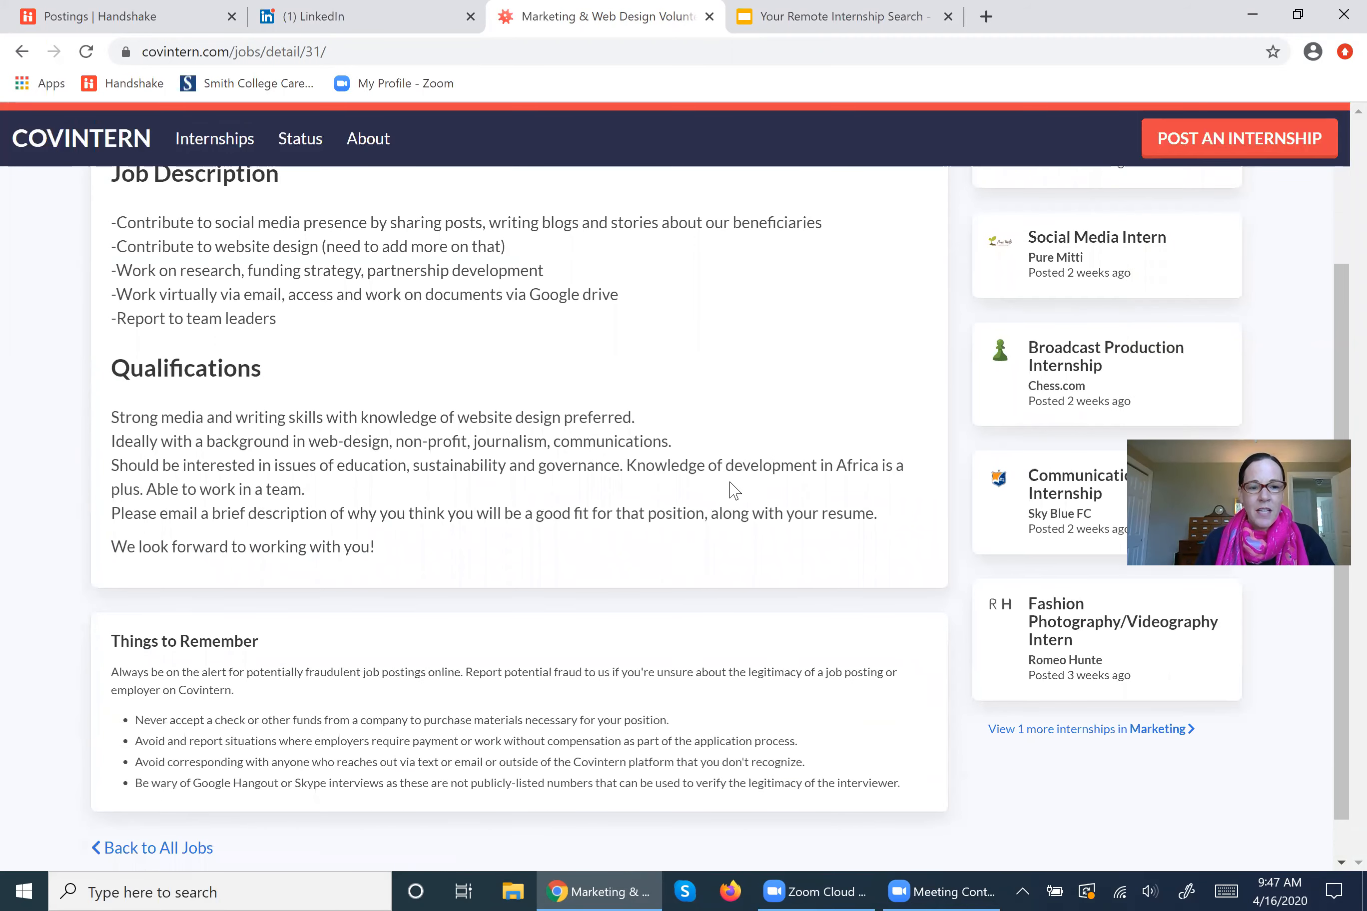
scroll("up", 3)
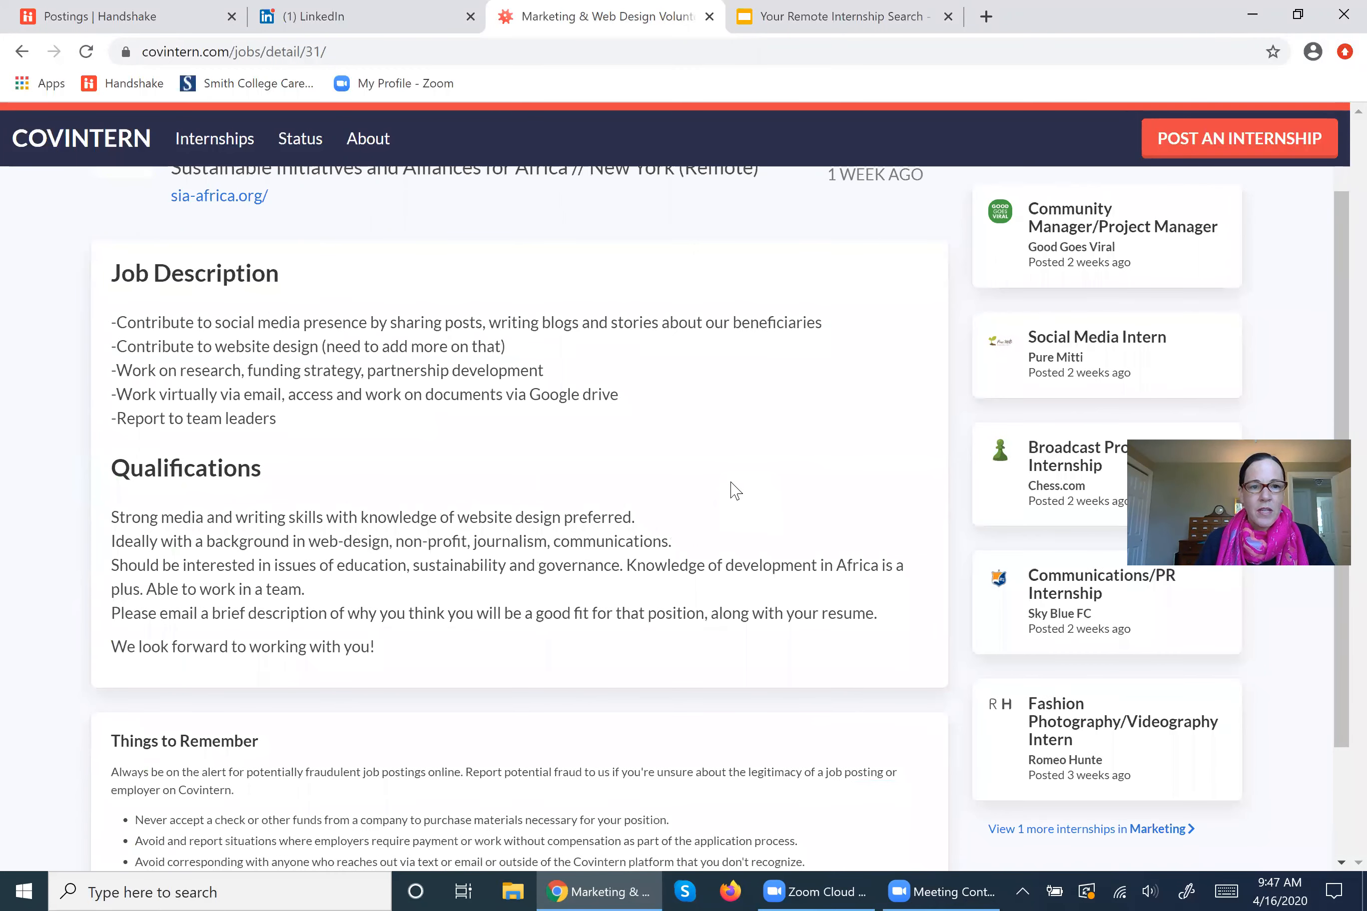
scroll("up", 3)
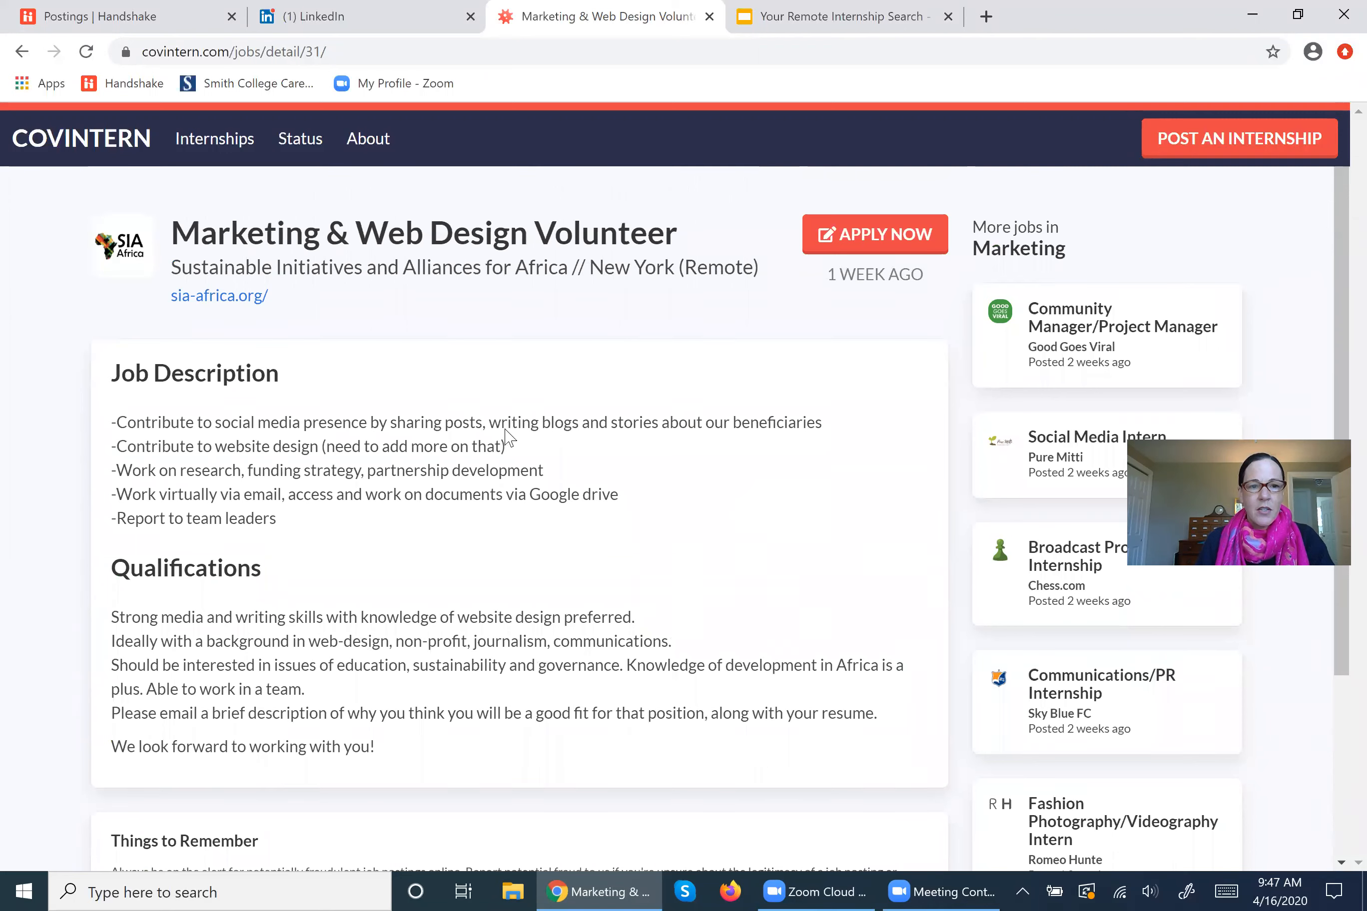
left_click_drag(876, 274, 193, 373)
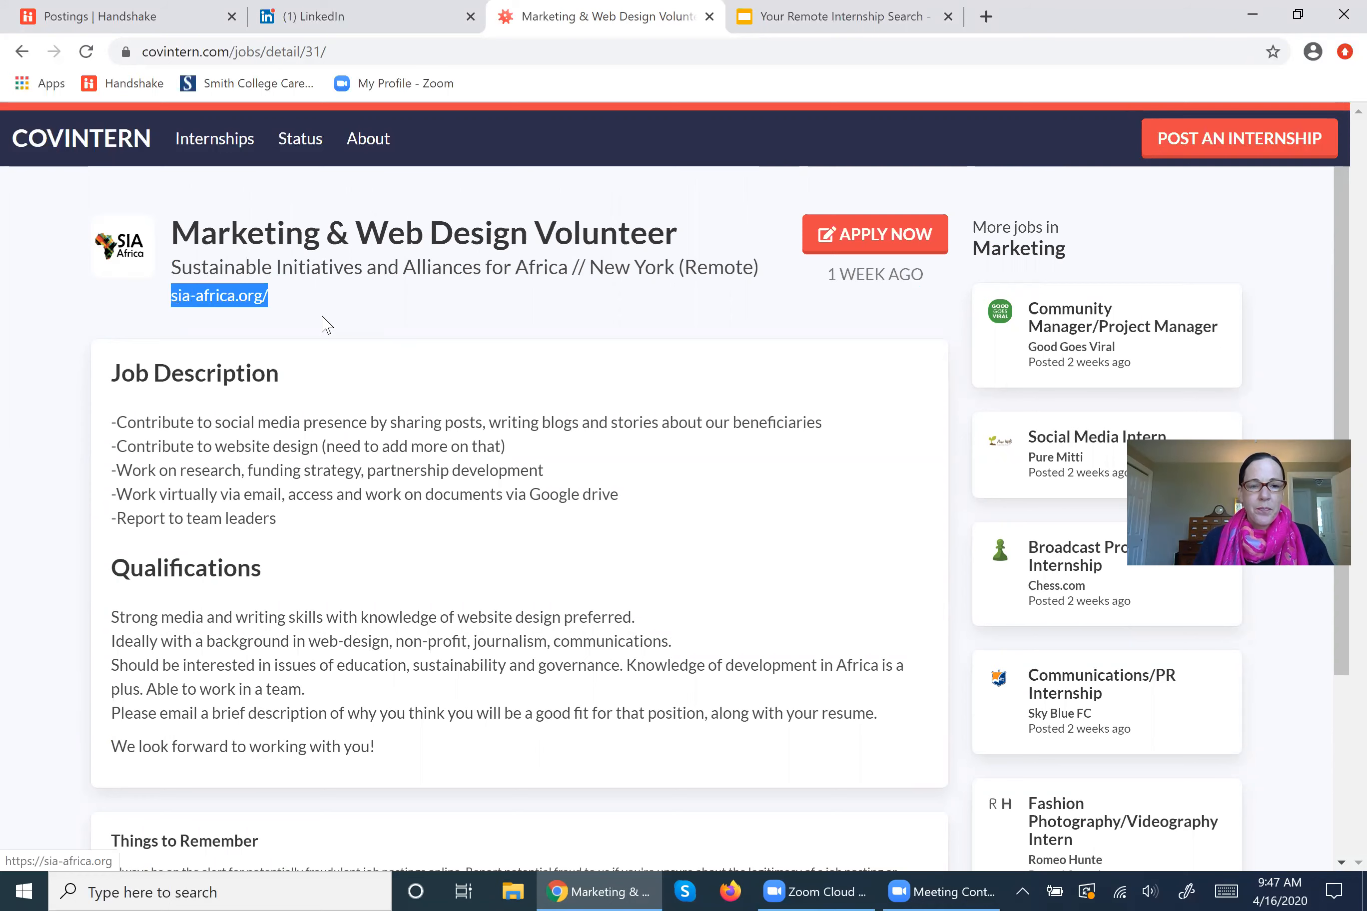
left_click(840, 16)
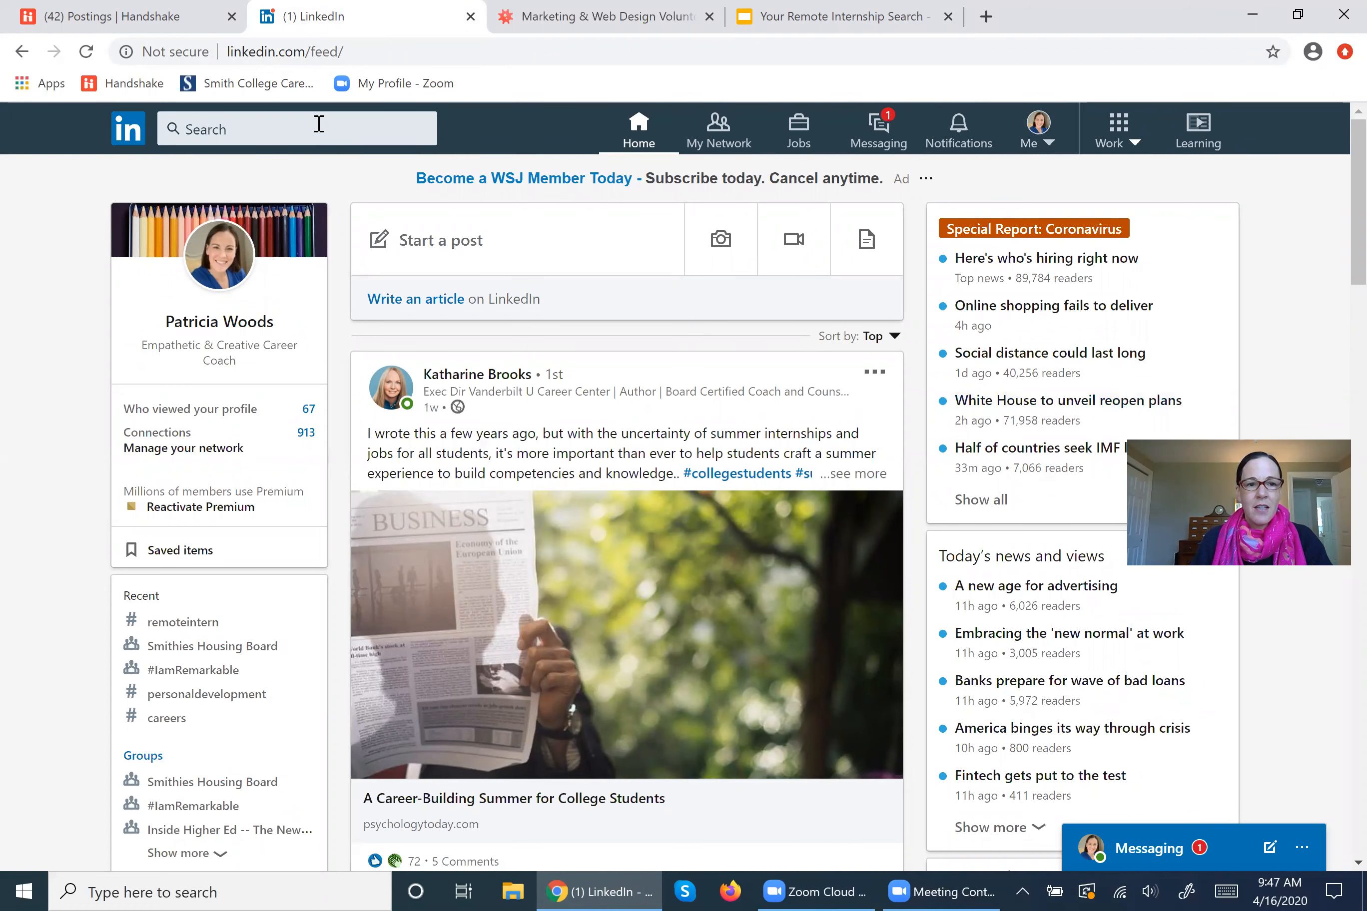
Start a LinkedIn Jobs search, showing about 4.6 million United States results.
left_click(288, 127)
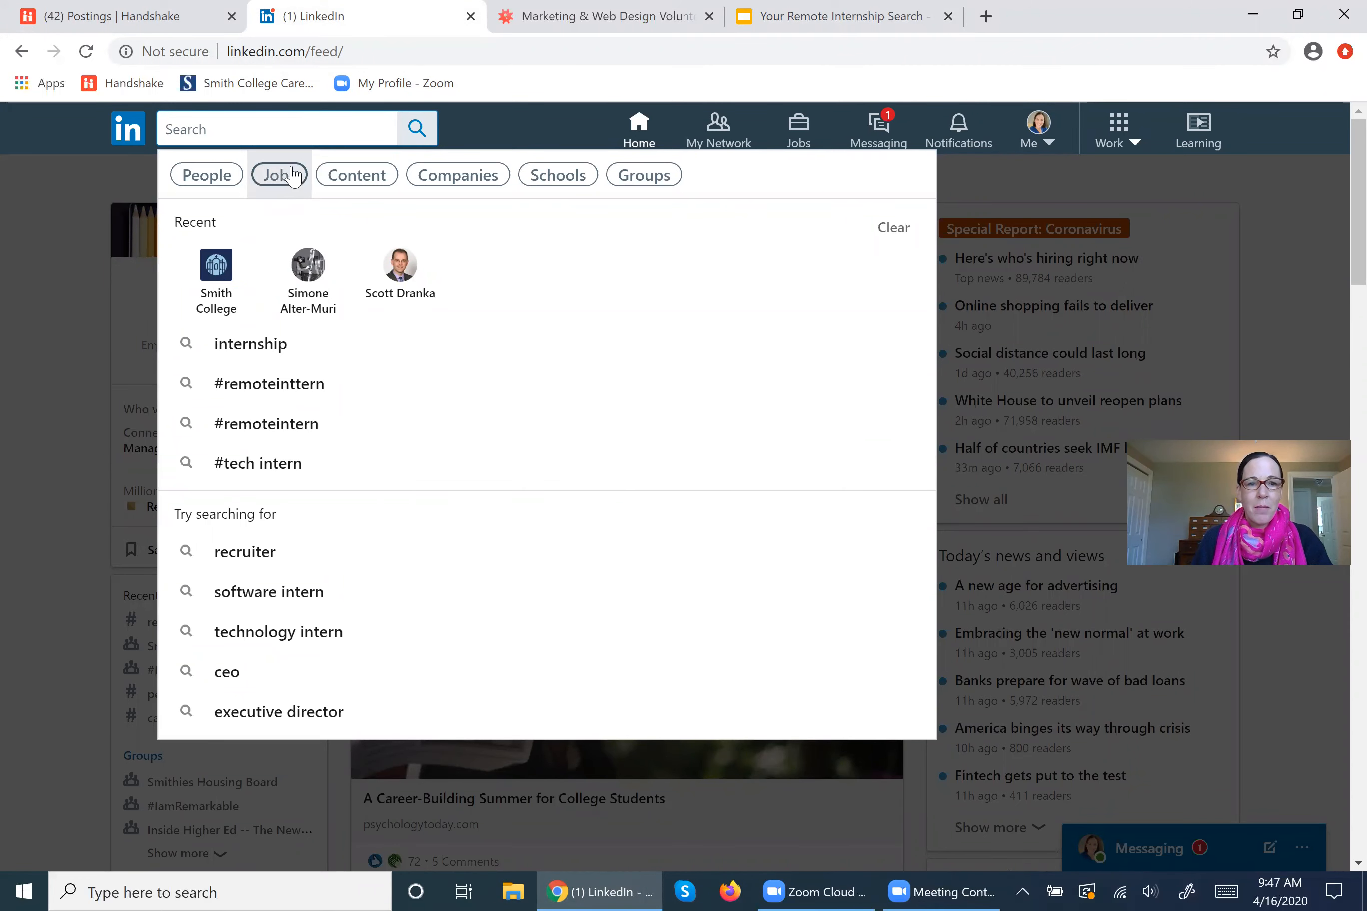
left_click(279, 175)
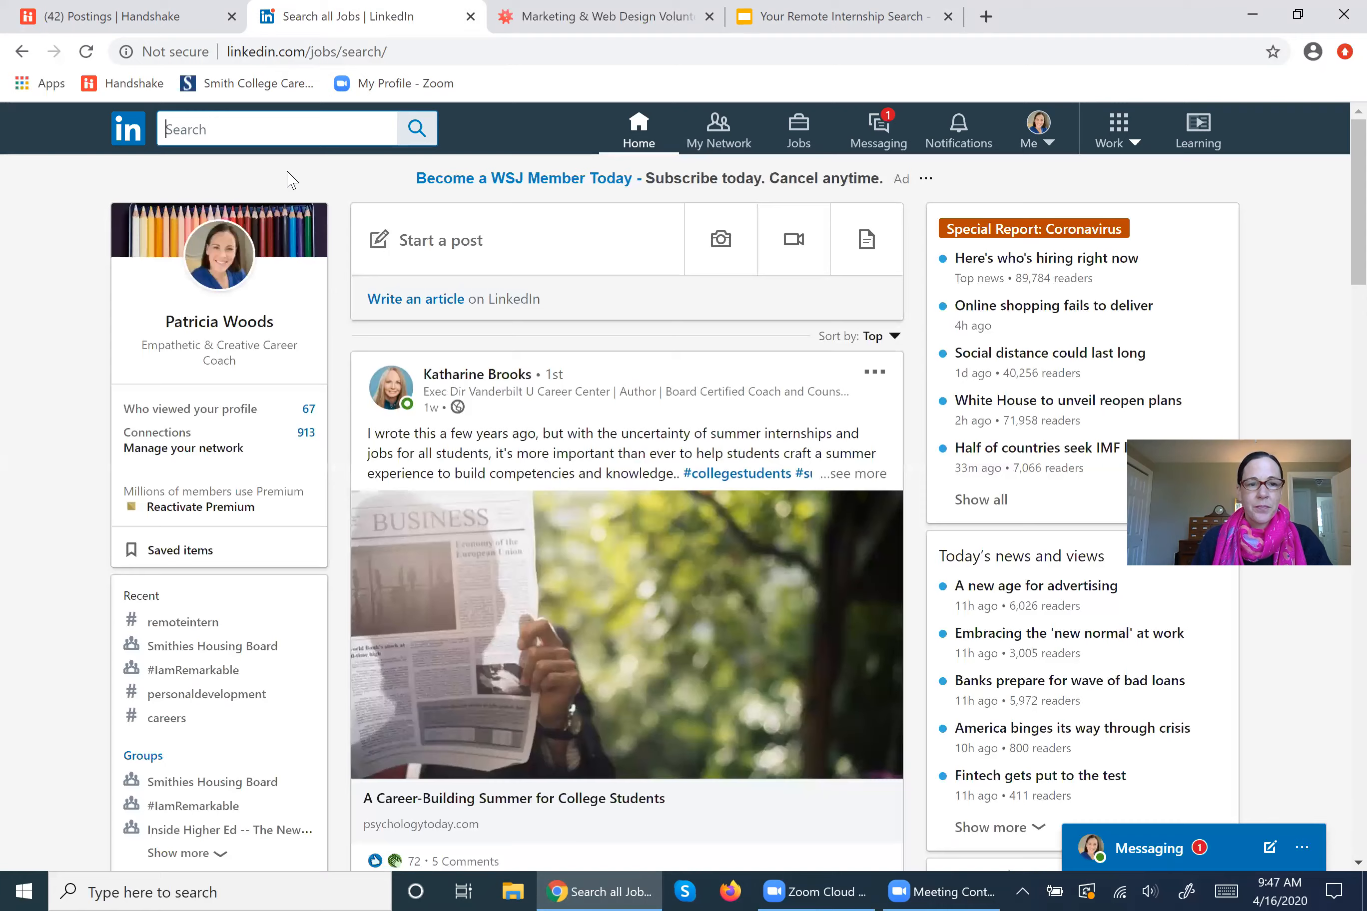
left_click(796, 128)
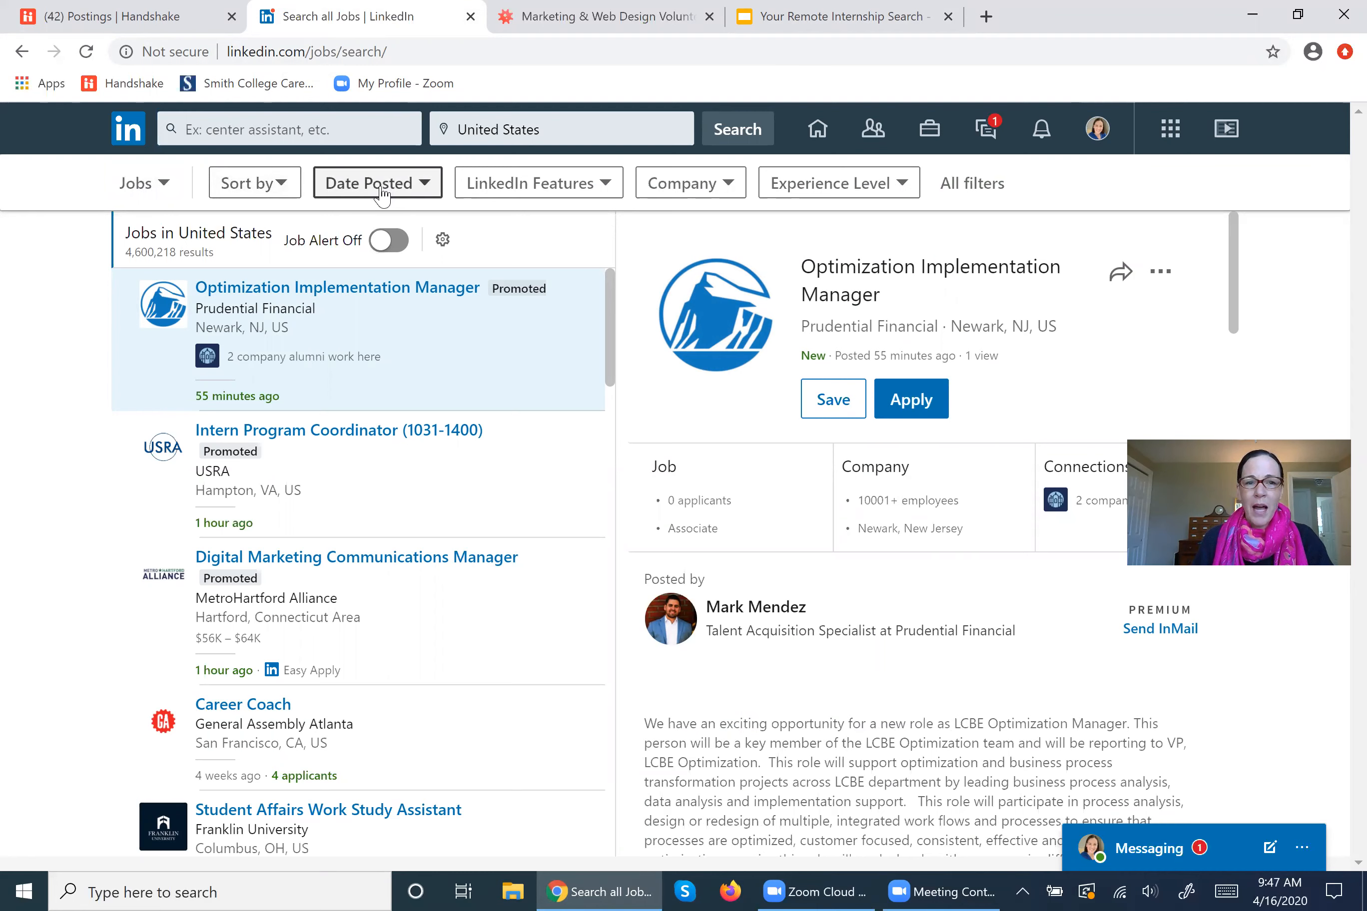
mouse_move(712, 229)
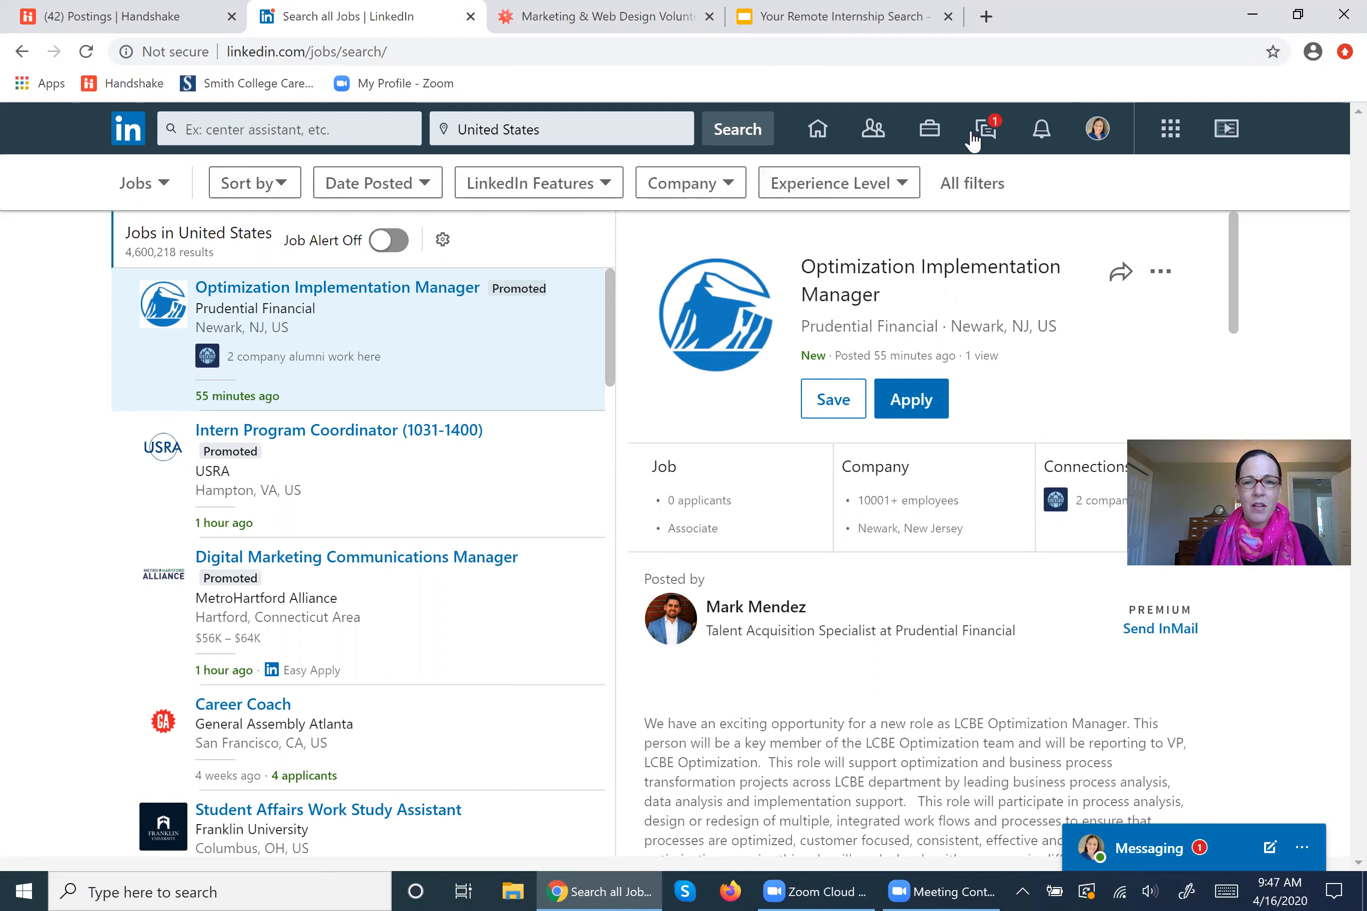
mouse_move(961, 168)
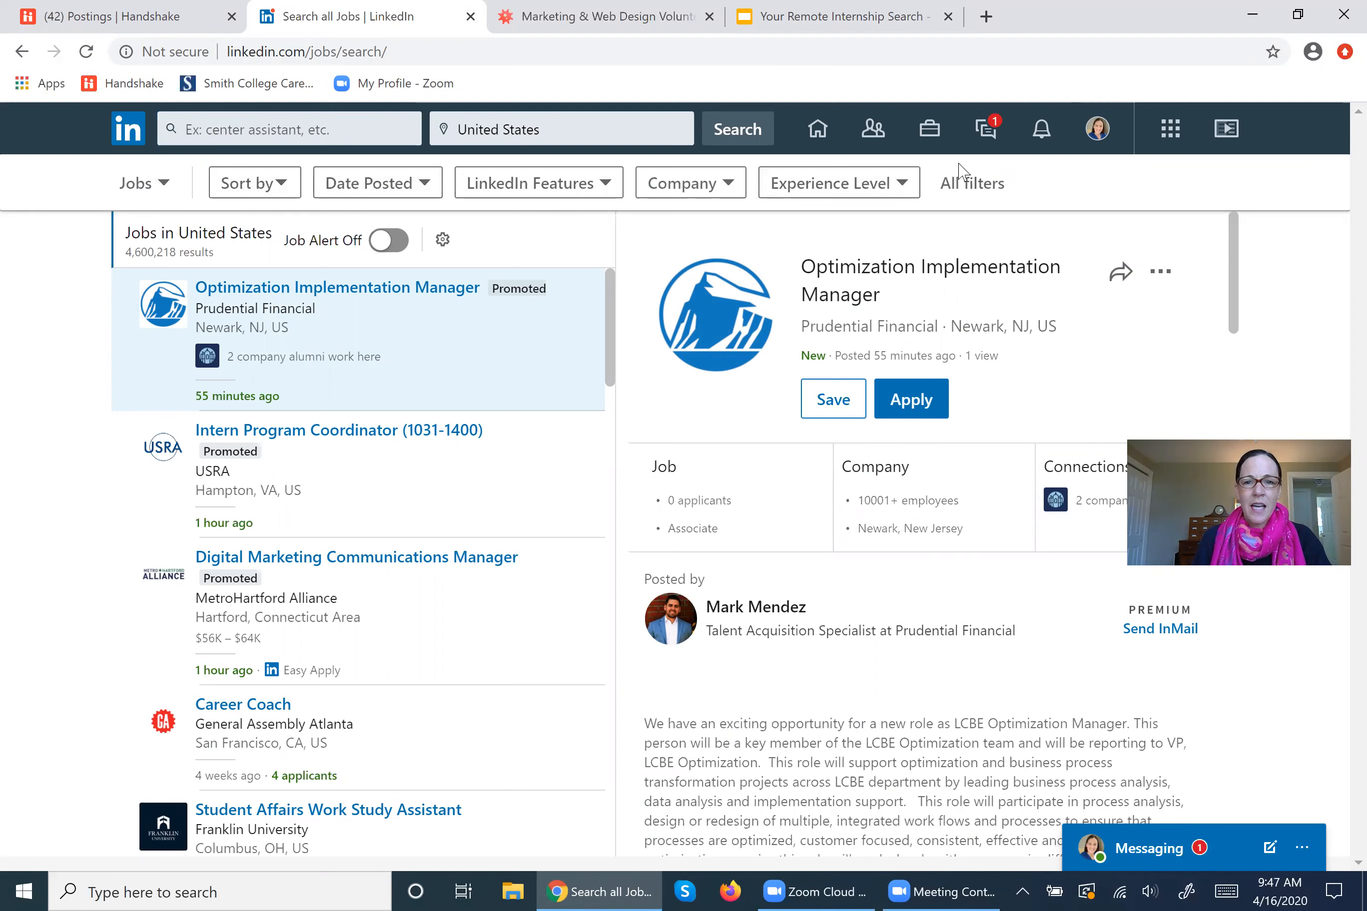
mouse_move(995, 216)
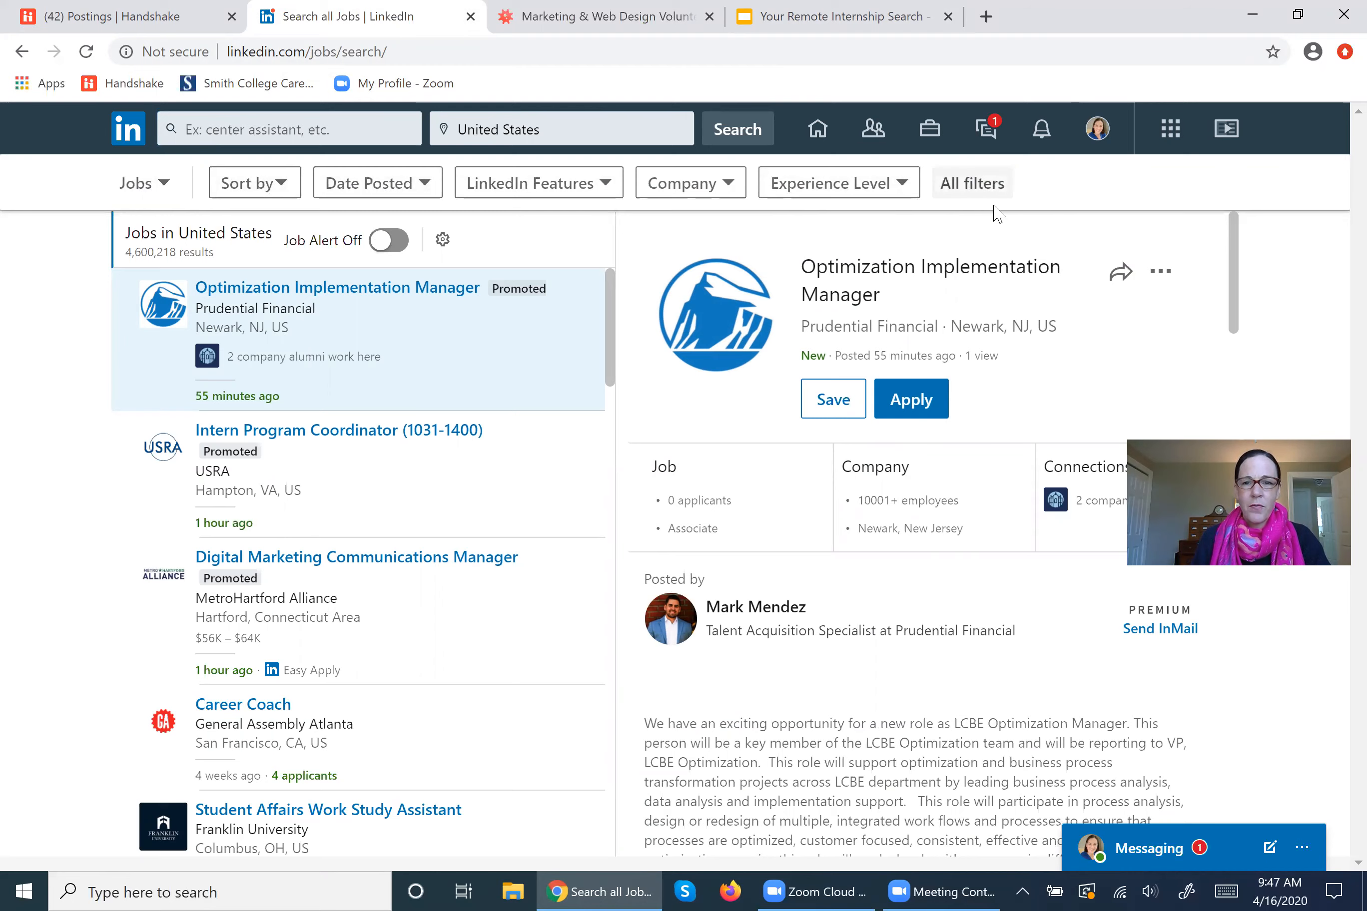
In All filters, tick Job Type Internship and Experience Level Internship.
left_click(972, 182)
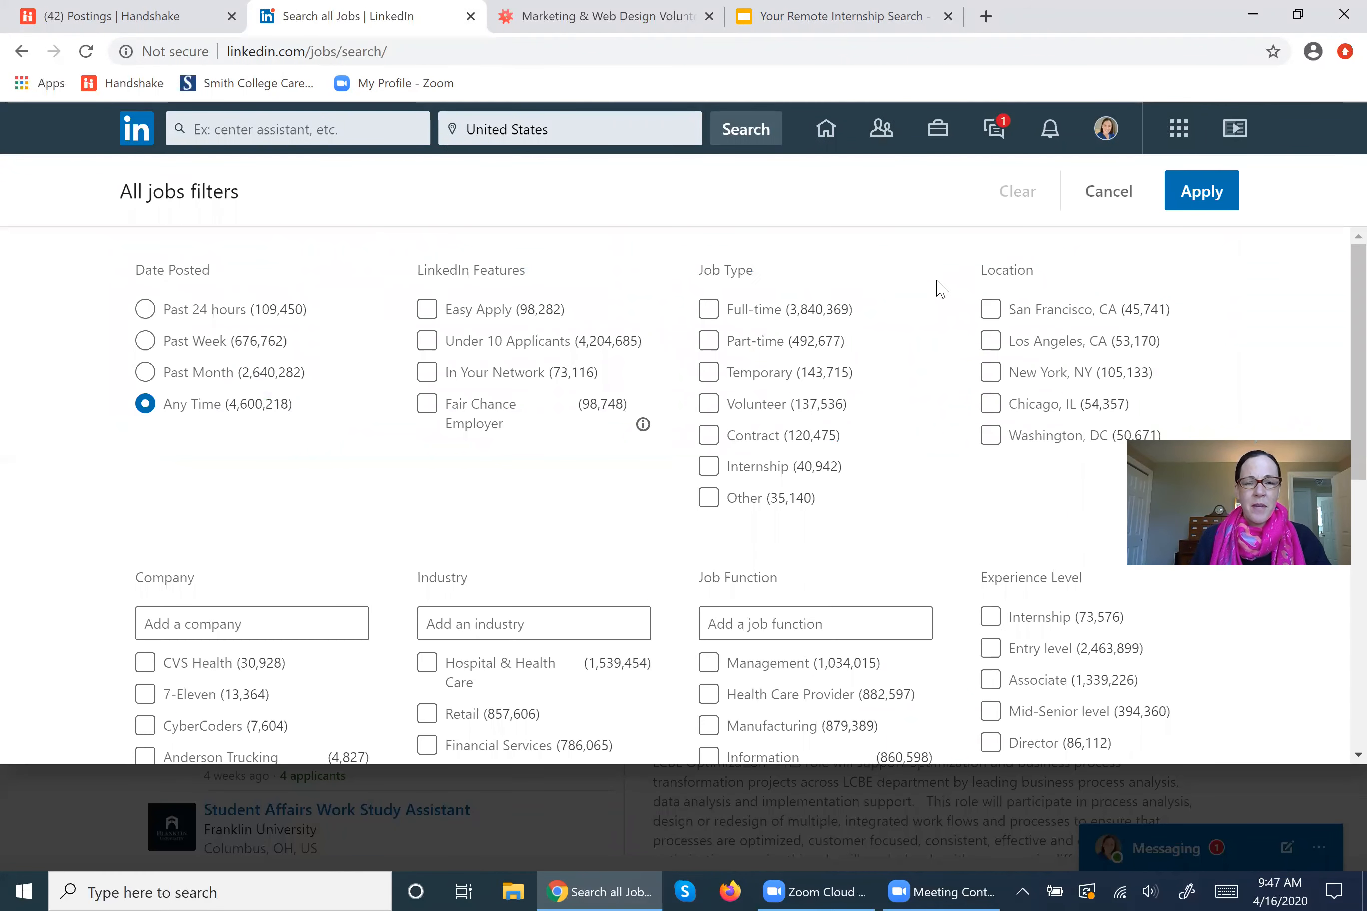
mouse_move(771, 273)
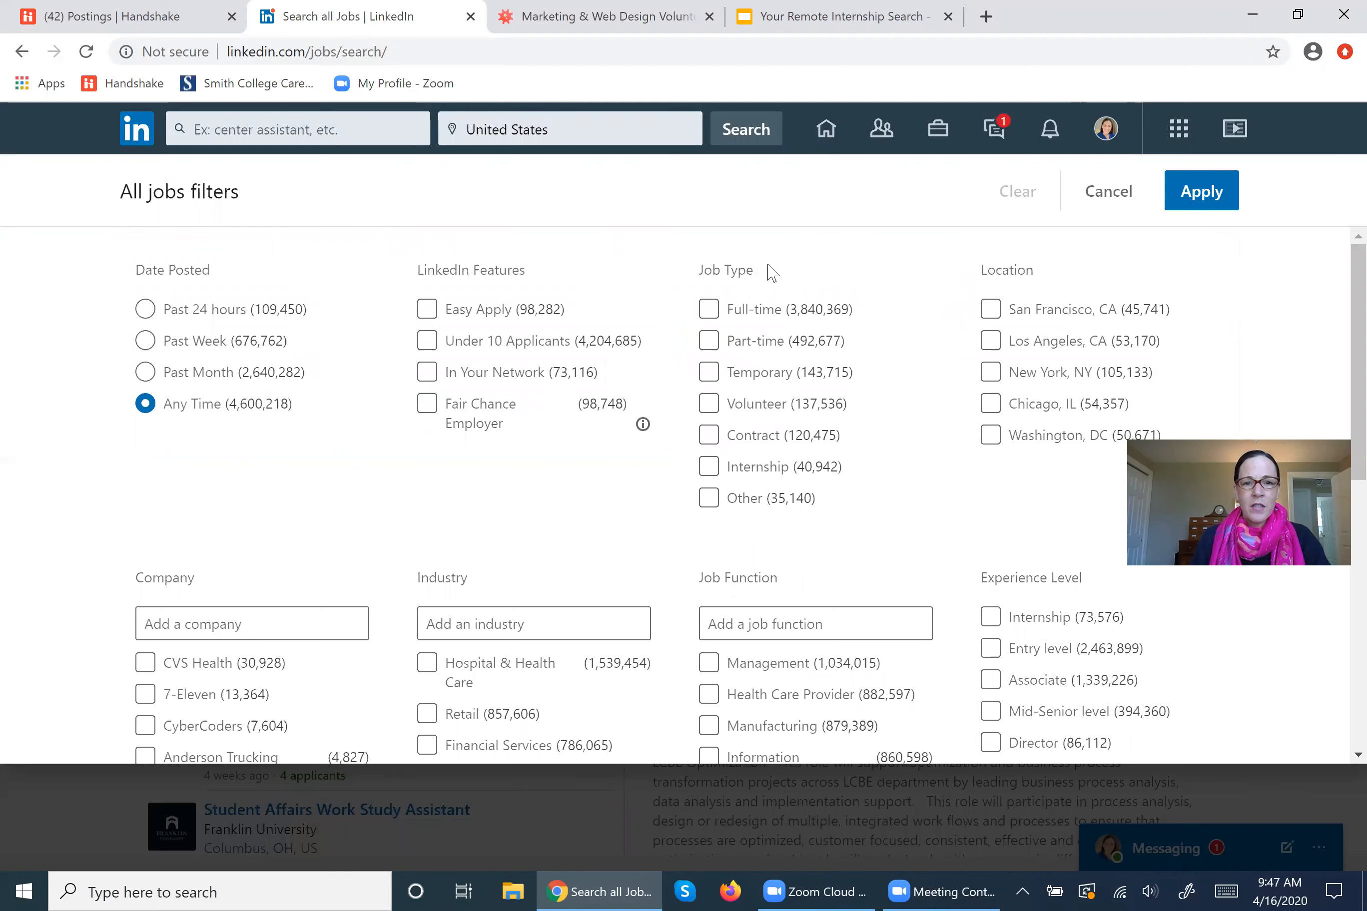
double_click(725, 270)
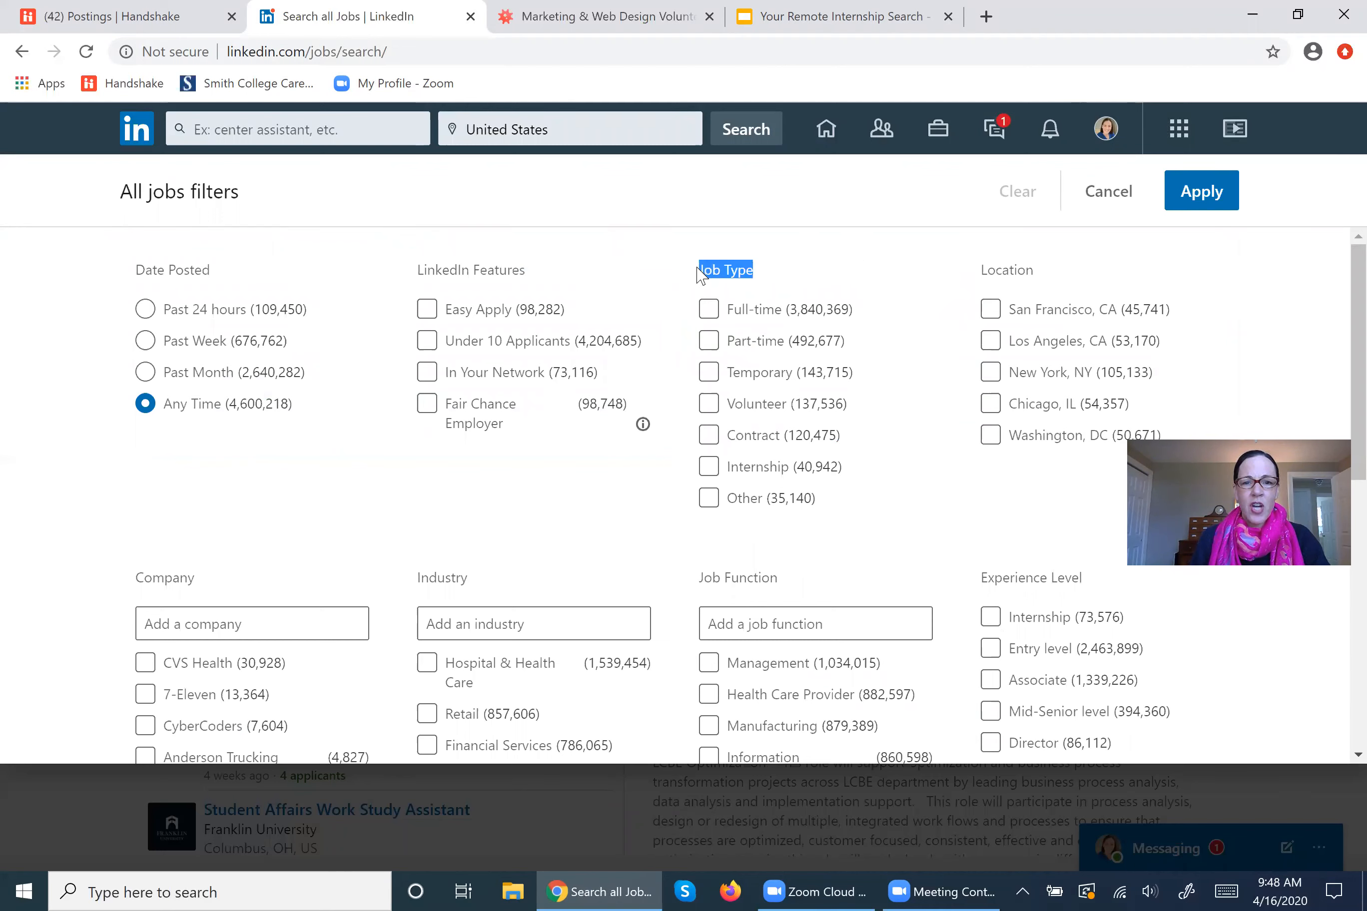
mouse_move(720, 236)
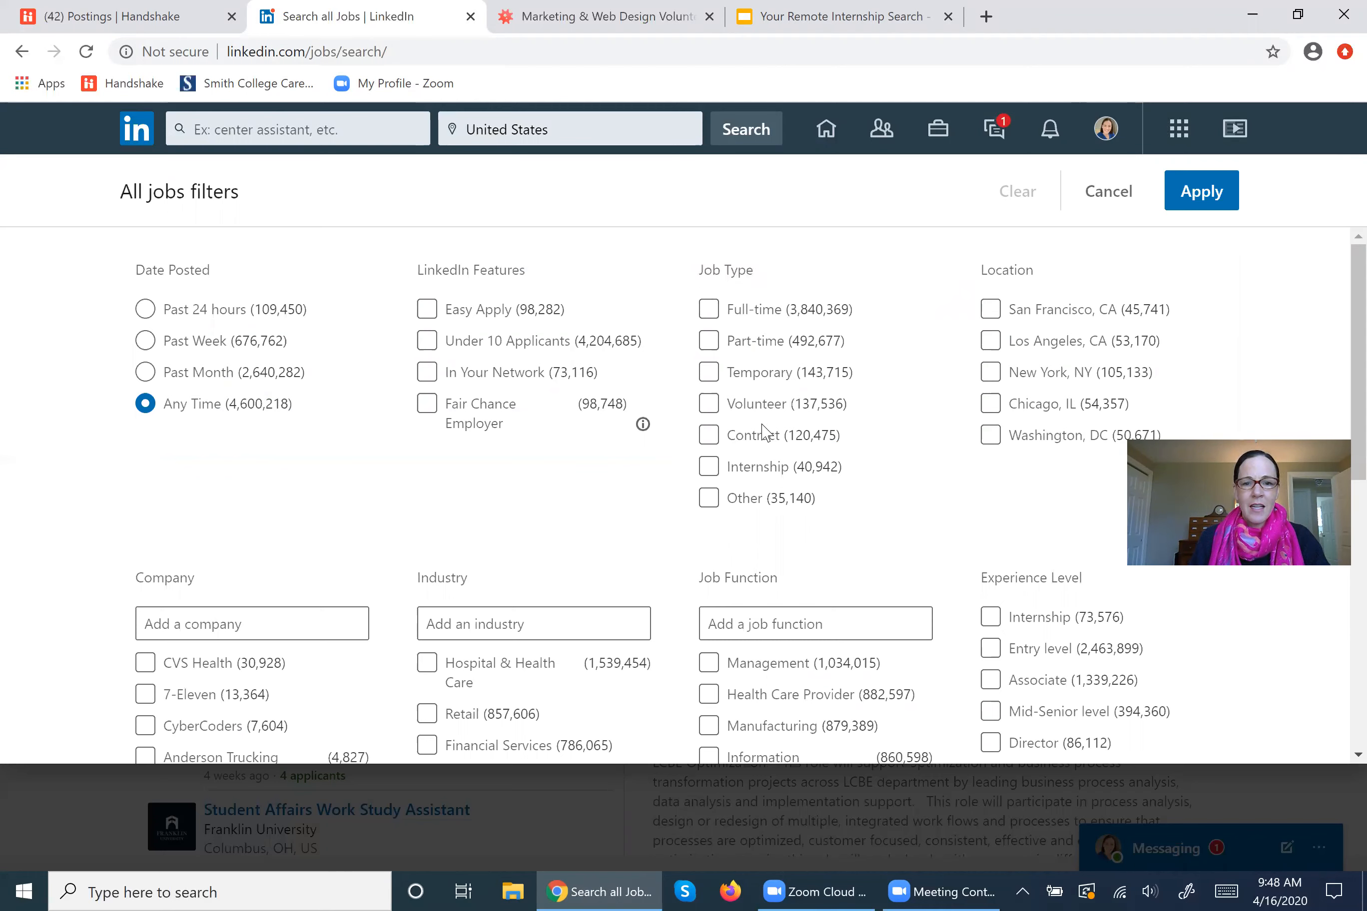
left_click(707, 466)
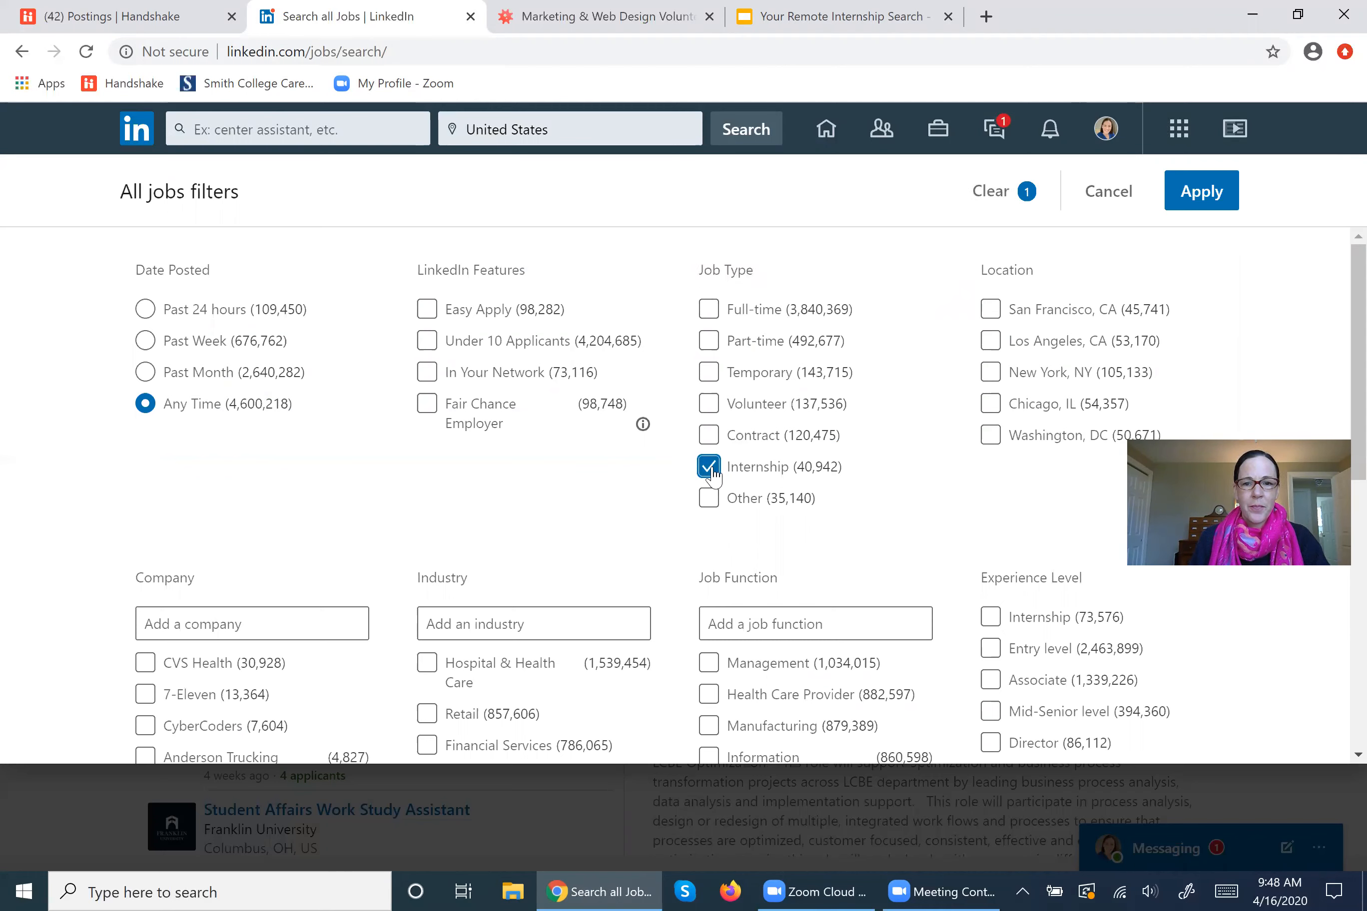
scroll("down", 3)
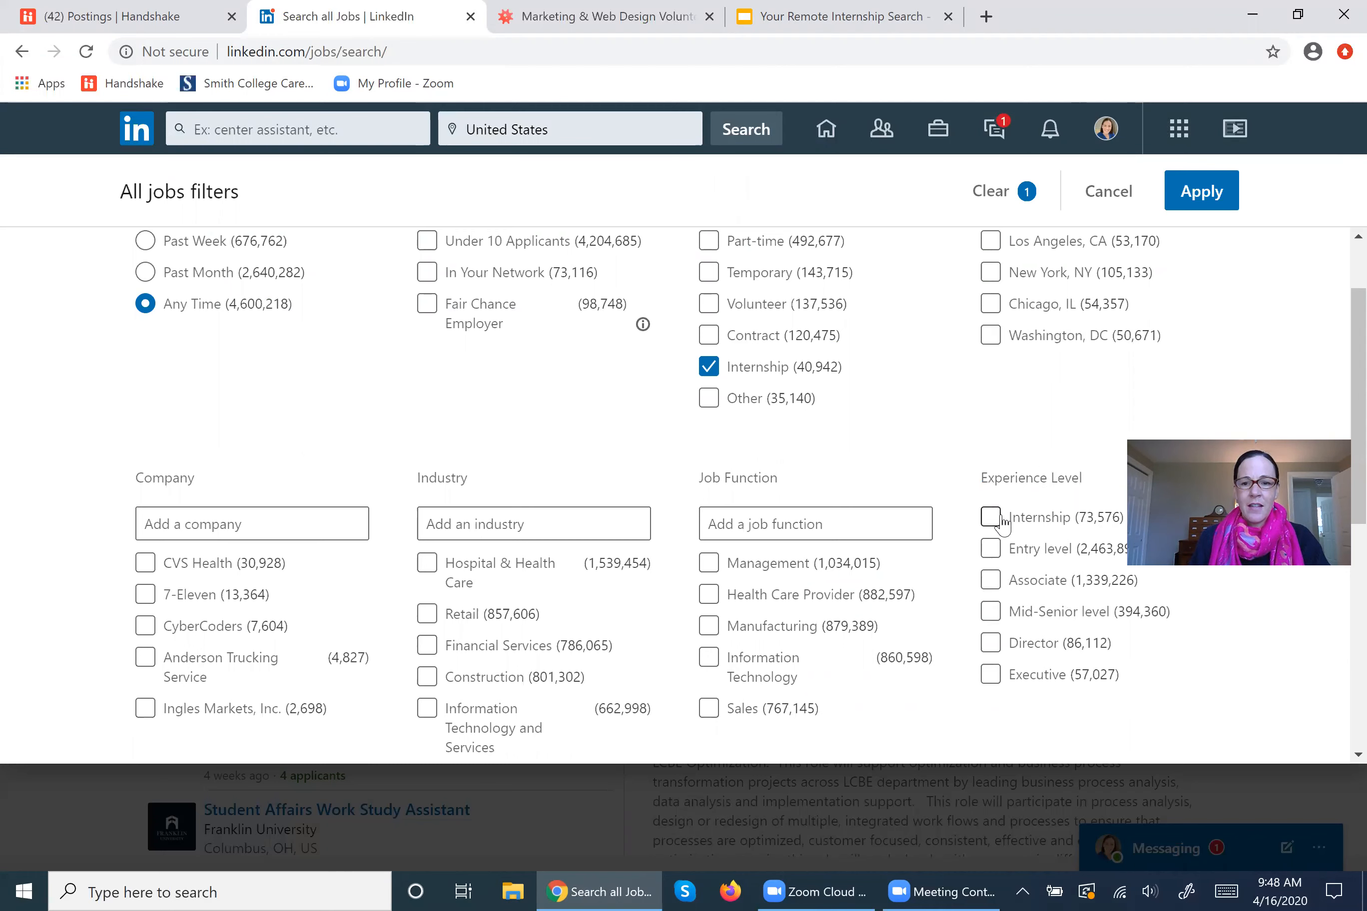
left_click(991, 518)
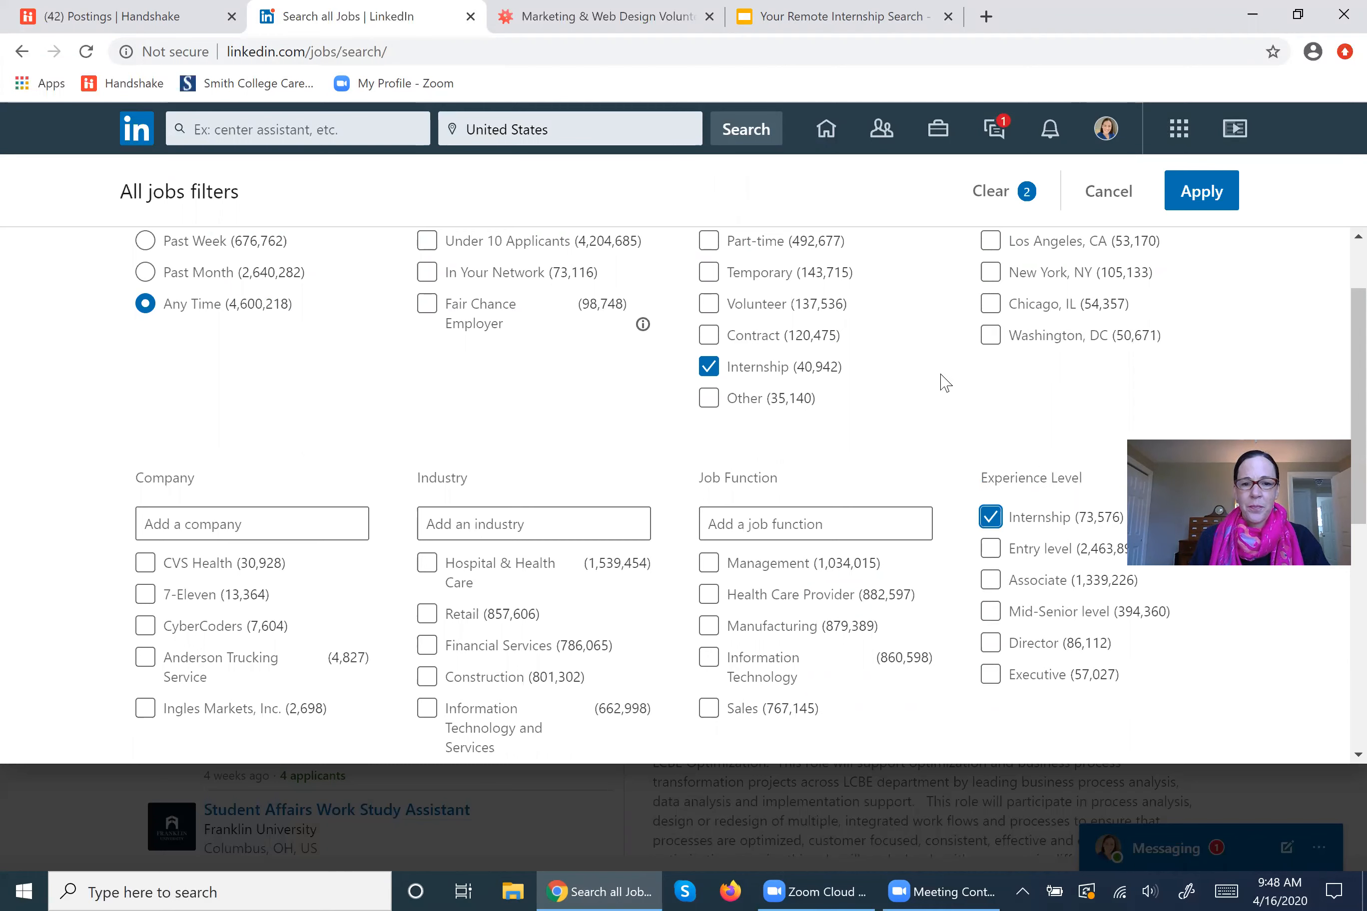
Tick Commute Remote, leaving three filters chosen but not yet applied.
scroll("down", 3)
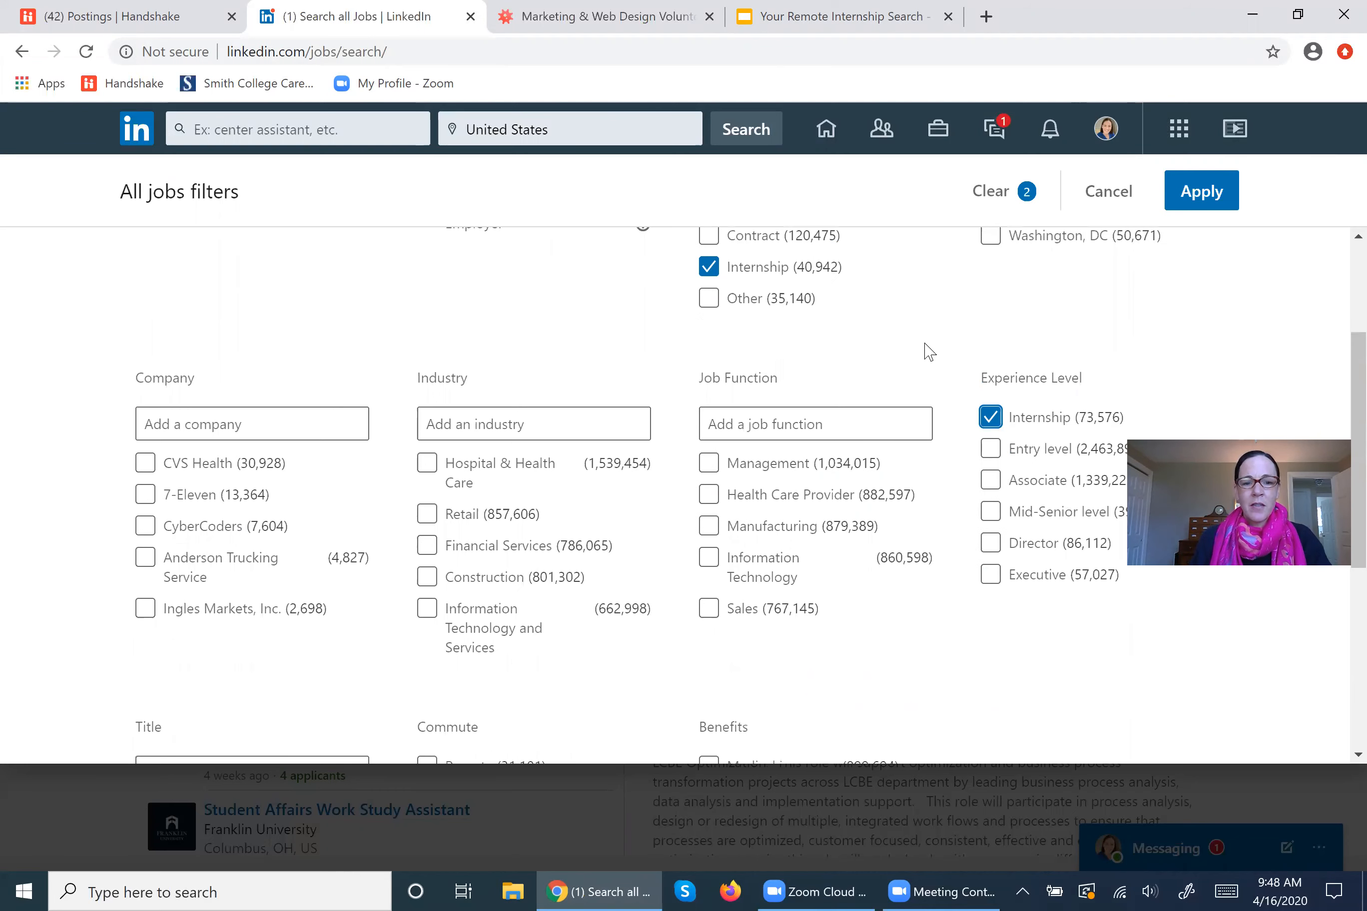
scroll("down", 3)
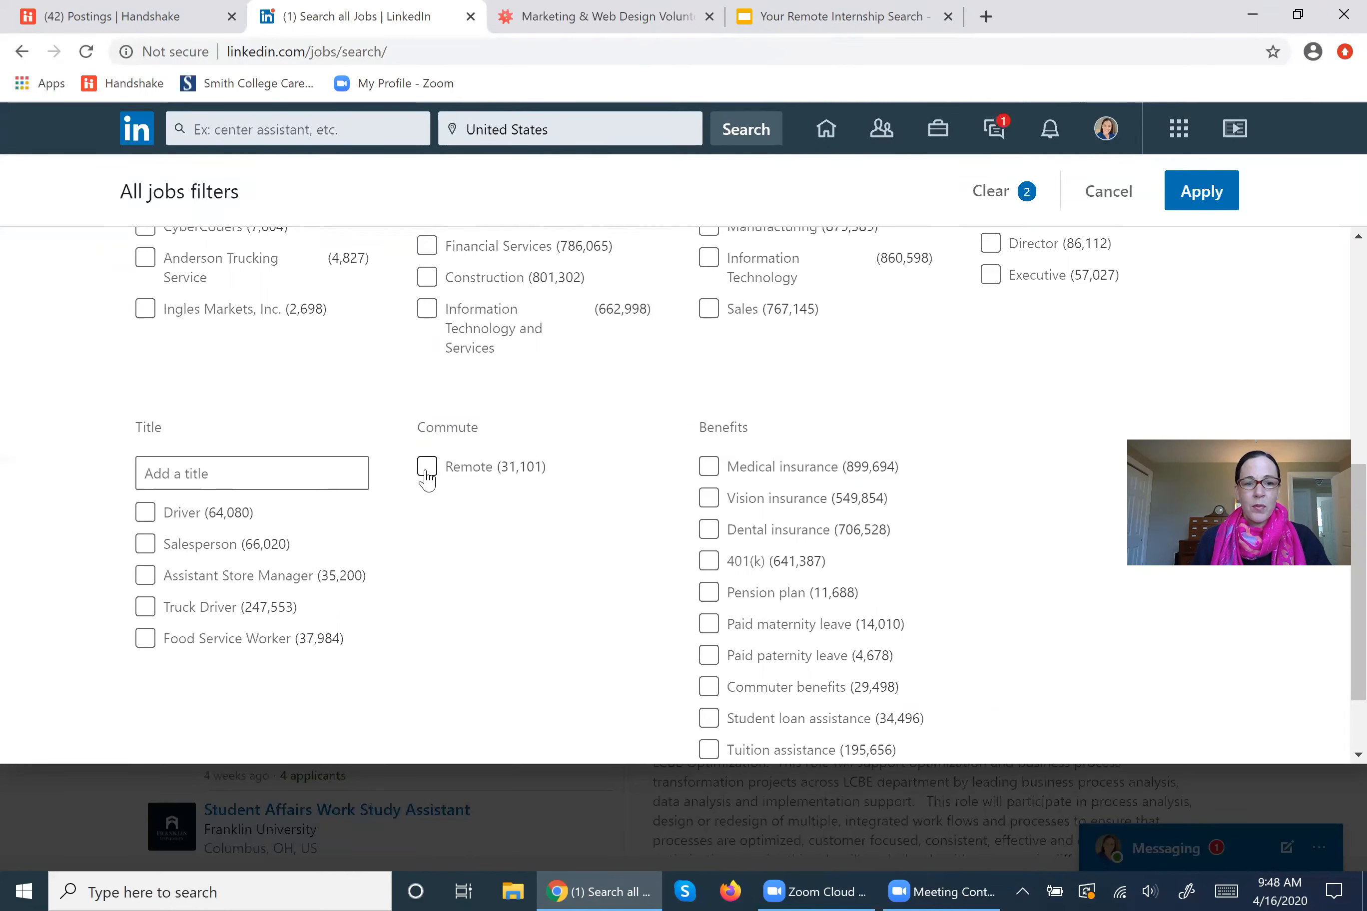
left_click(427, 467)
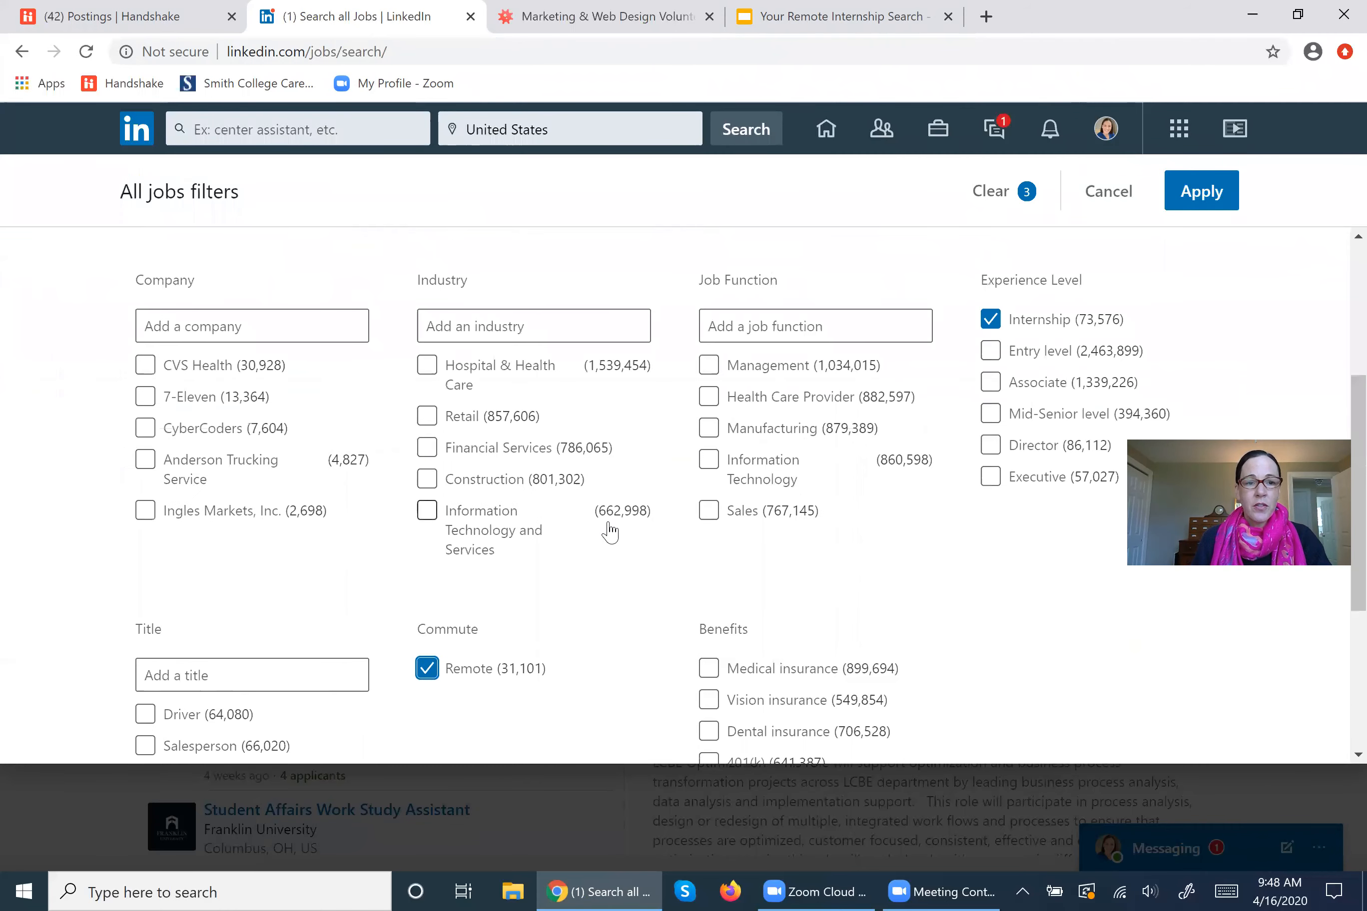
scroll("up", 3)
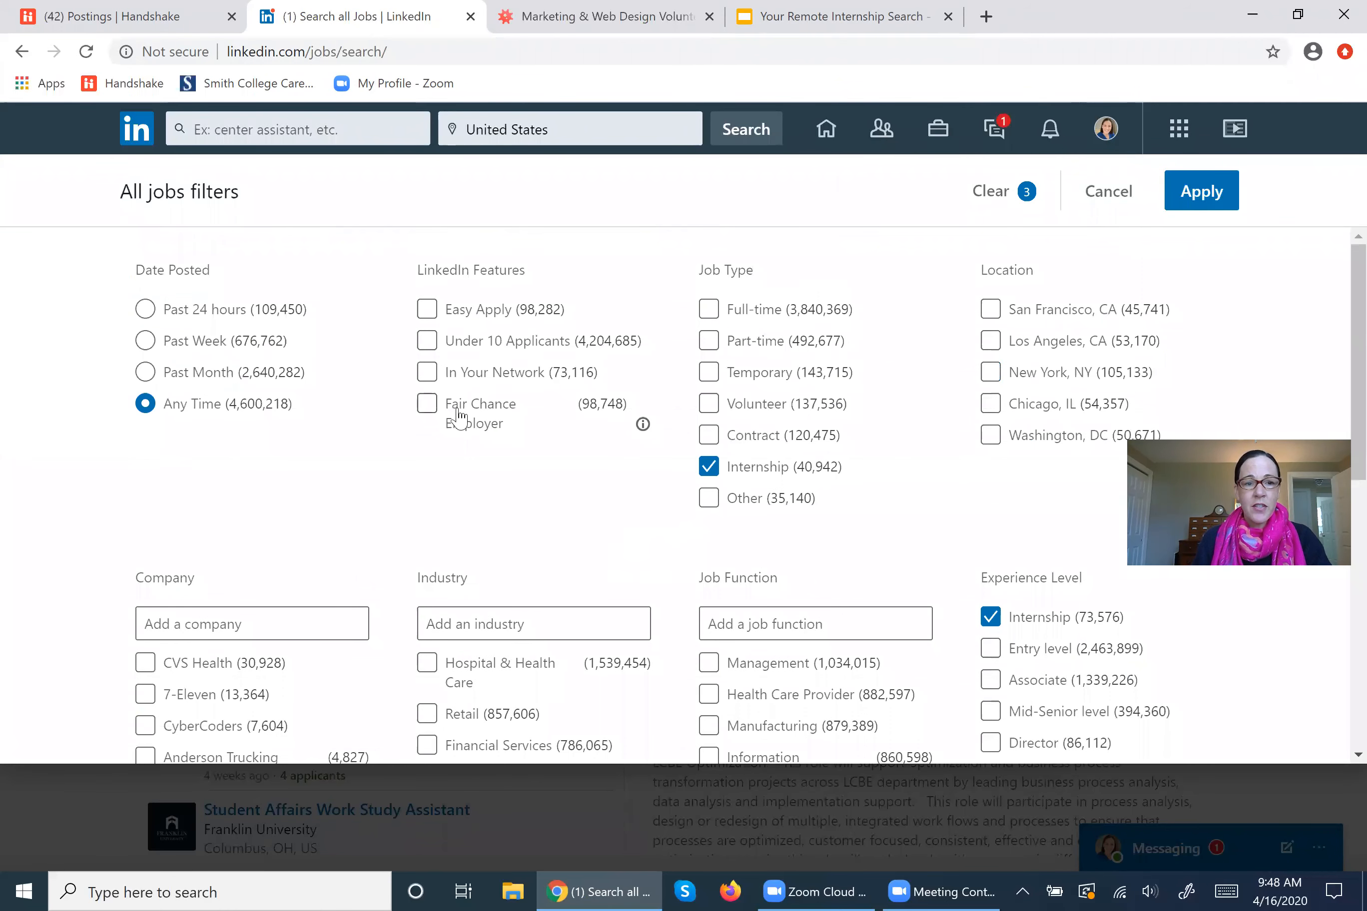
scroll("down", 3)
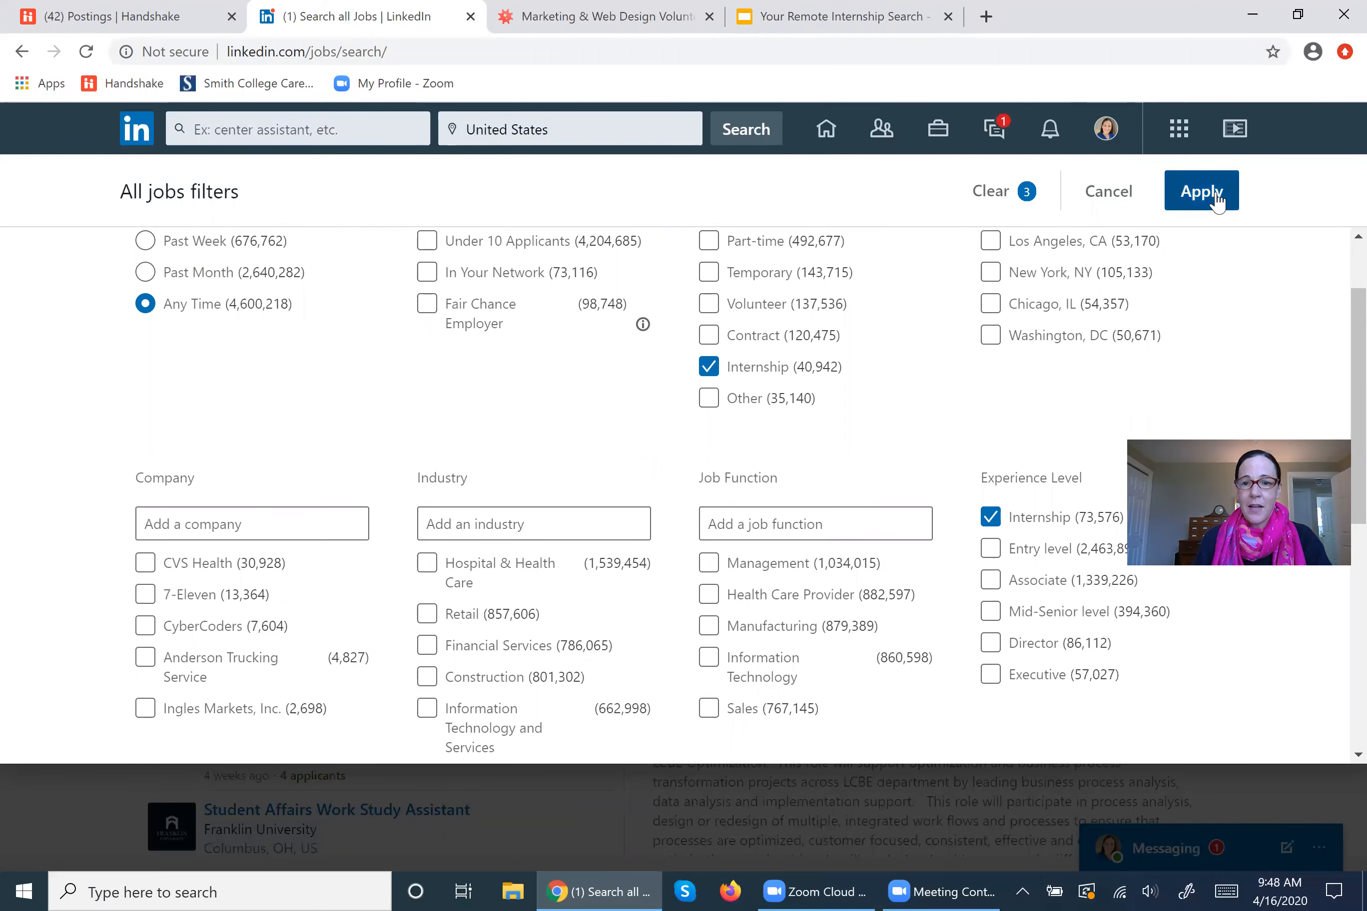
Apply the three filters, narrowing LinkedIn's search to 84 remote internship results.
left_click(1201, 191)
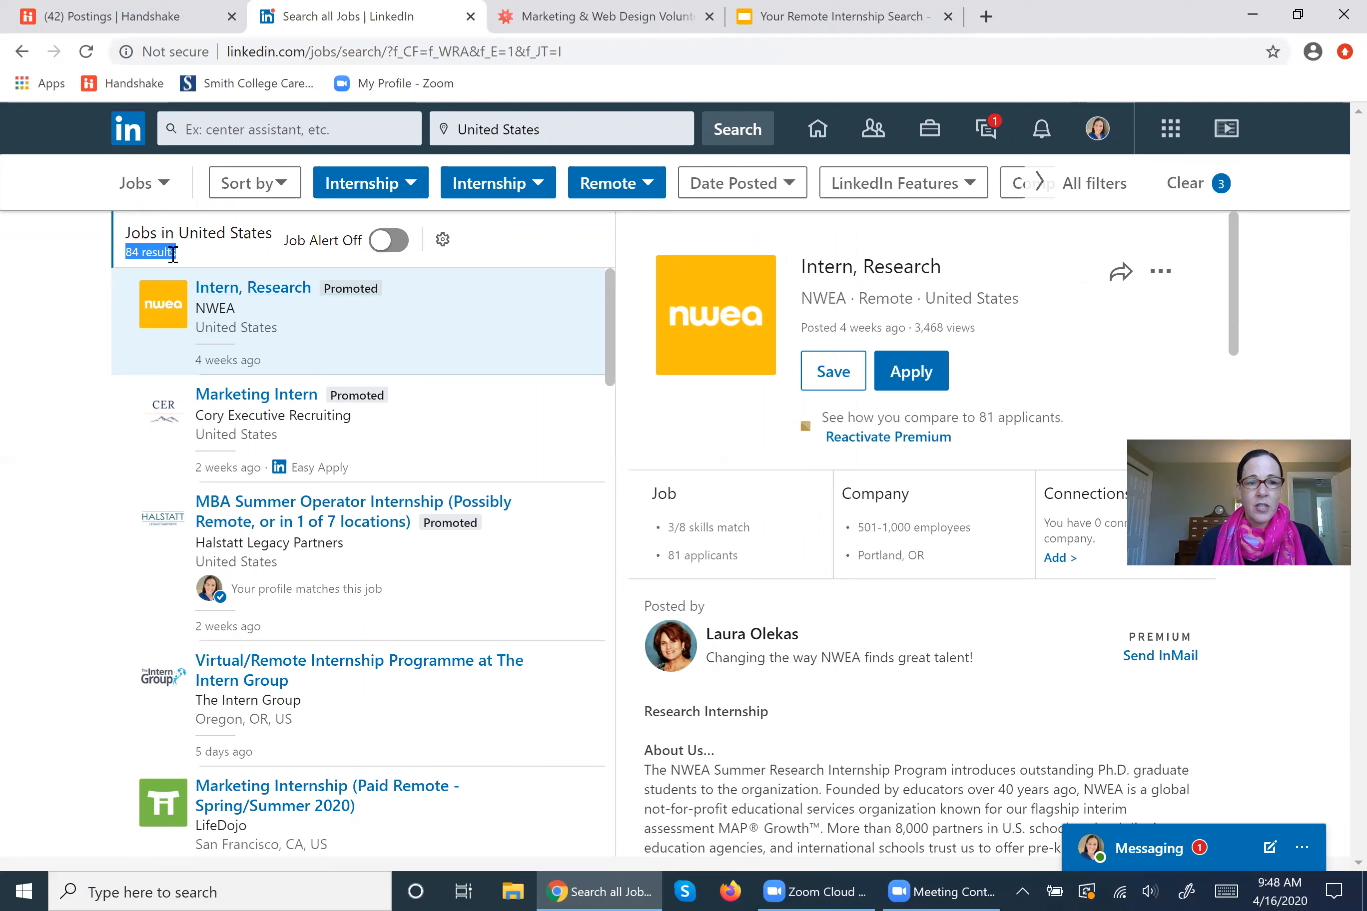
mouse_move(79, 323)
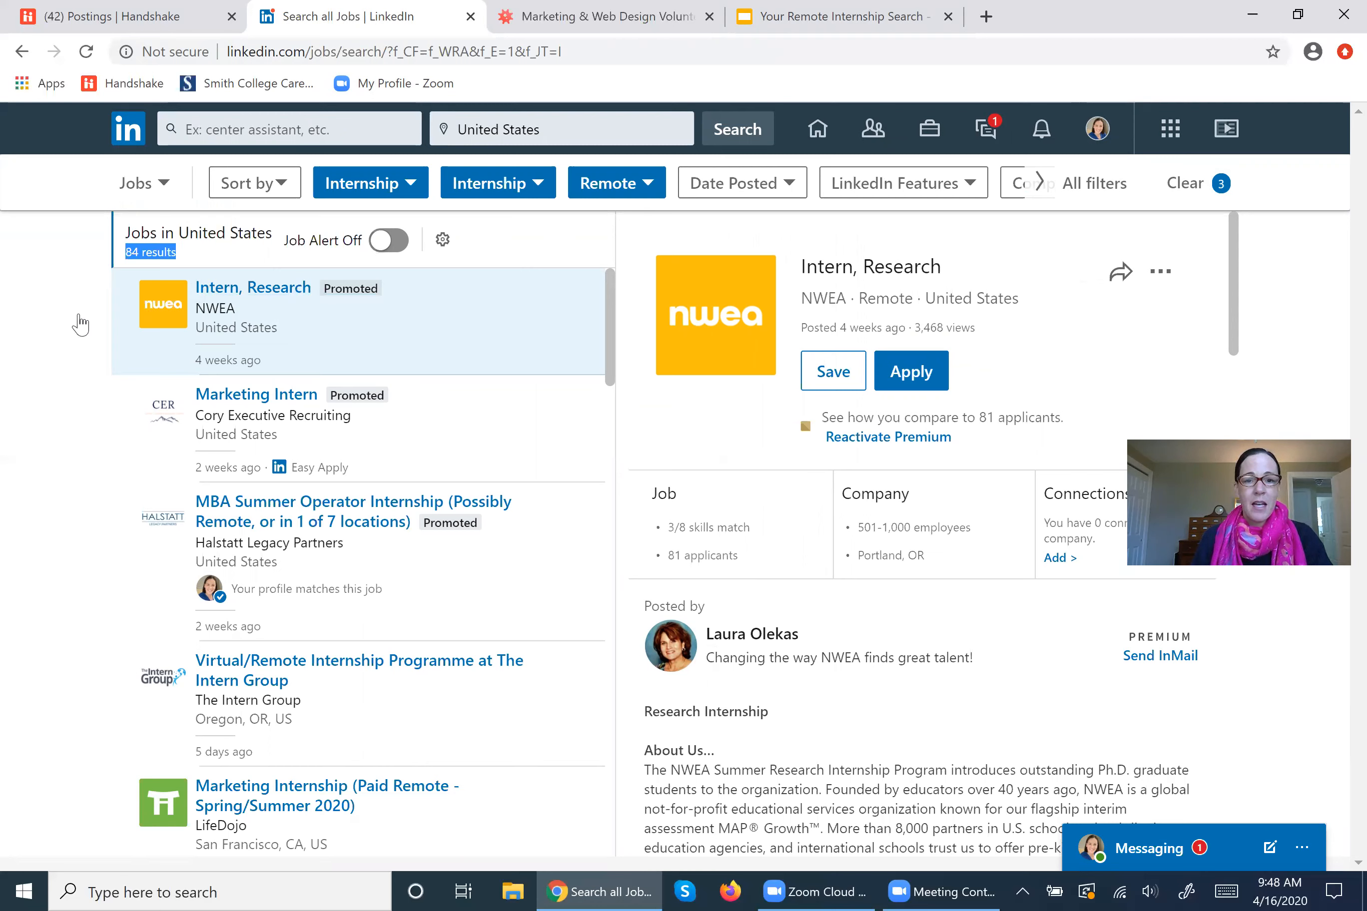
mouse_move(509, 384)
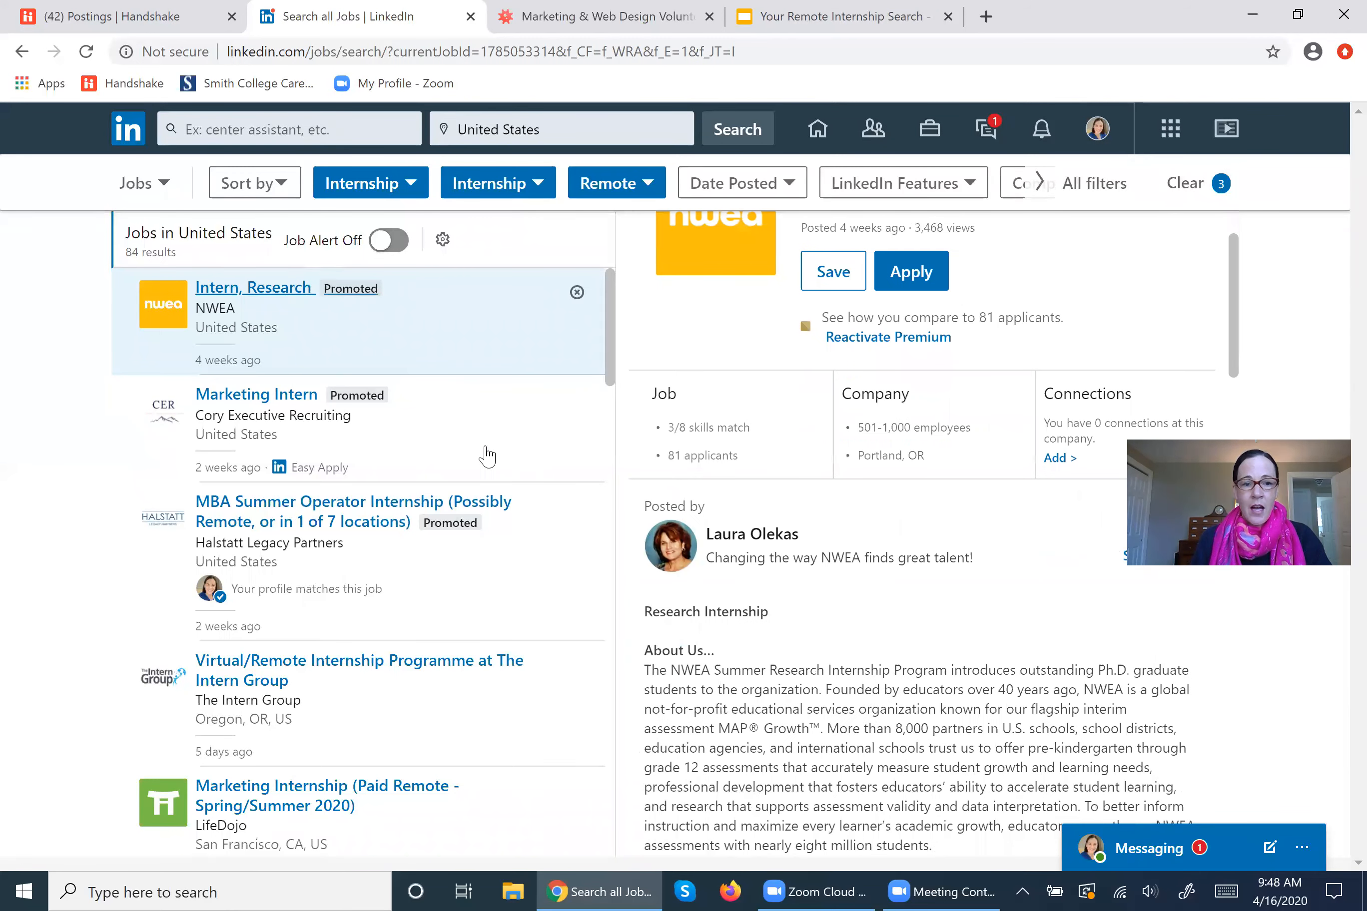
scroll("down", 3)
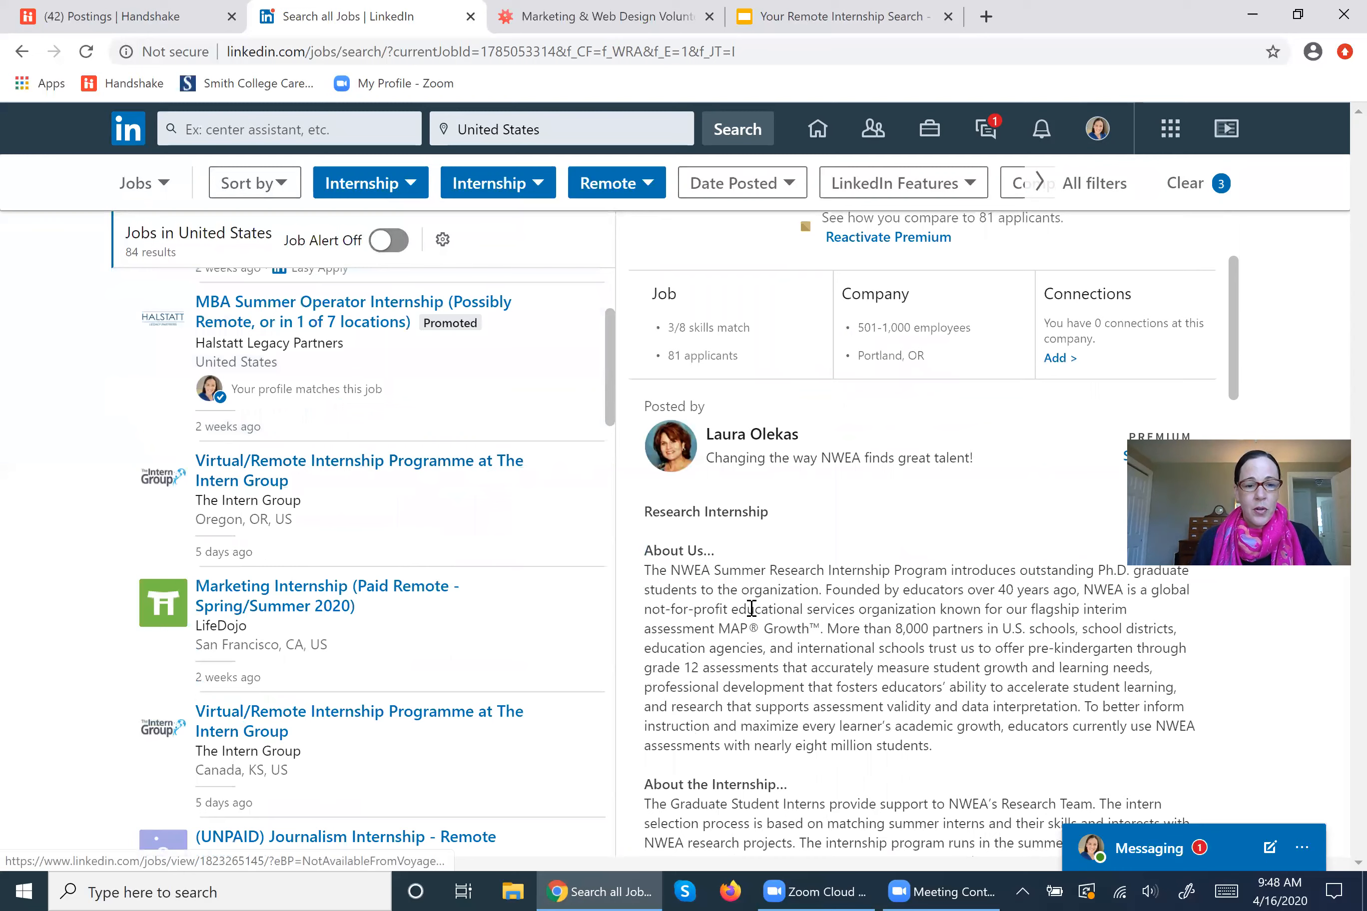
Review The Intern Group's Virtual/Remote Internship Programme posting down to its application details.
left_click(359, 722)
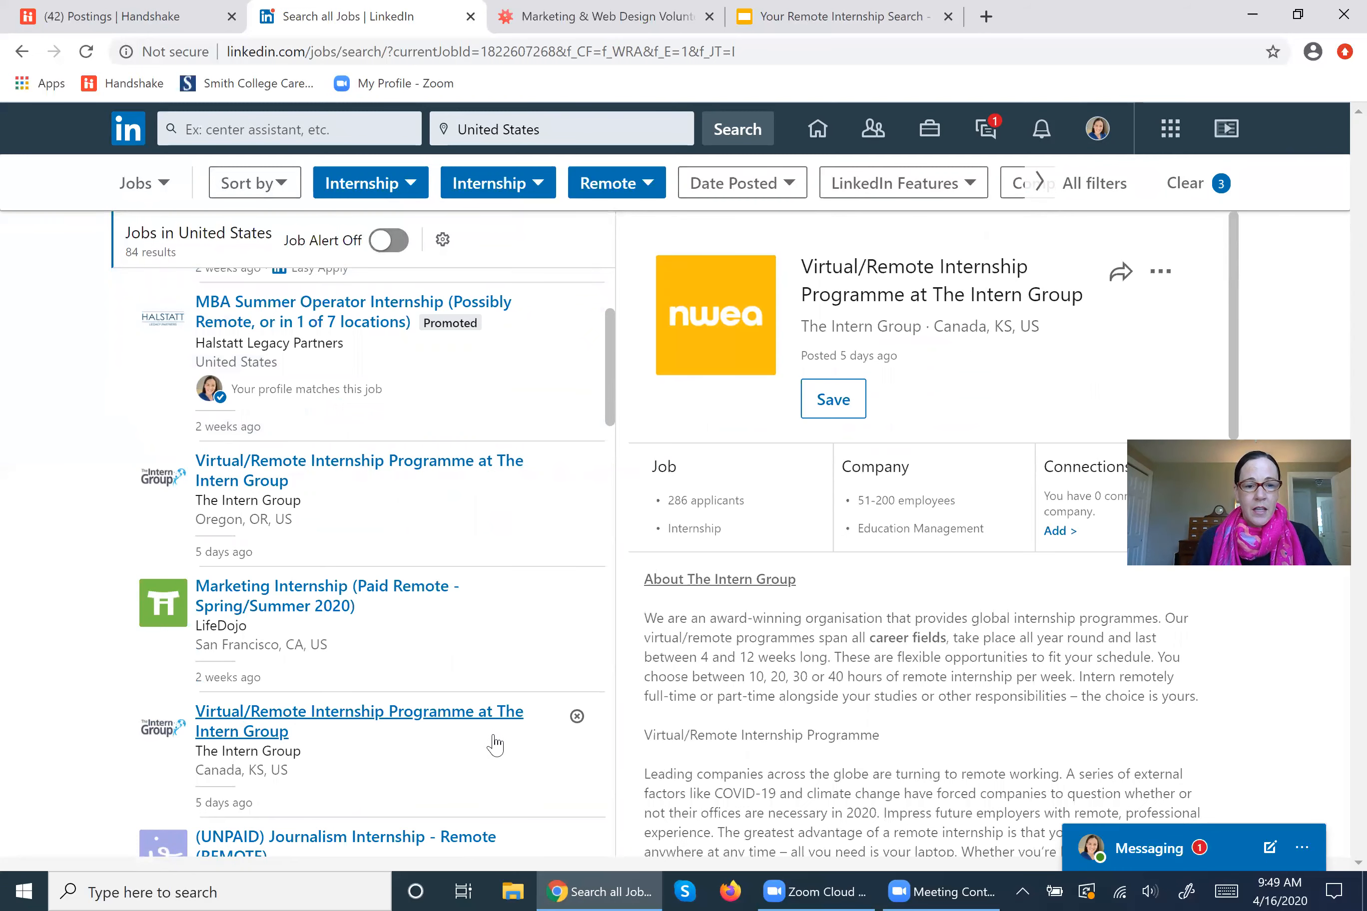
left_click(359, 721)
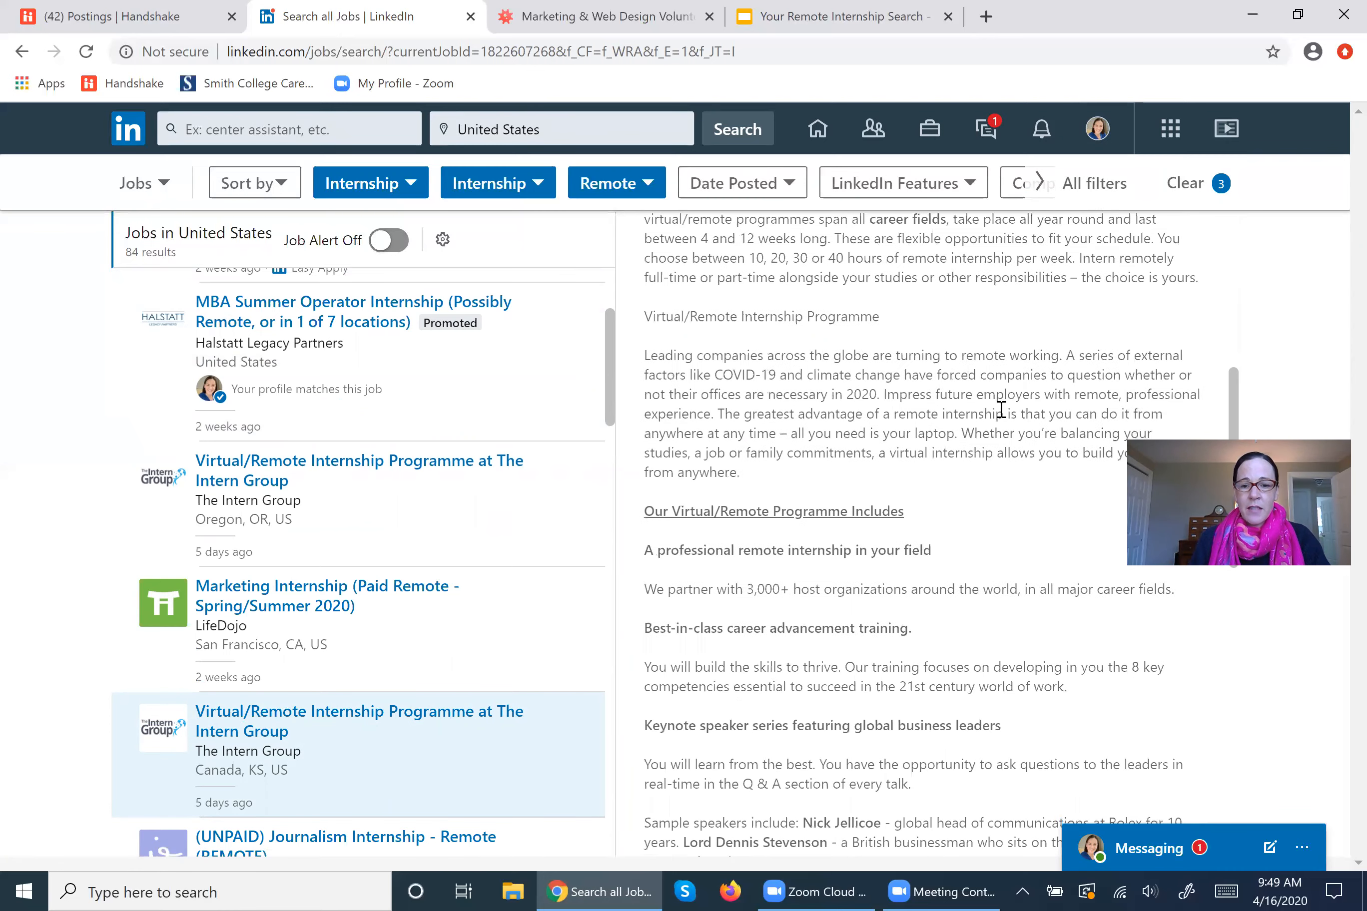
scroll("down", 3)
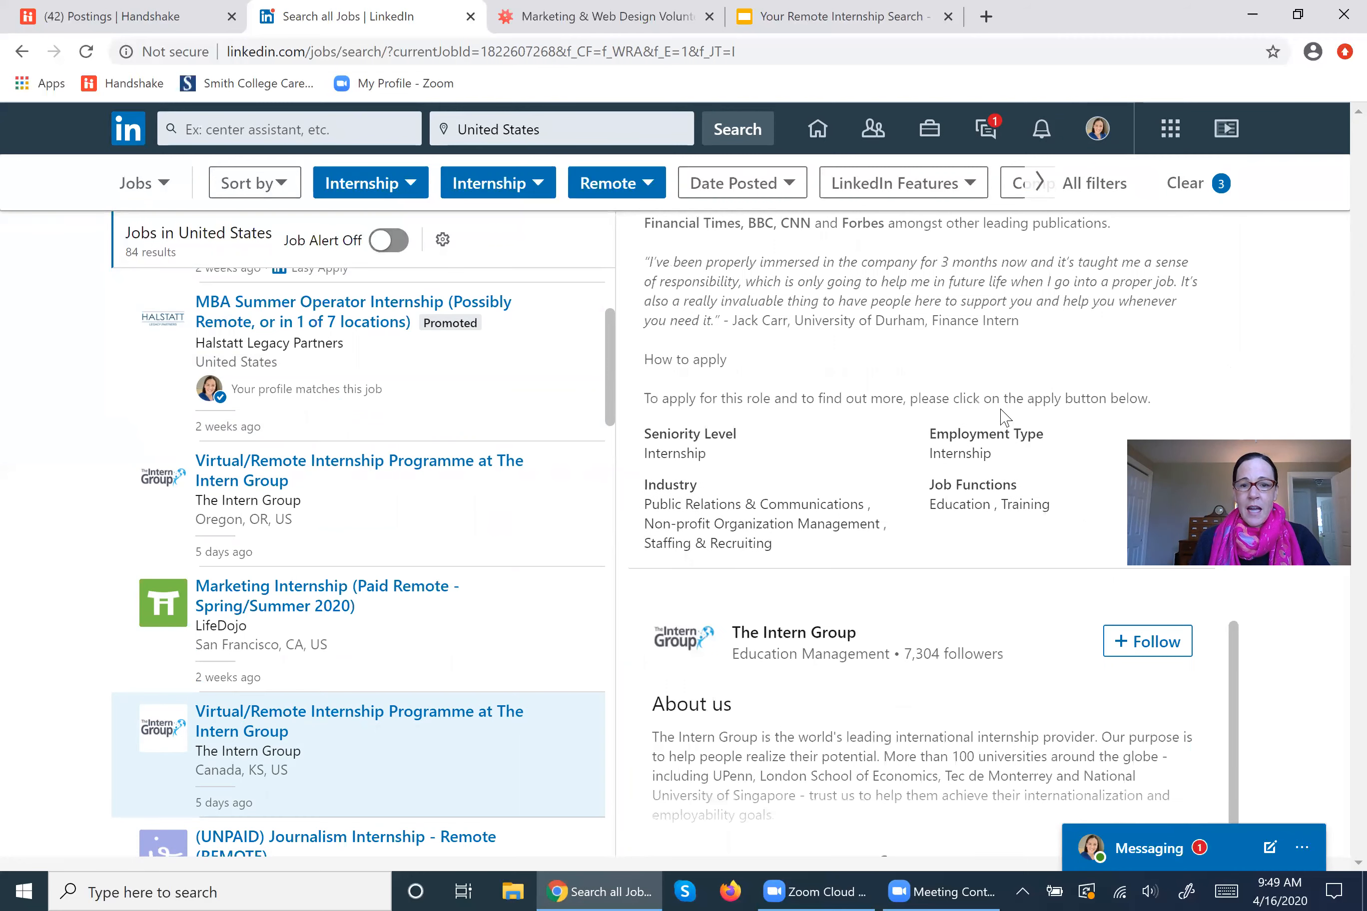
double_click(685, 360)
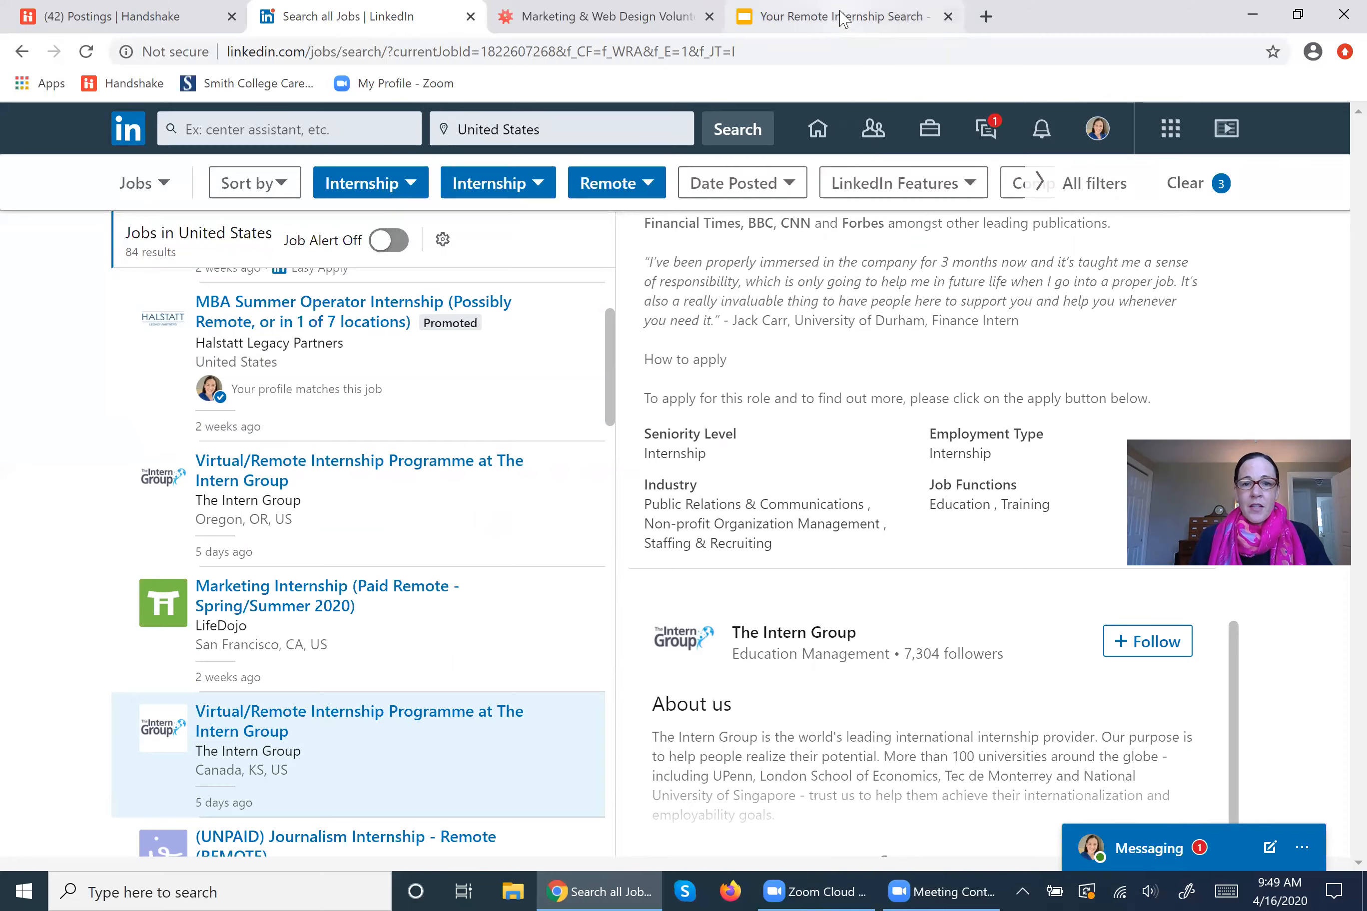
Return to the Google Slides deck and land on the Additional Resources & Career Advising slide.
left_click(839, 17)
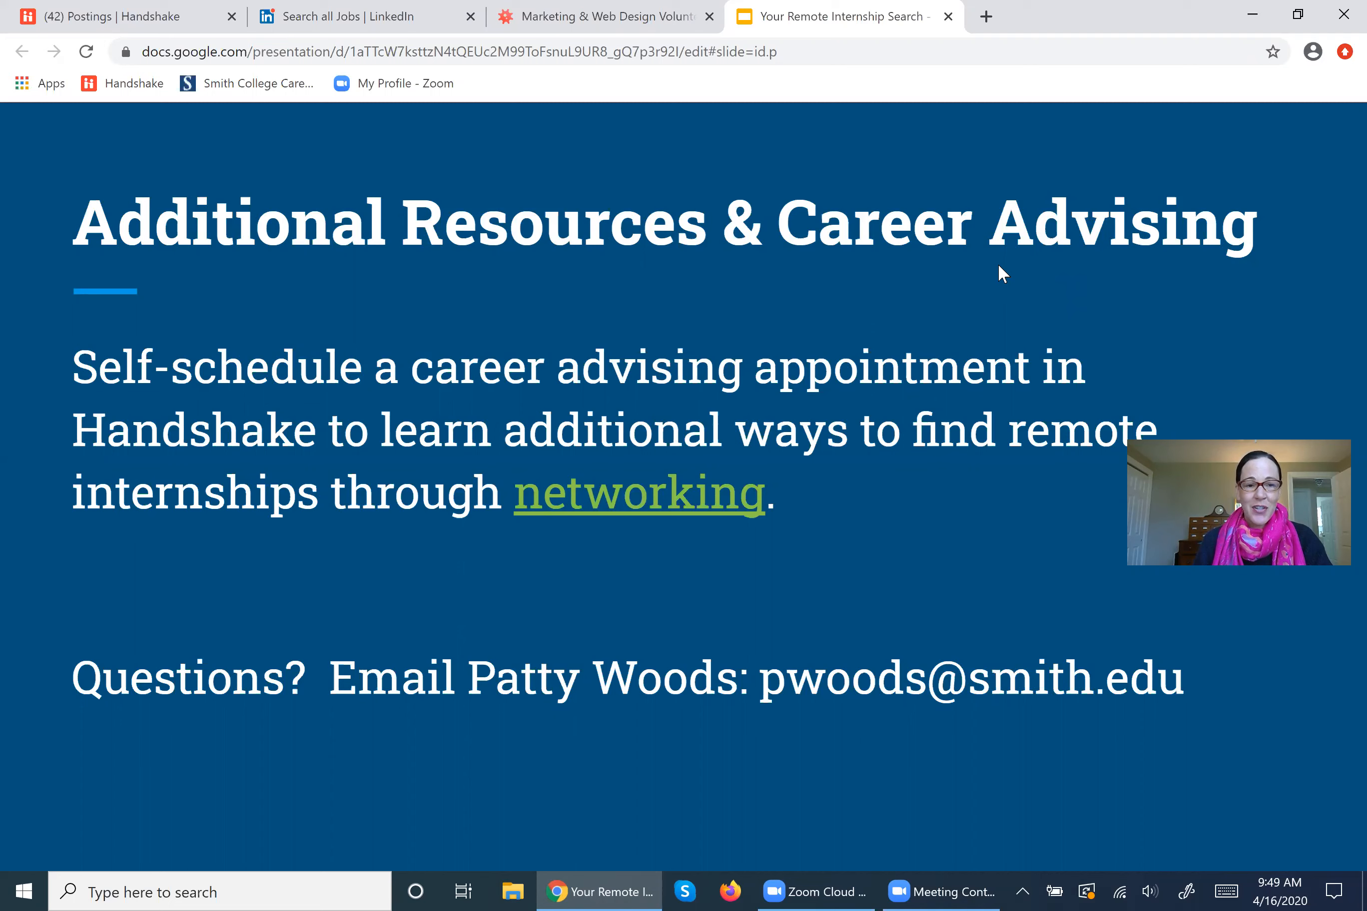
mouse_move(994, 275)
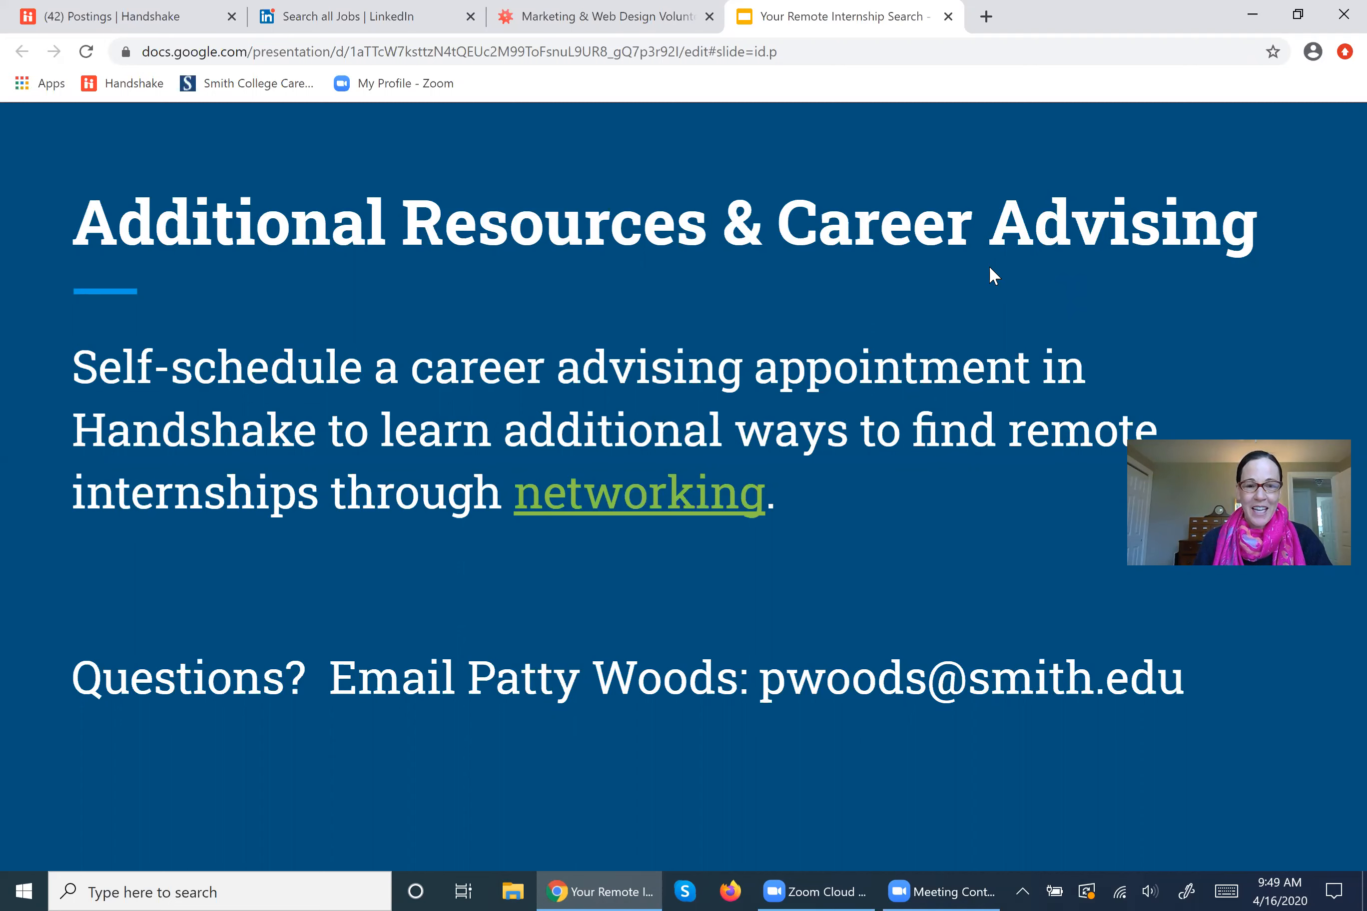
mouse_move(957, 277)
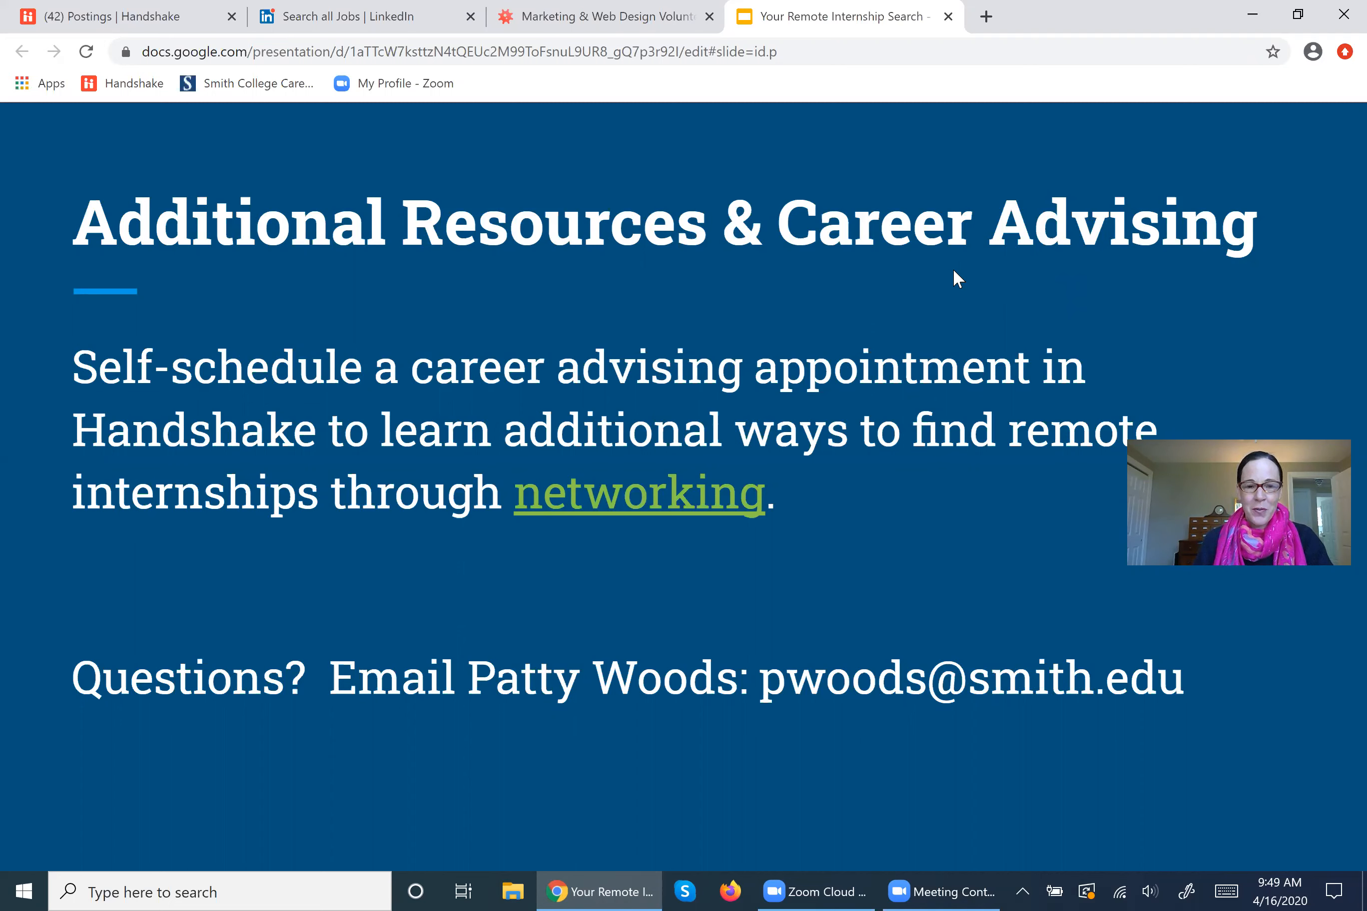